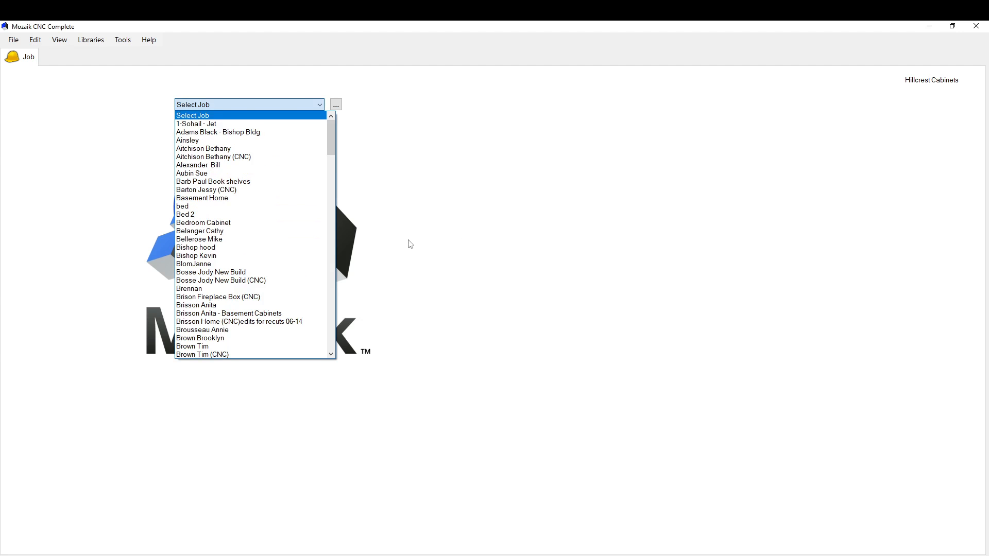
- Create a new job named 'test custom params' from File > New
left_click(12, 39)
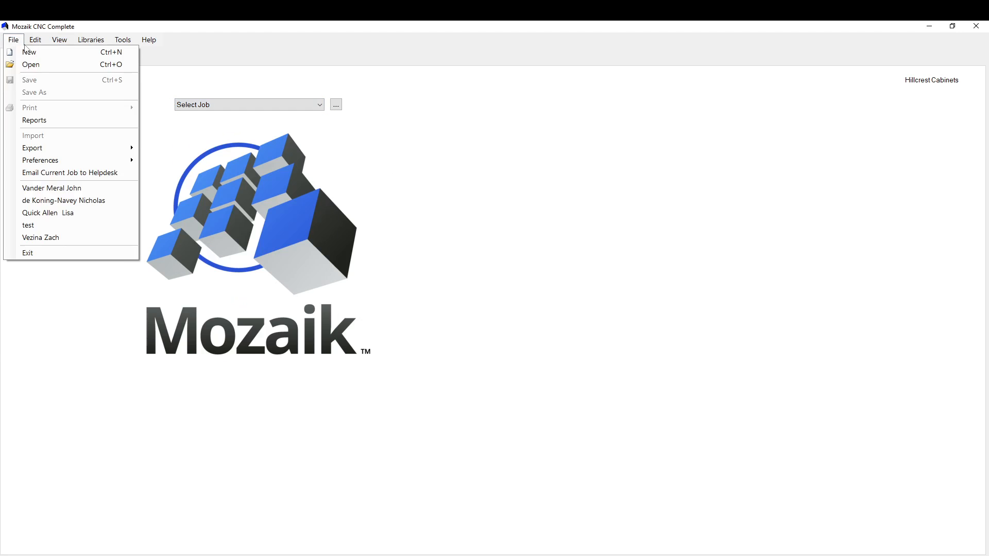
left_click(29, 51)
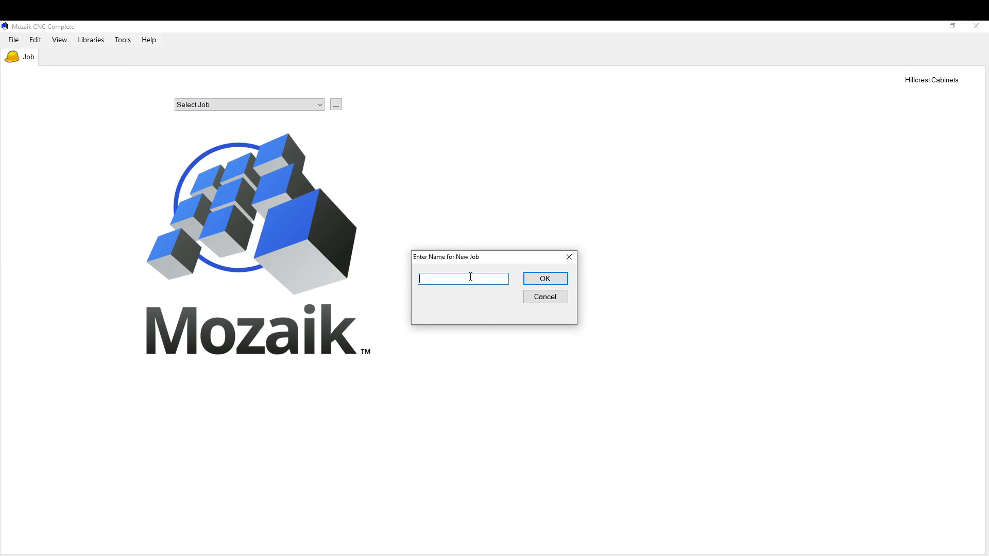
type("test custom")
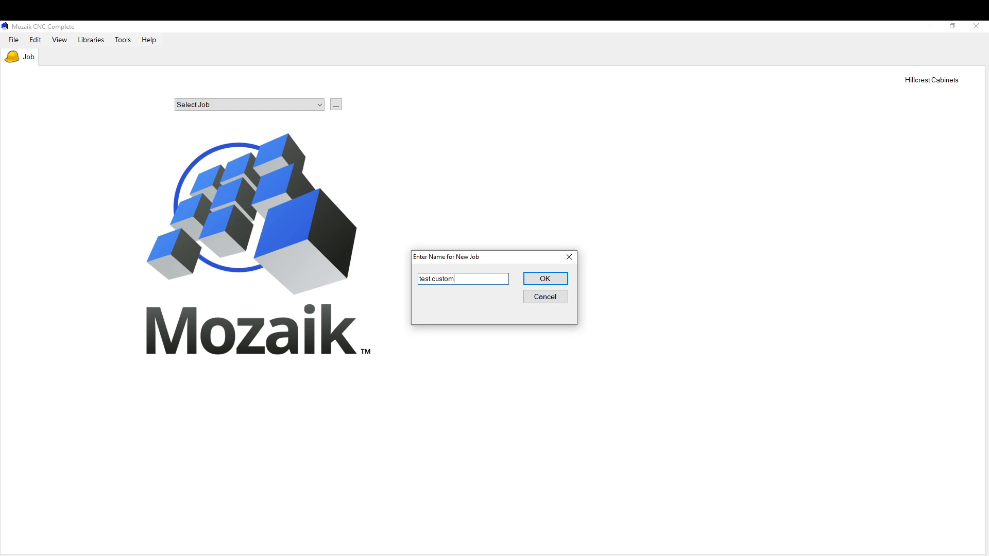
left_click(544, 278)
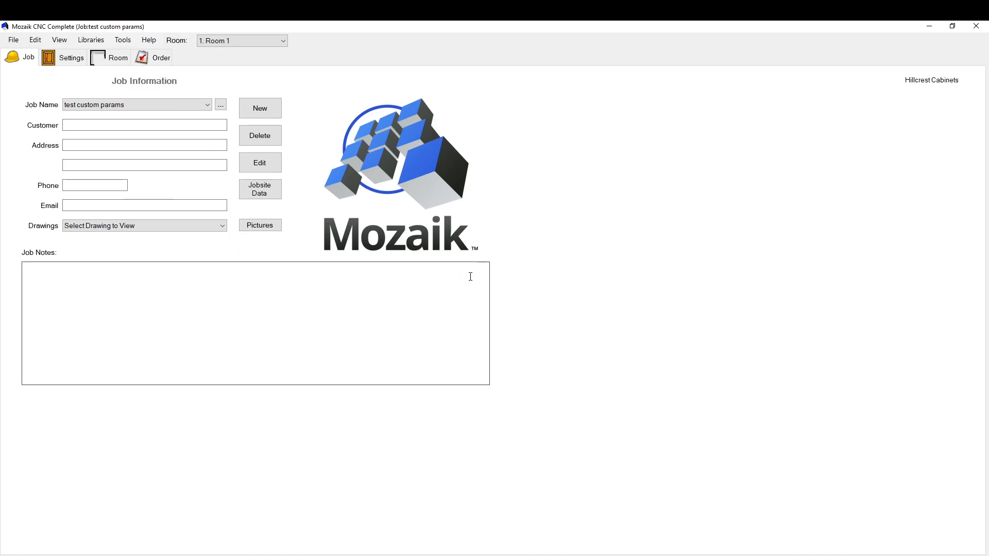
- Go through the job's Settings and Room pages to the Products library
left_click(64, 57)
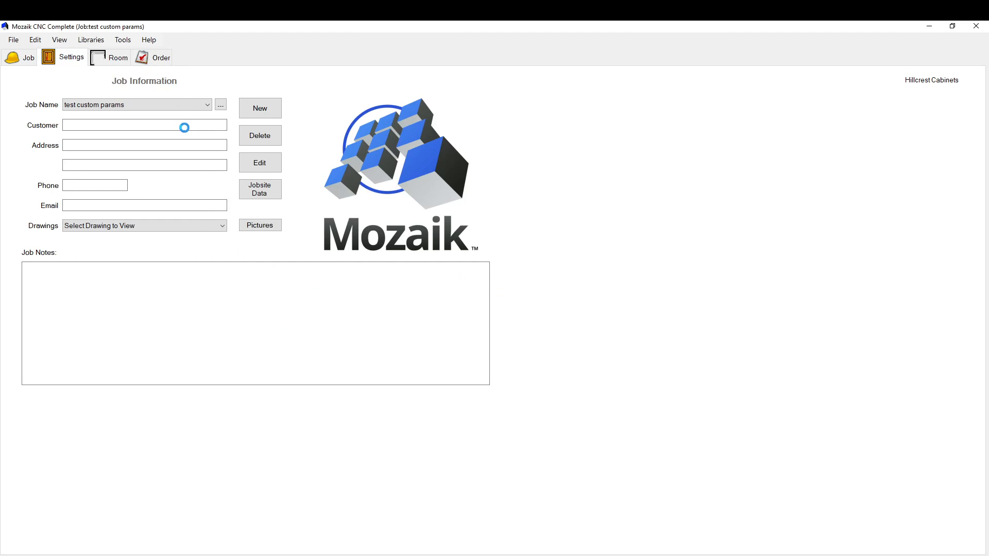
left_click(118, 57)
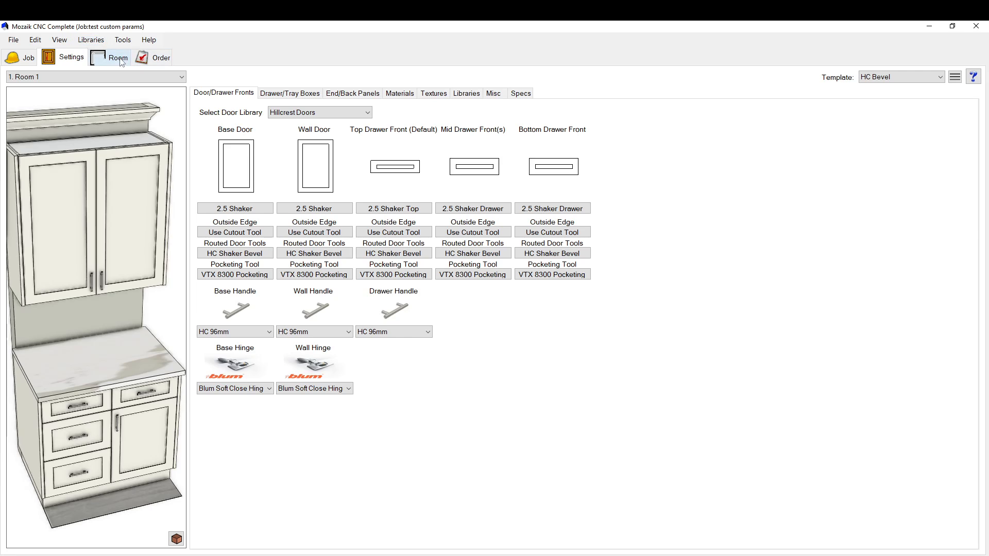
left_click(117, 58)
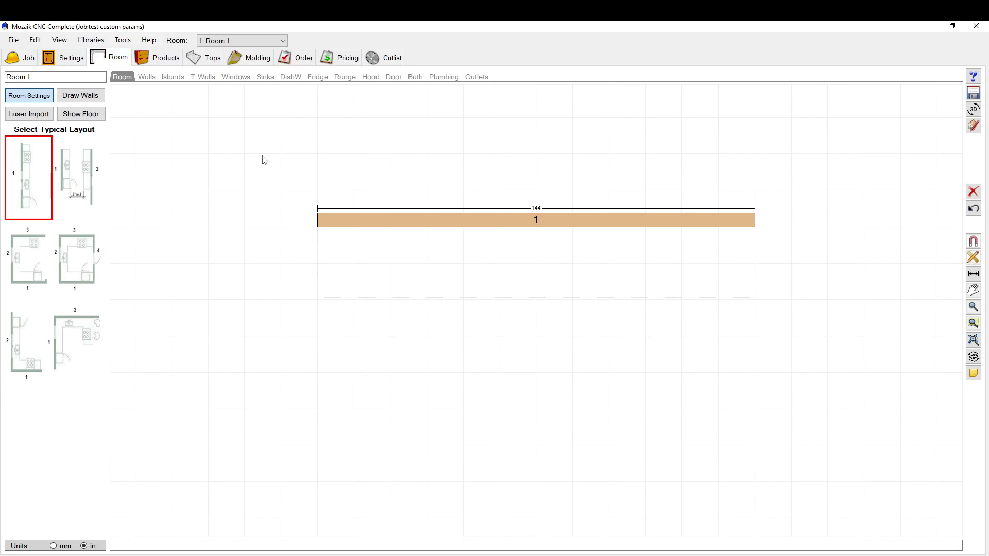
left_click(165, 57)
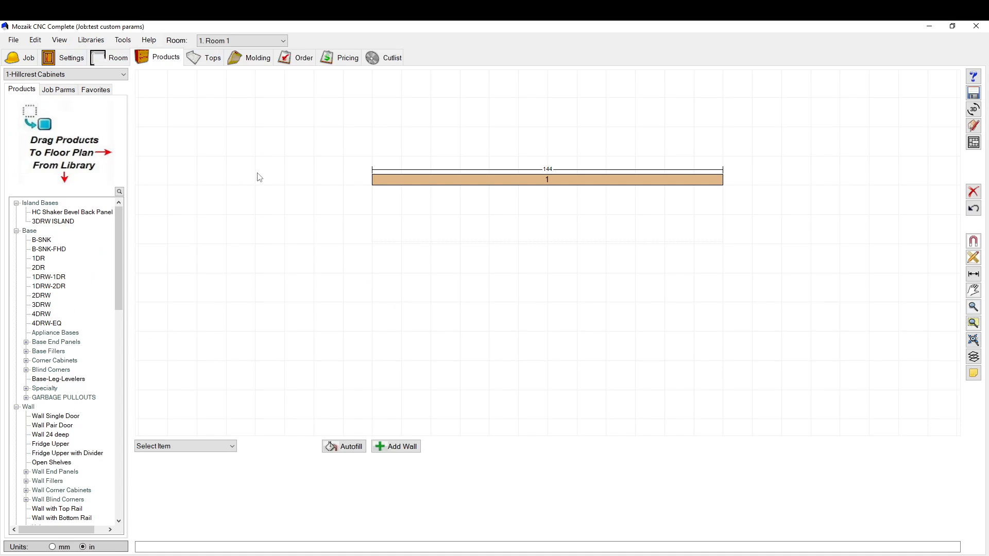
mouse_move(268, 183)
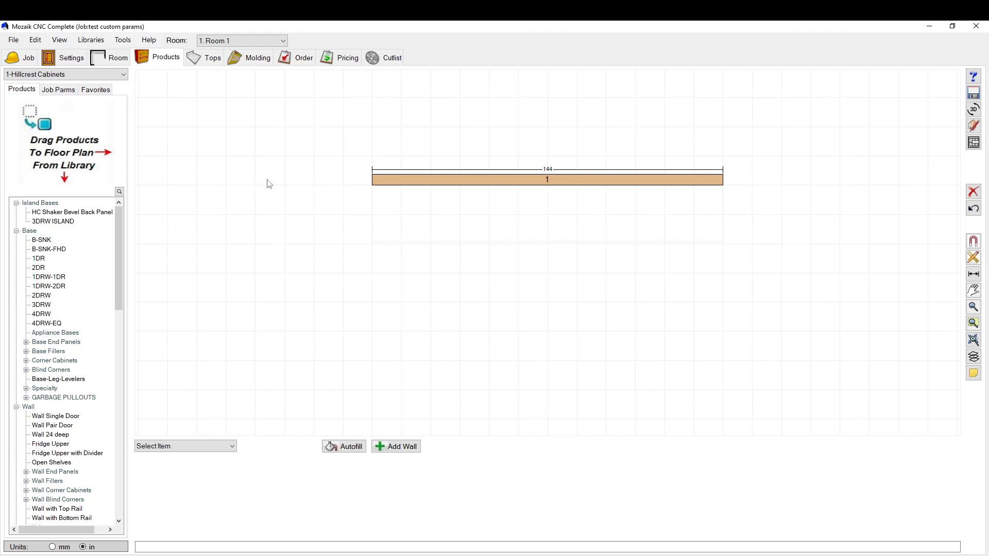
mouse_move(294, 223)
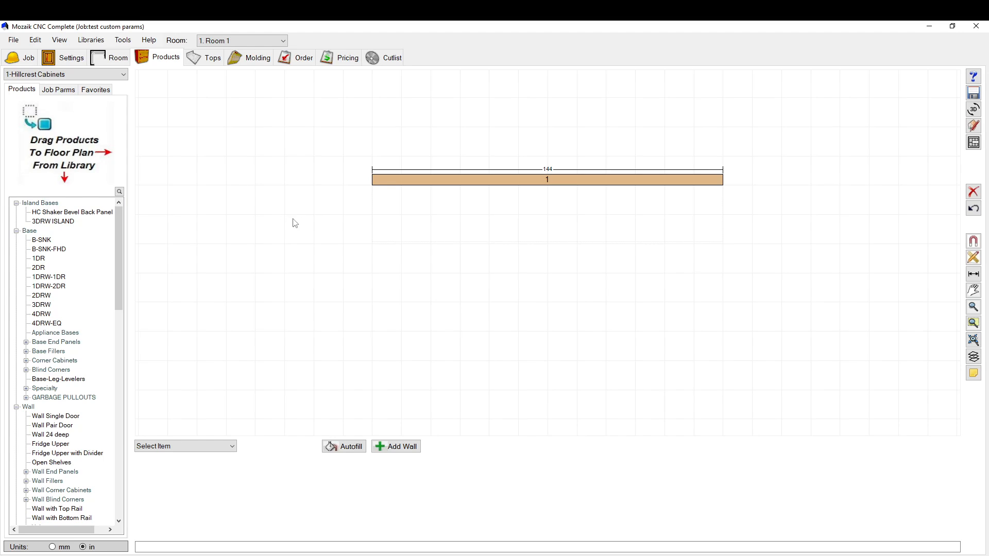
mouse_move(61, 222)
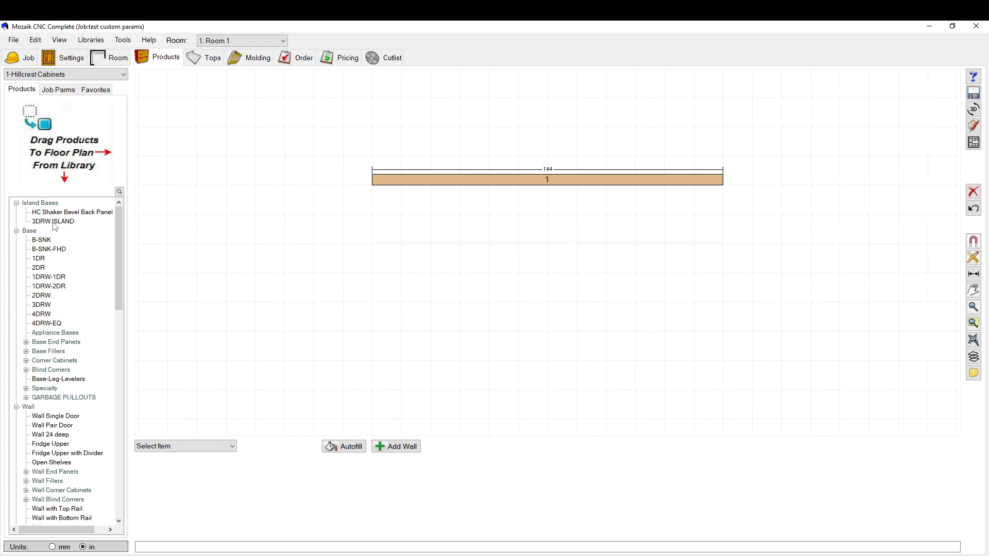
mouse_move(75, 243)
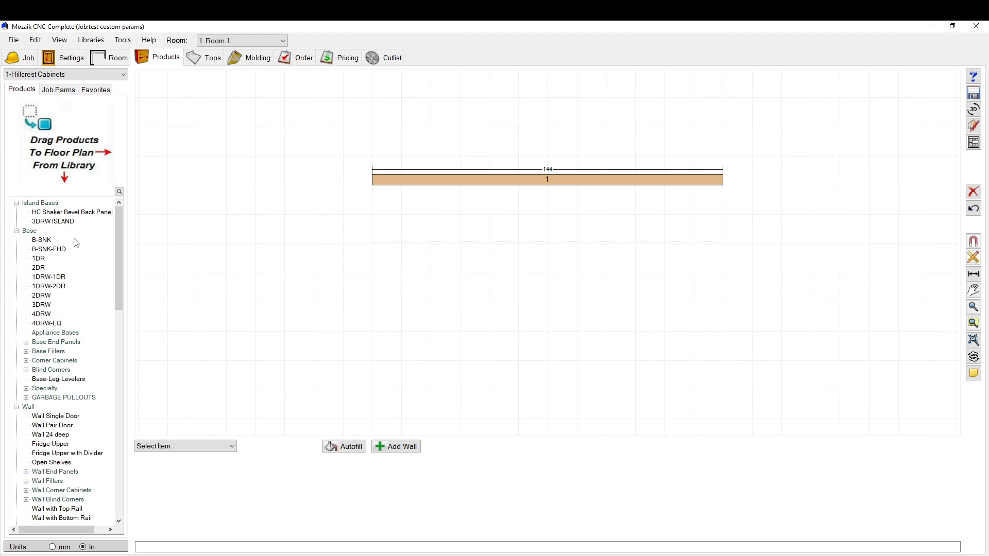
mouse_move(55, 230)
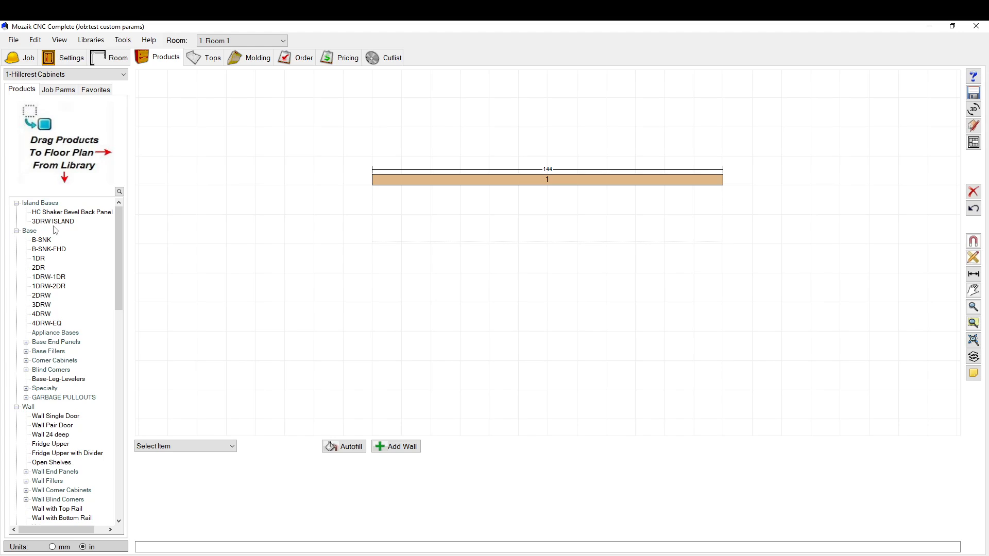
- Preview the 3DRW ISLAND cabinet under Island Bases and select the 144-inch wall
left_click(53, 222)
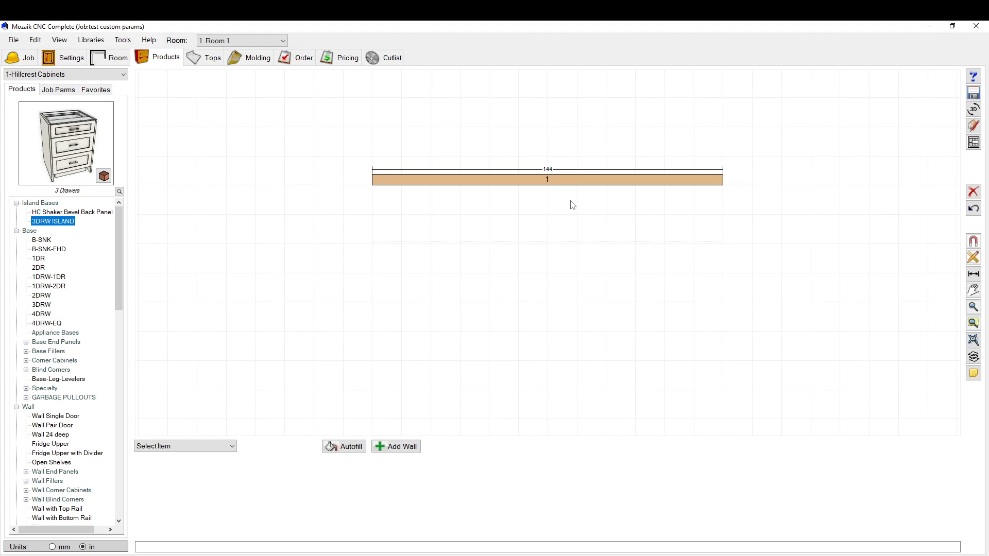
mouse_move(181, 247)
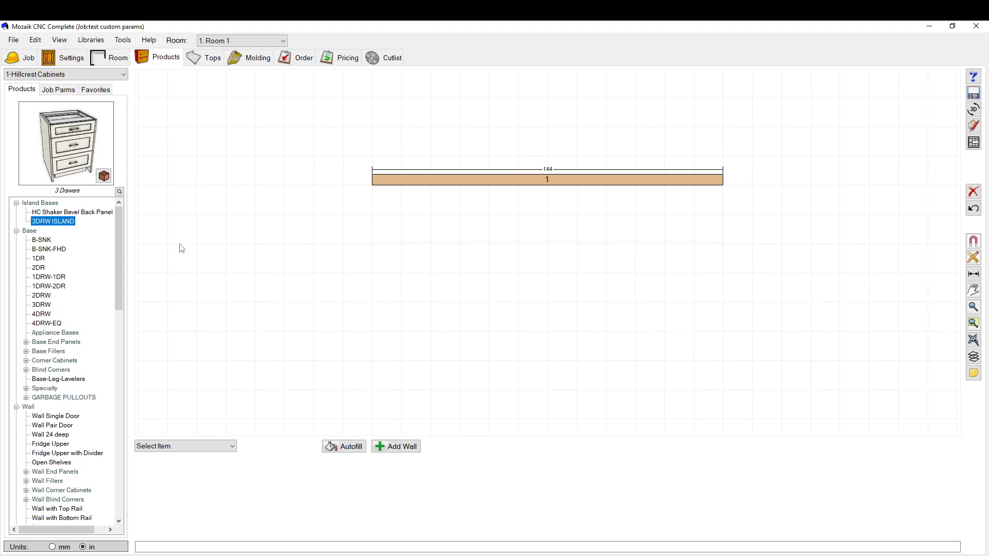
mouse_move(149, 259)
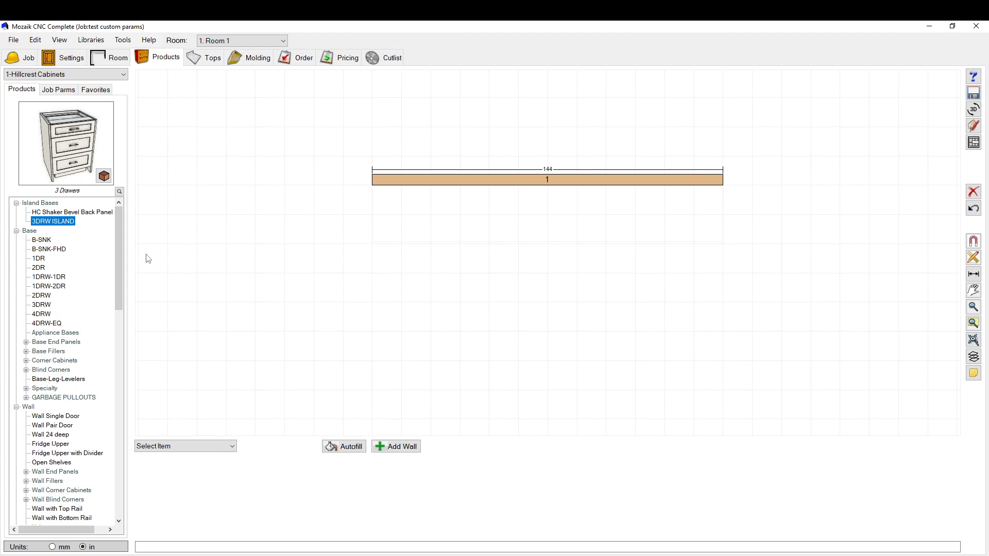
mouse_move(99, 221)
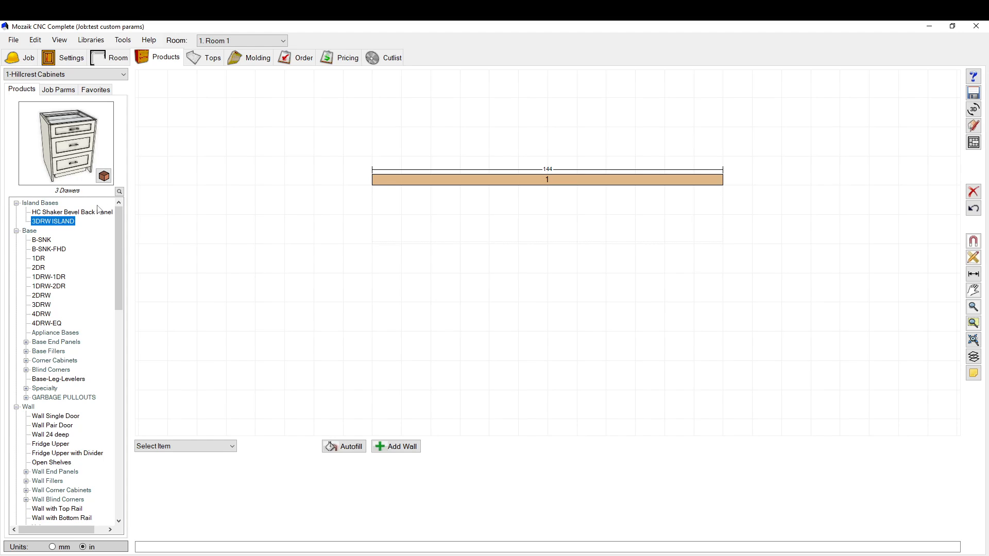
mouse_move(102, 217)
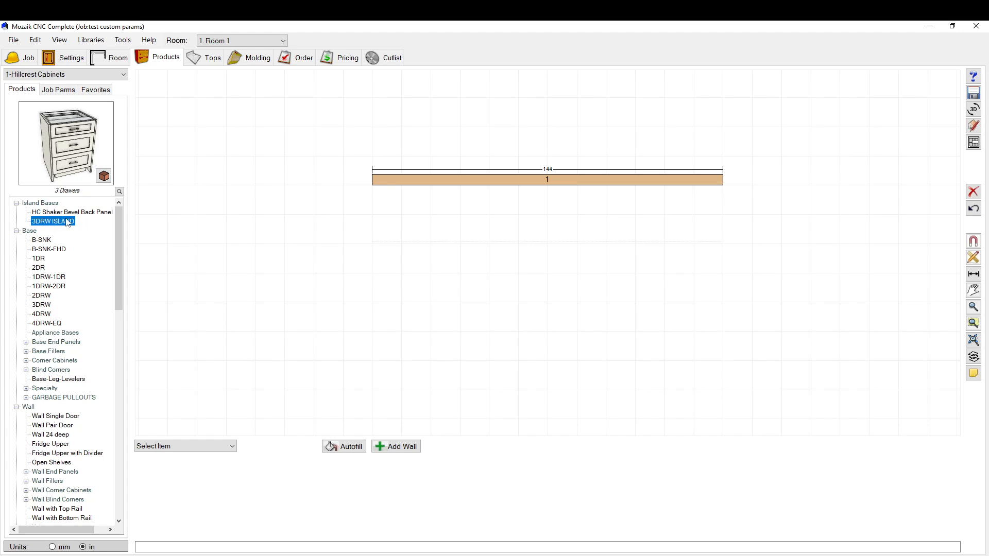
left_click(73, 211)
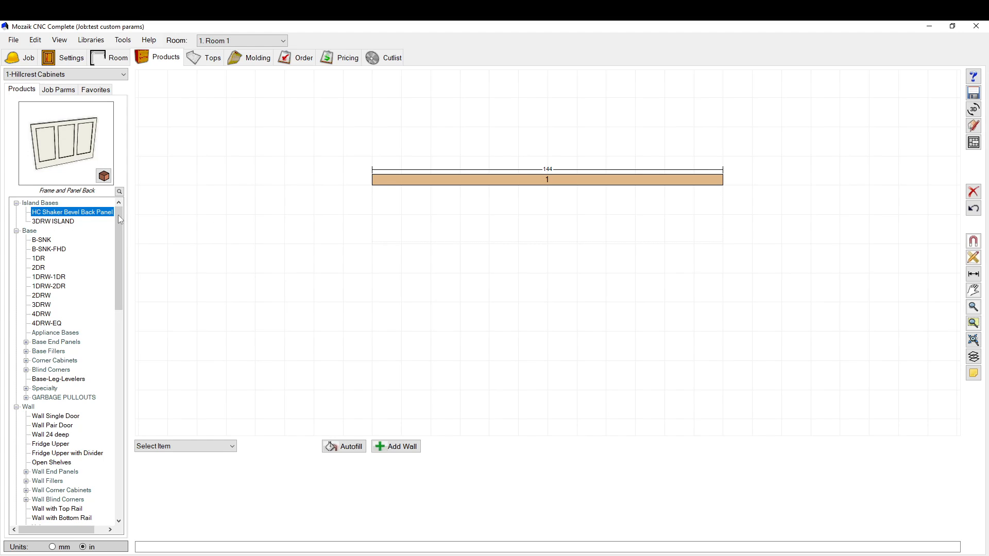
mouse_move(47, 225)
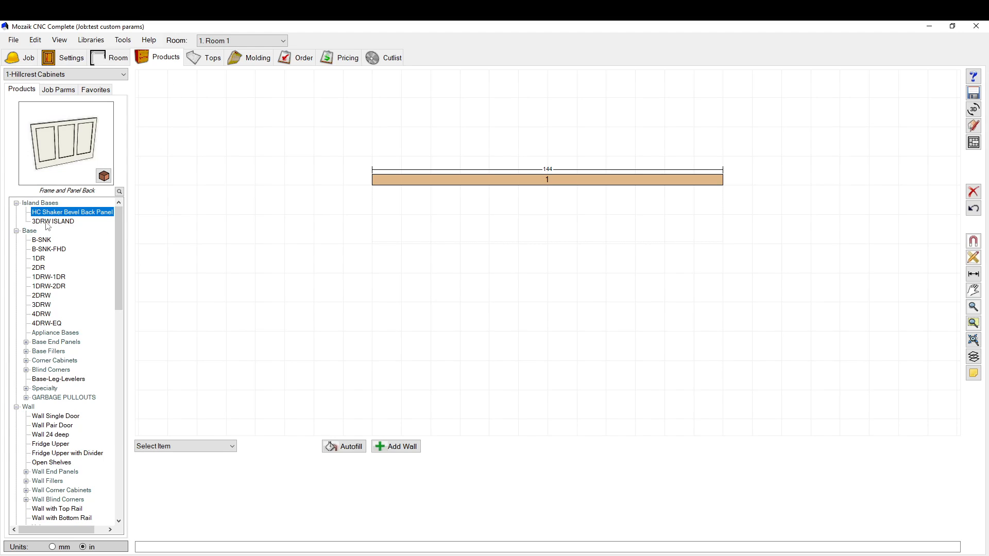
left_click(547, 180)
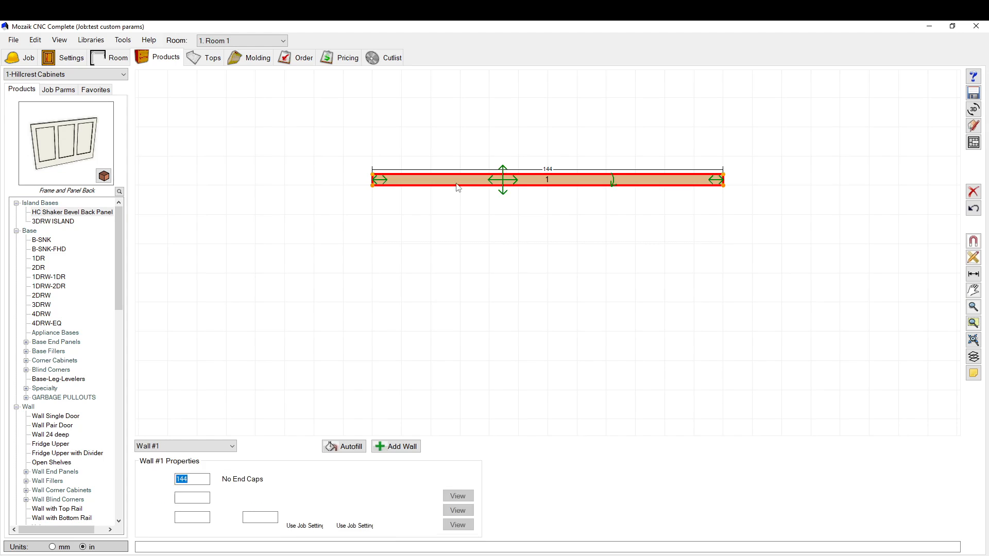
- Uncheck Visible for Room 1's Wall #1 and go back to the Products library
left_click(20, 57)
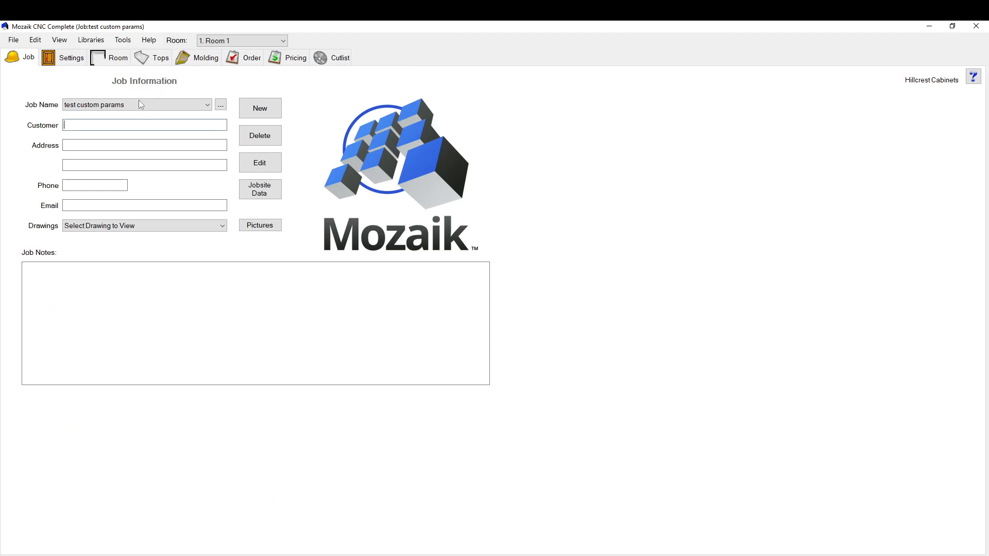
left_click(118, 57)
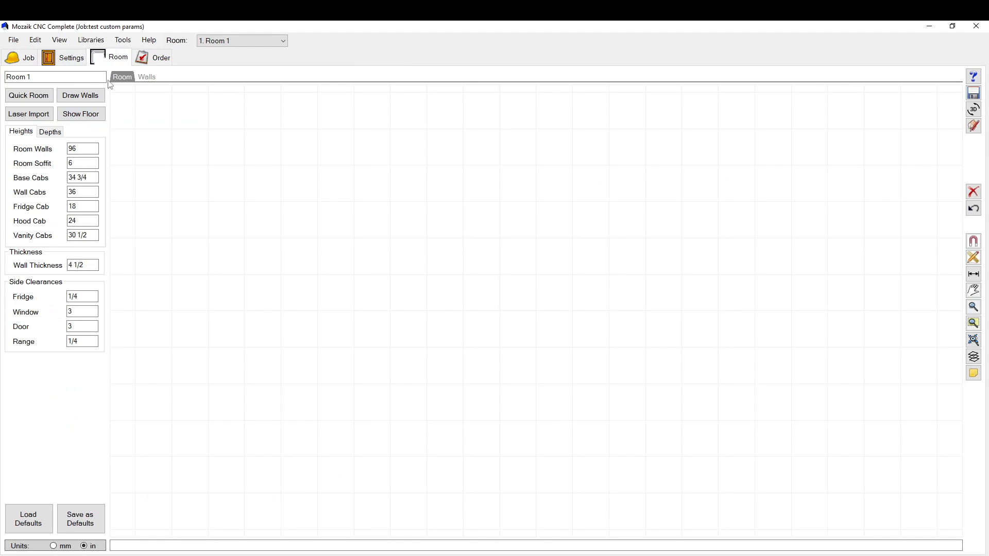
left_click(146, 76)
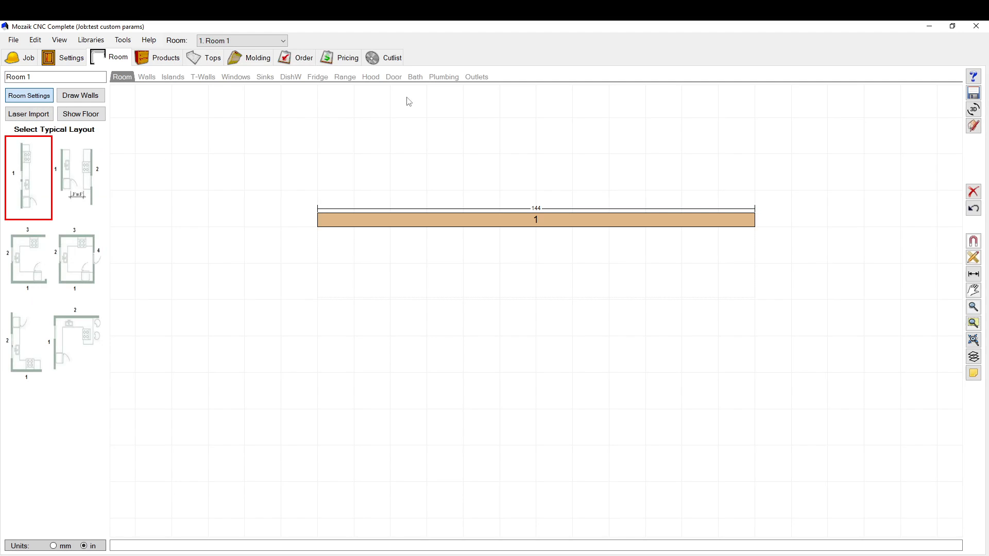
left_click(535, 219)
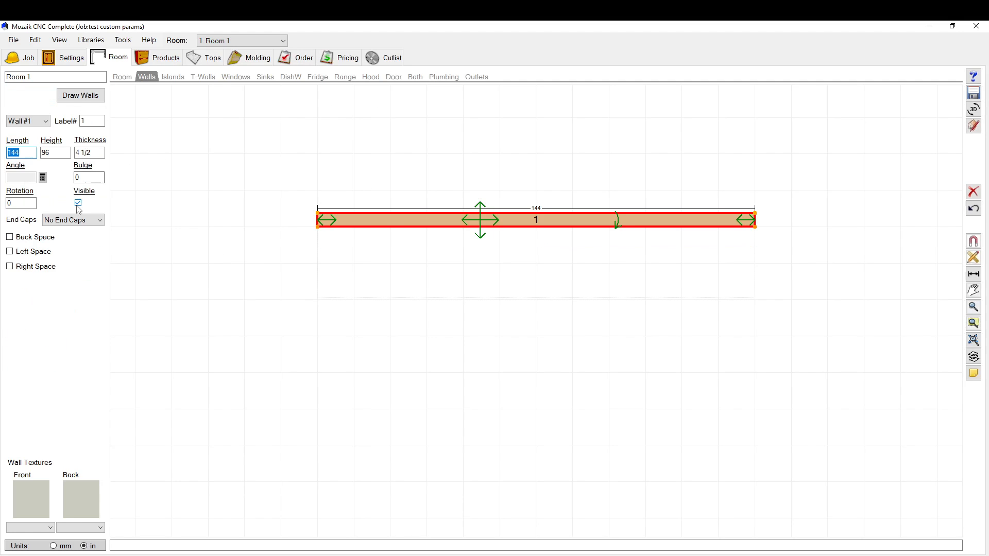
left_click(166, 57)
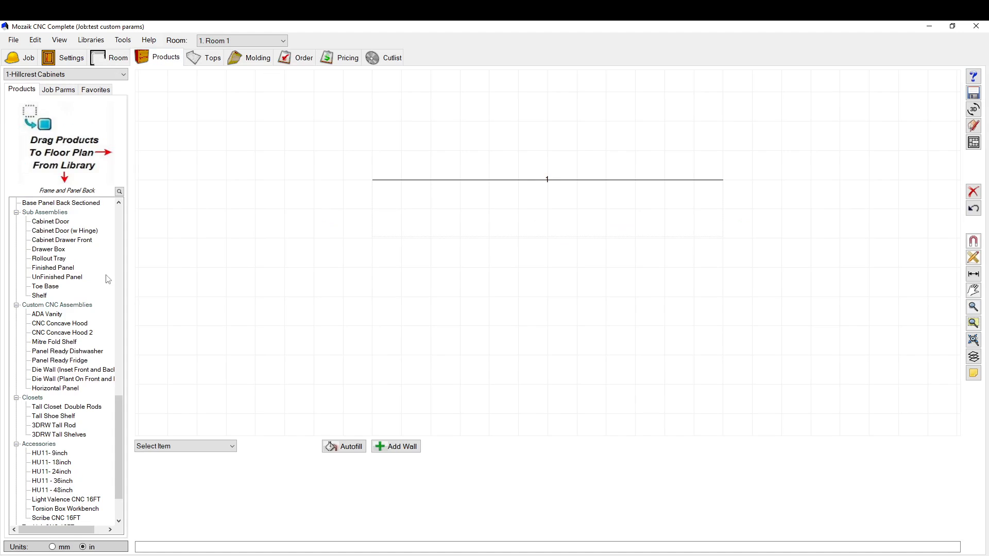
- Scroll the product library to find 3DRW ISLAND under Island Bases
scroll("down", 3)
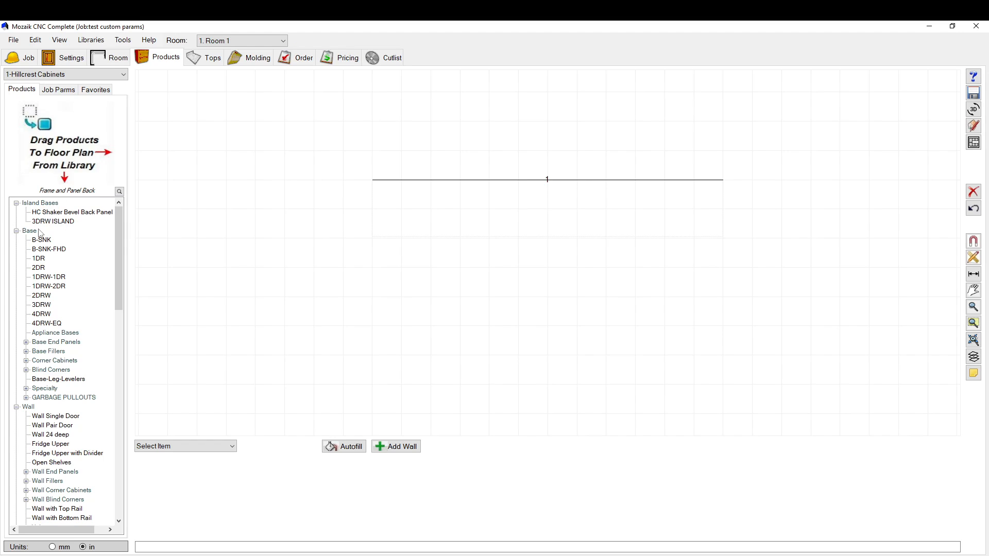
mouse_move(60, 225)
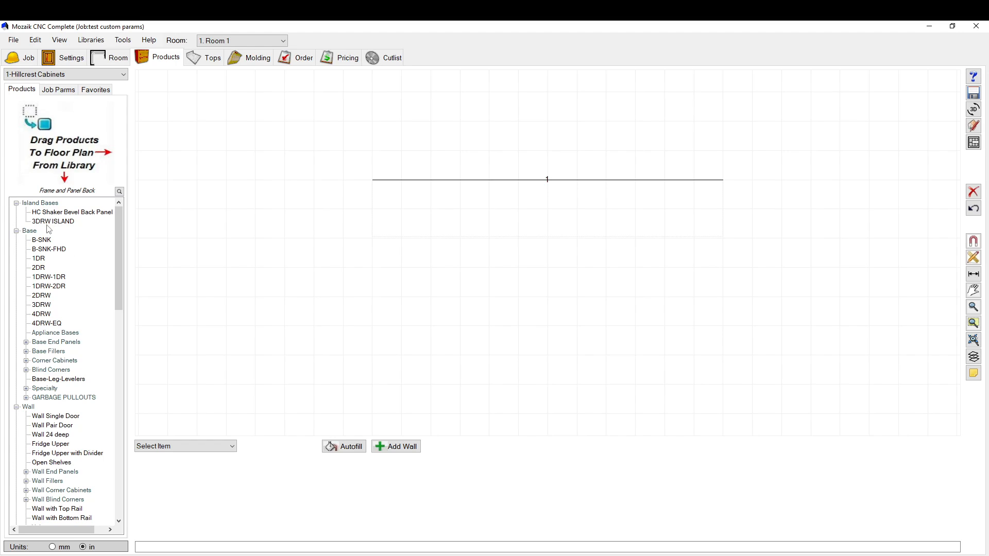
mouse_move(52, 229)
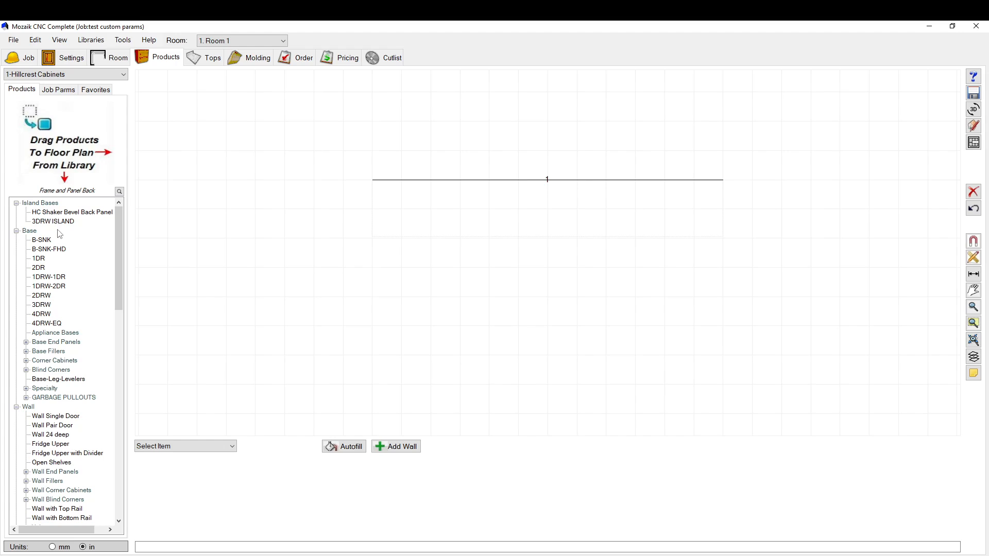
mouse_move(58, 231)
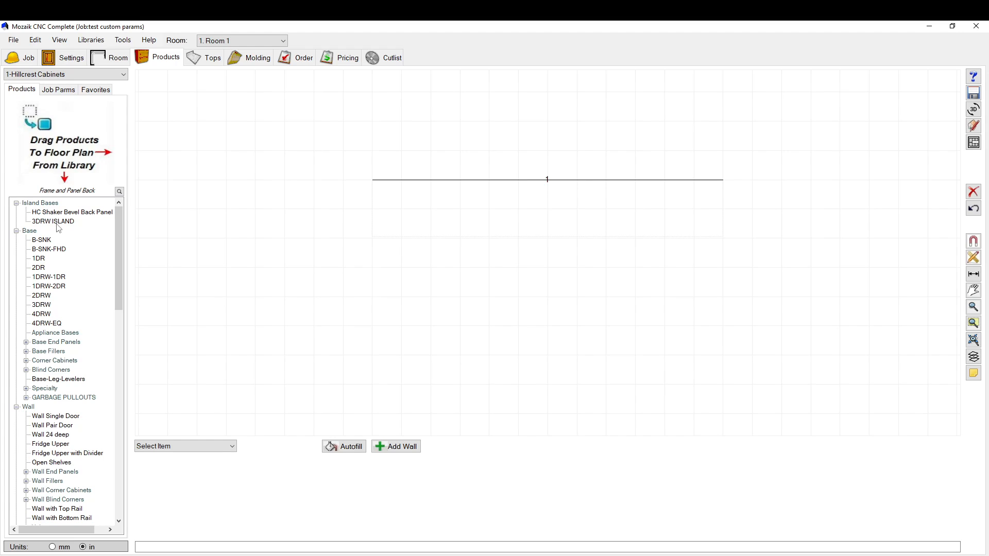
- Place the 3DRW ISLAND cabinet in Room 1 with only Outlet Left checked
left_click(53, 221)
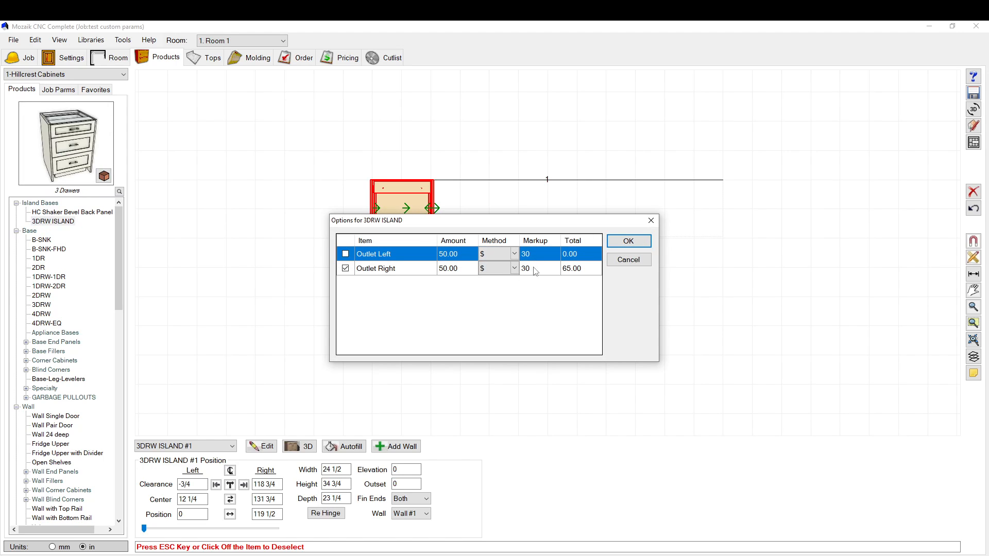
mouse_move(468, 273)
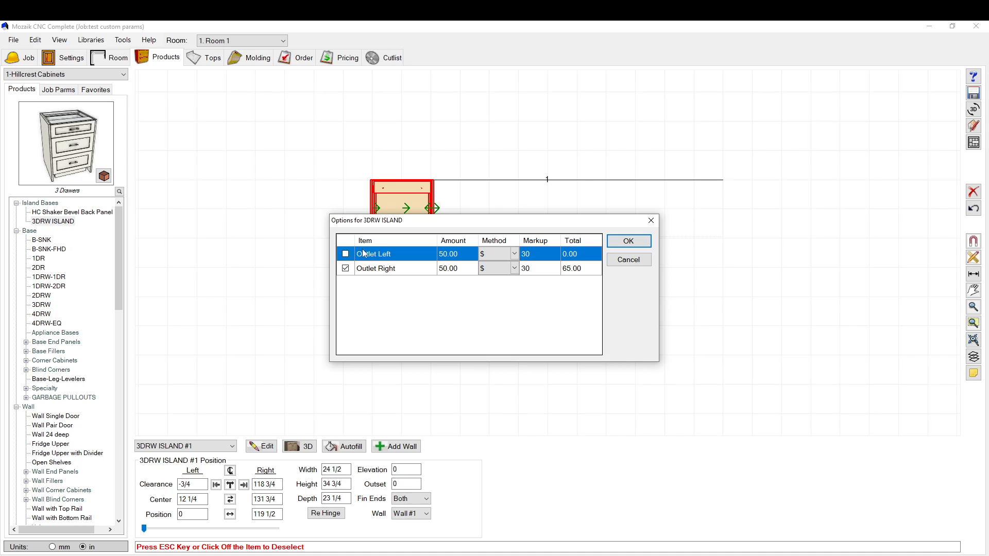
mouse_move(328, 252)
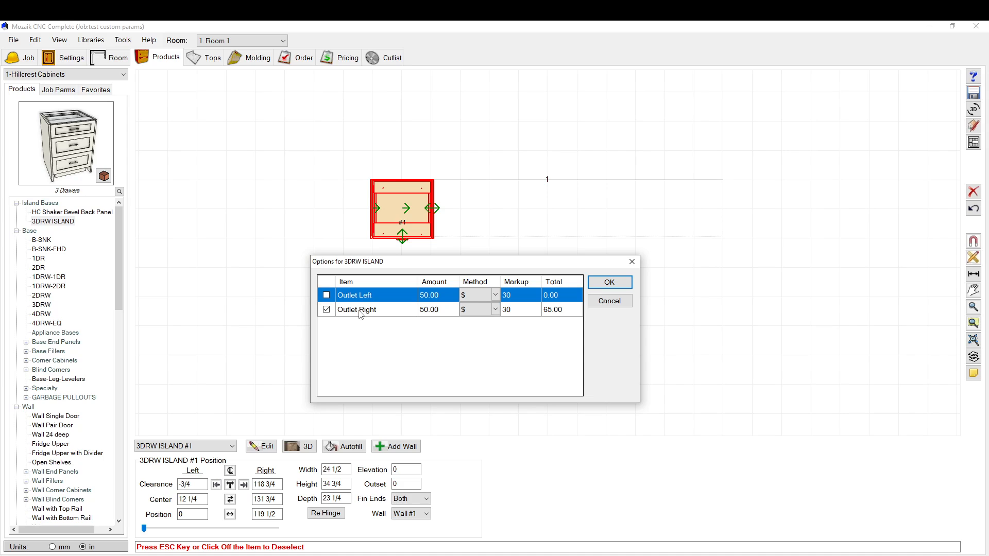
left_click(326, 295)
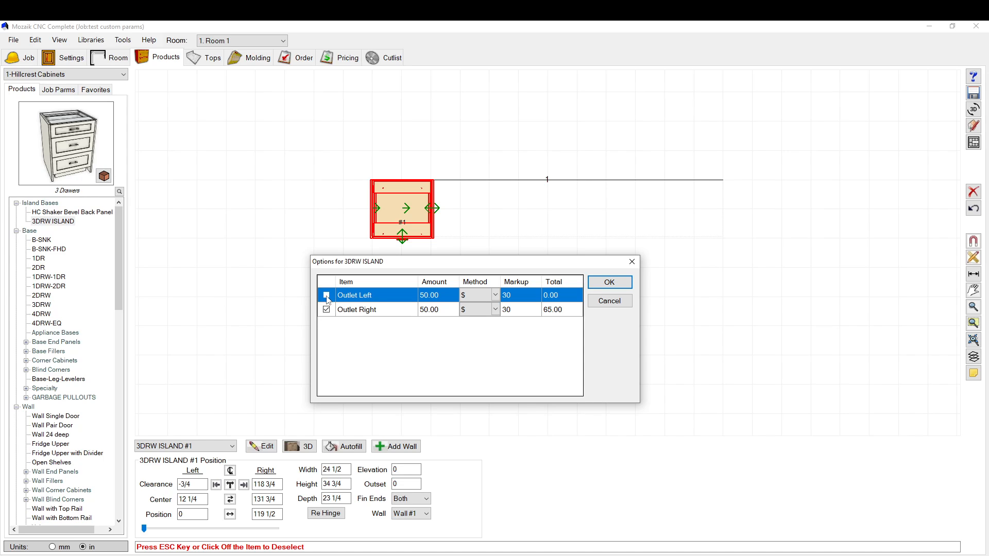
left_click(326, 309)
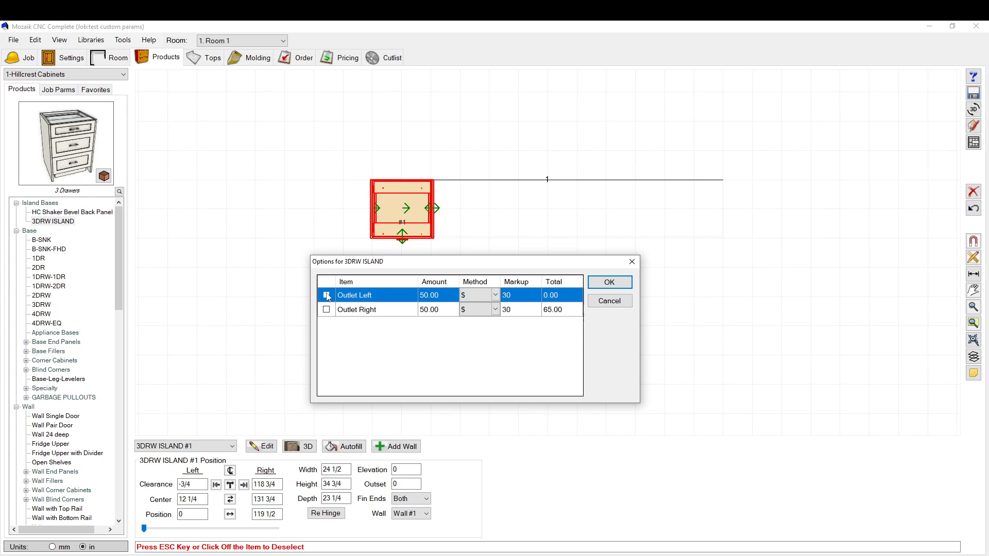
left_click(326, 309)
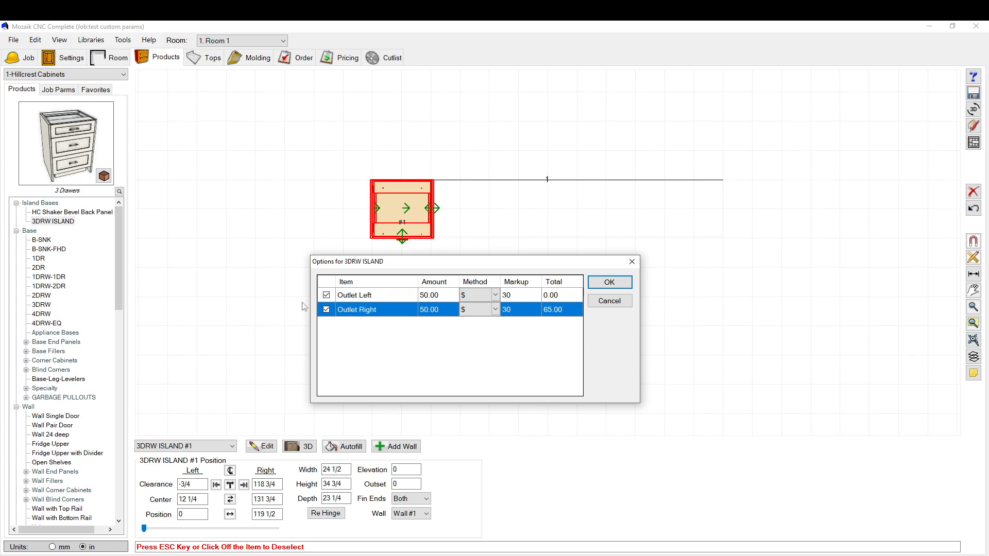
left_click(327, 294)
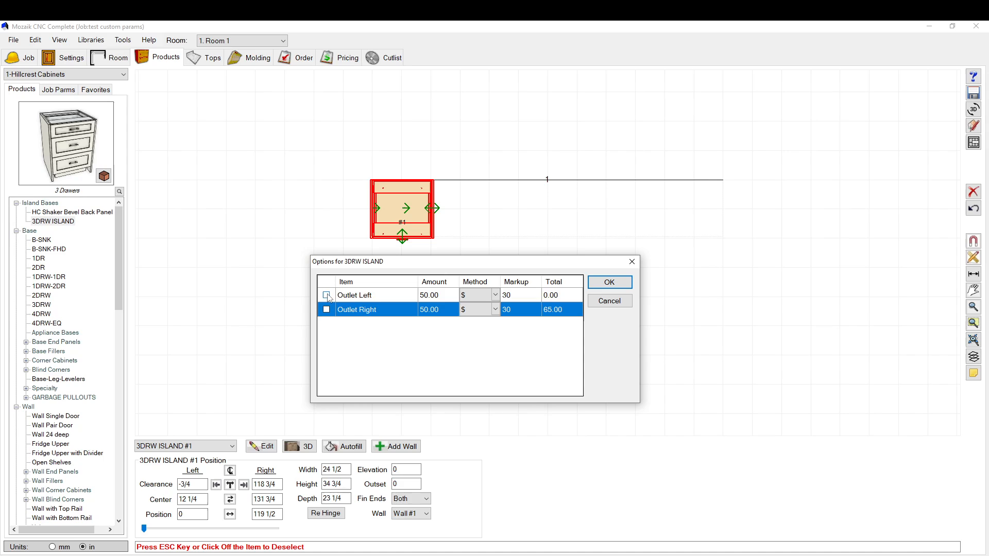
left_click(326, 295)
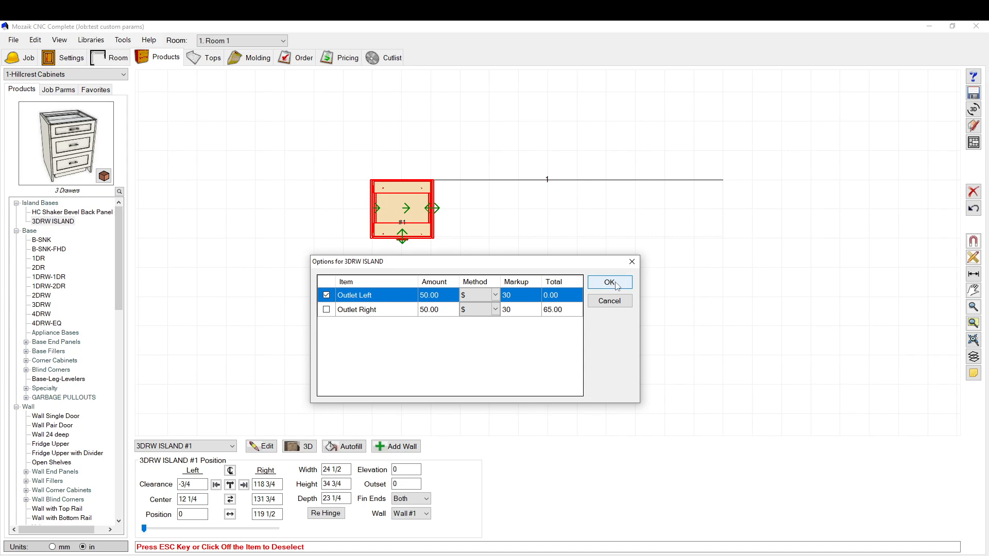
- Confirm Outlet Left, view the cabinet from the left, and show its layer settings
left_click(608, 281)
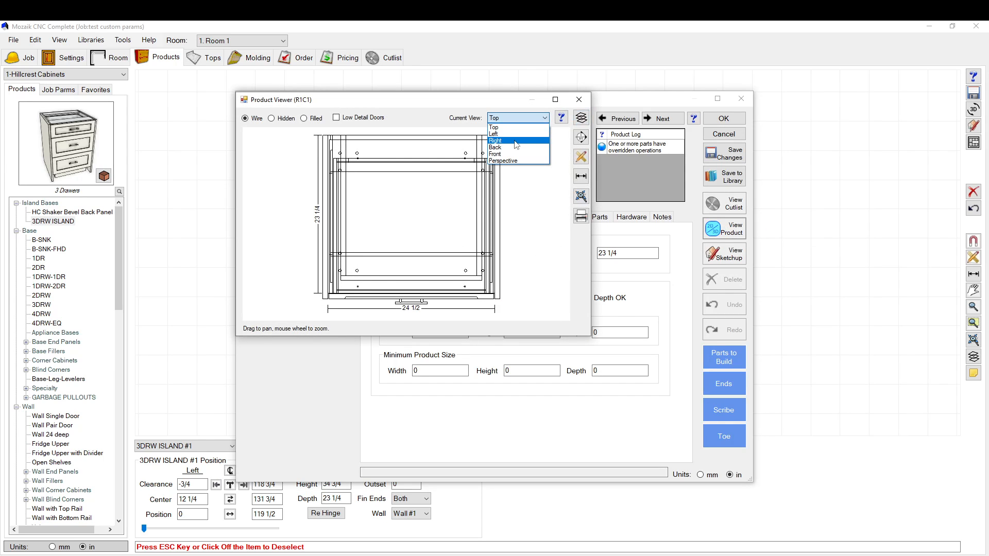
left_click(494, 134)
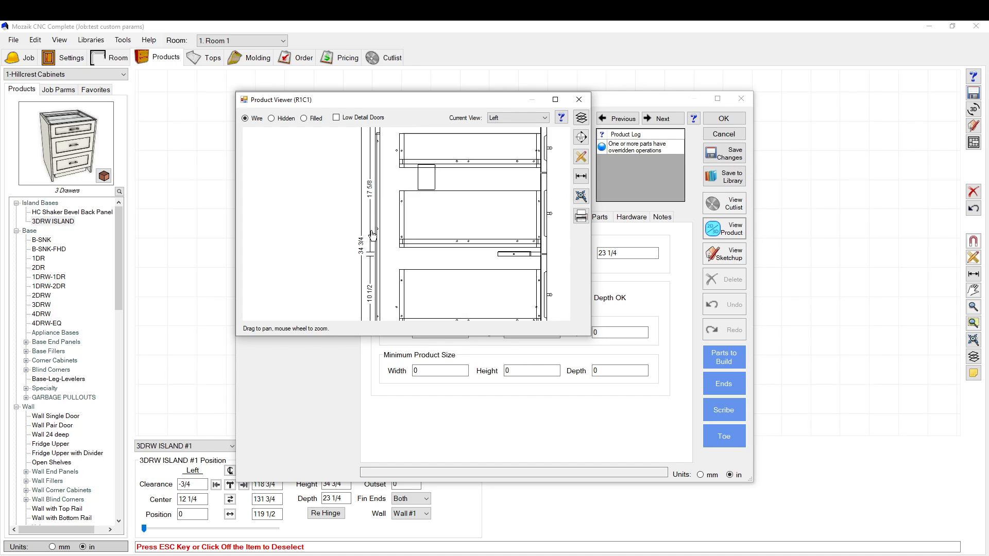
left_click(579, 119)
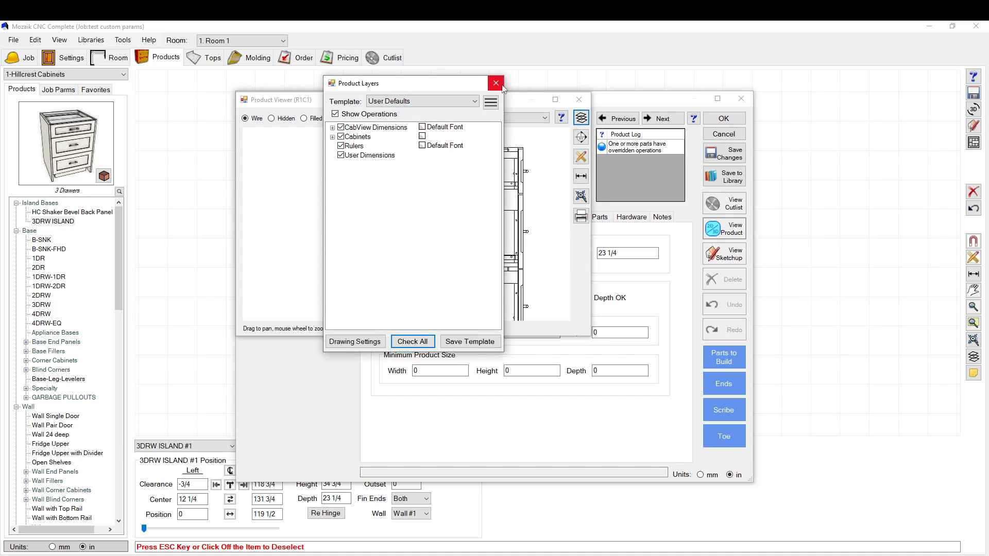
- Try other viewer views, dismiss the hole-detail warning, and reopen the viewer in wireframe
left_click(495, 82)
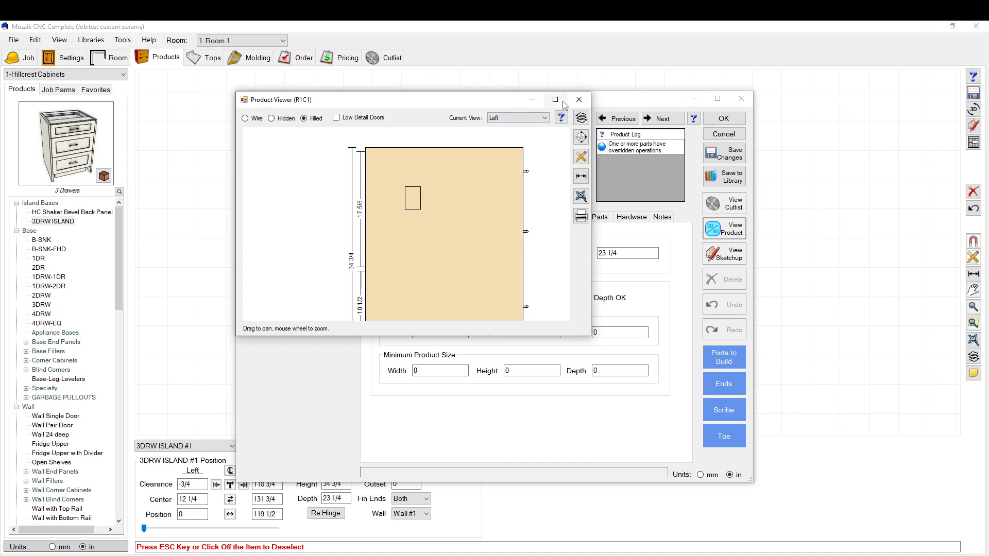
left_click(580, 118)
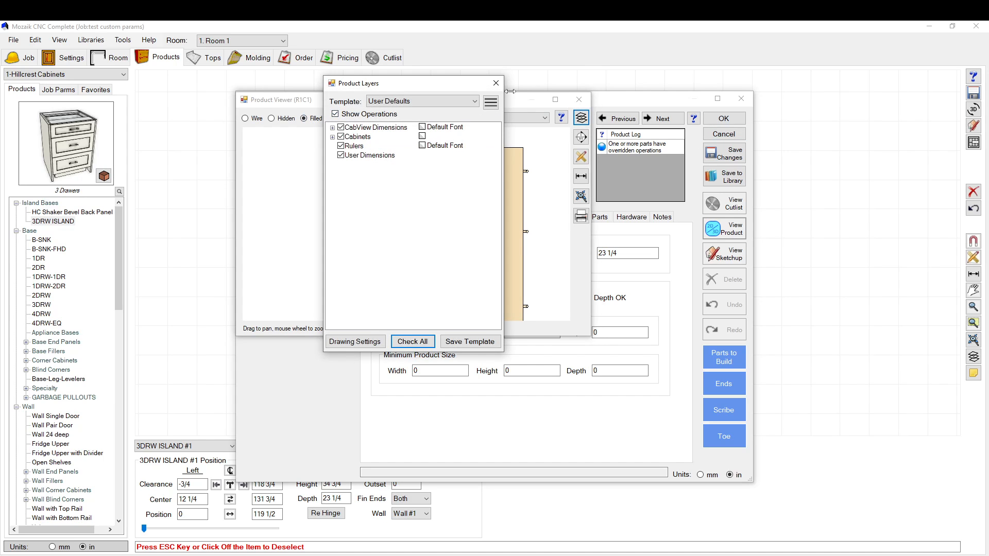
left_click(495, 82)
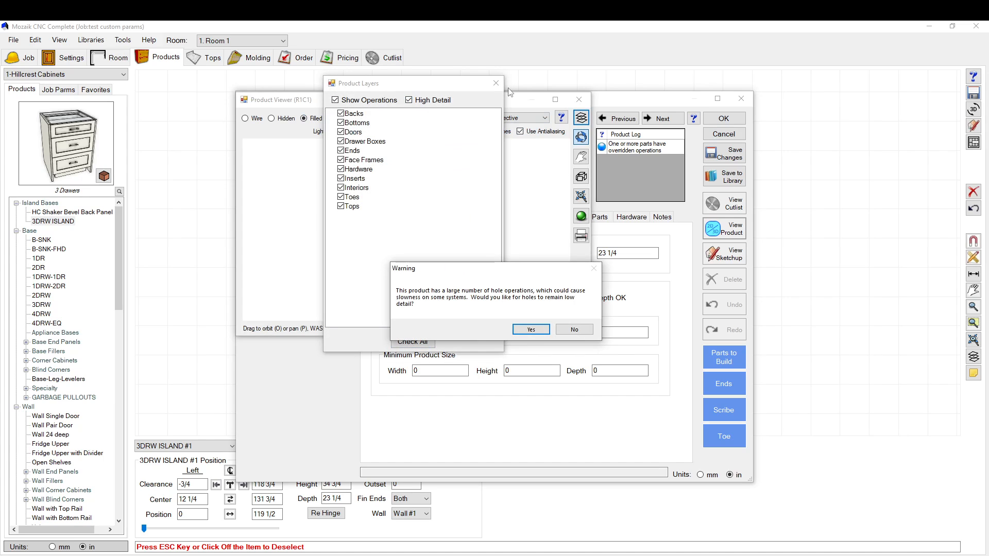
left_click(530, 329)
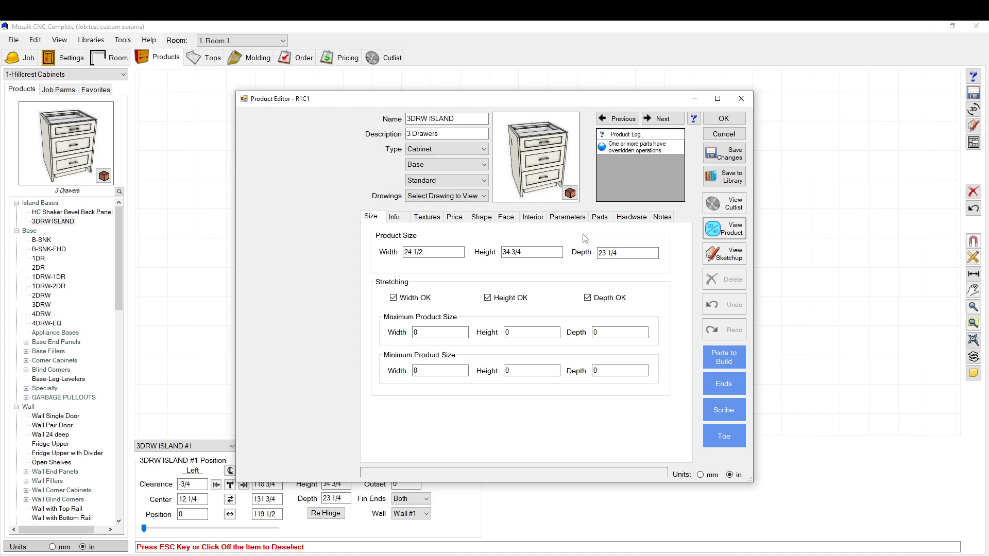
left_click(723, 228)
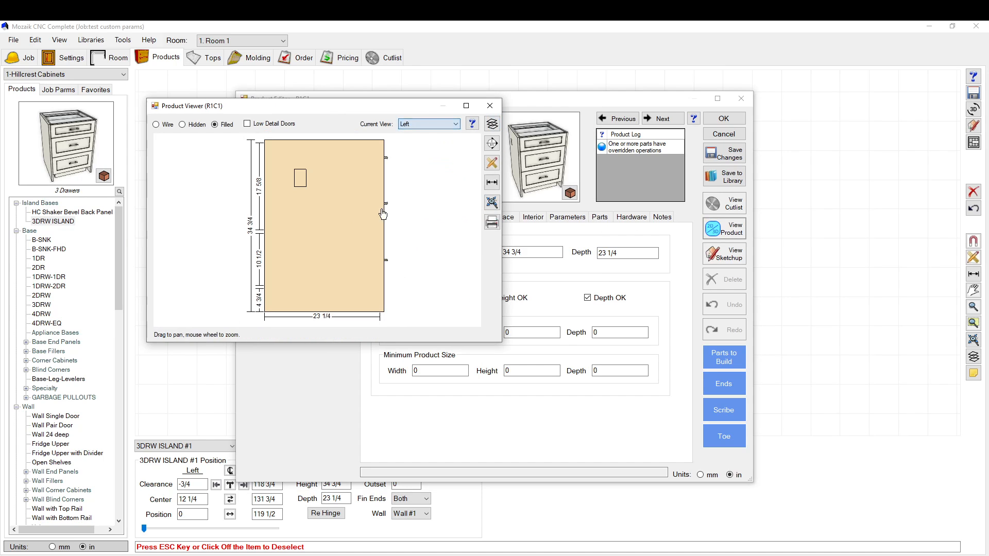
left_click(156, 124)
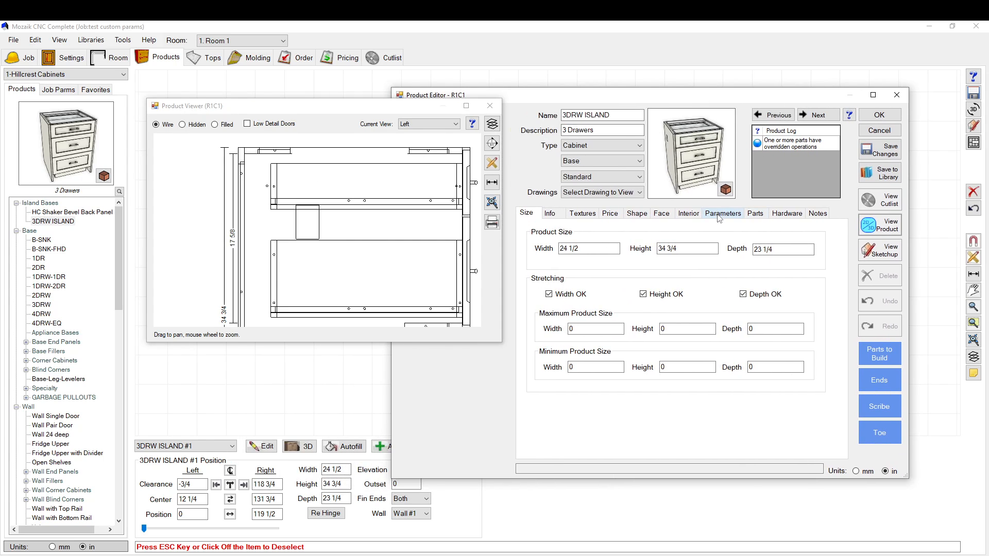
- Set the OutletH override to 2 and the OutletW and OutletWAddon offsets to 3
left_click(722, 213)
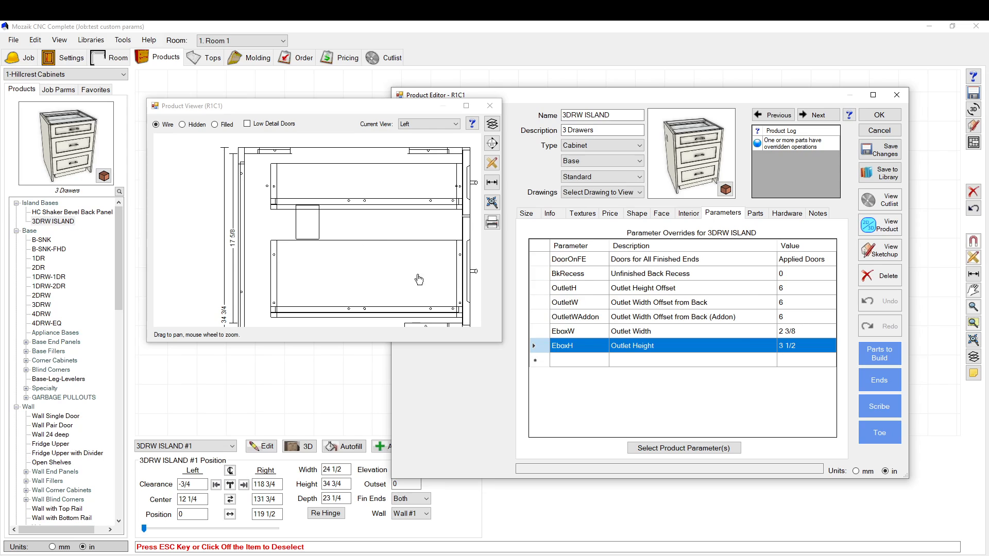
left_click(805, 287)
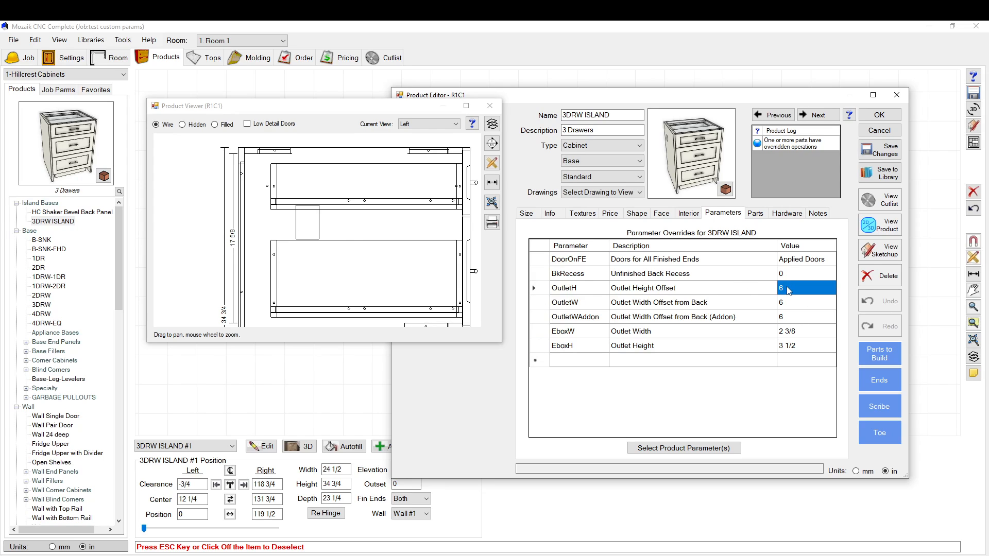
type("2")
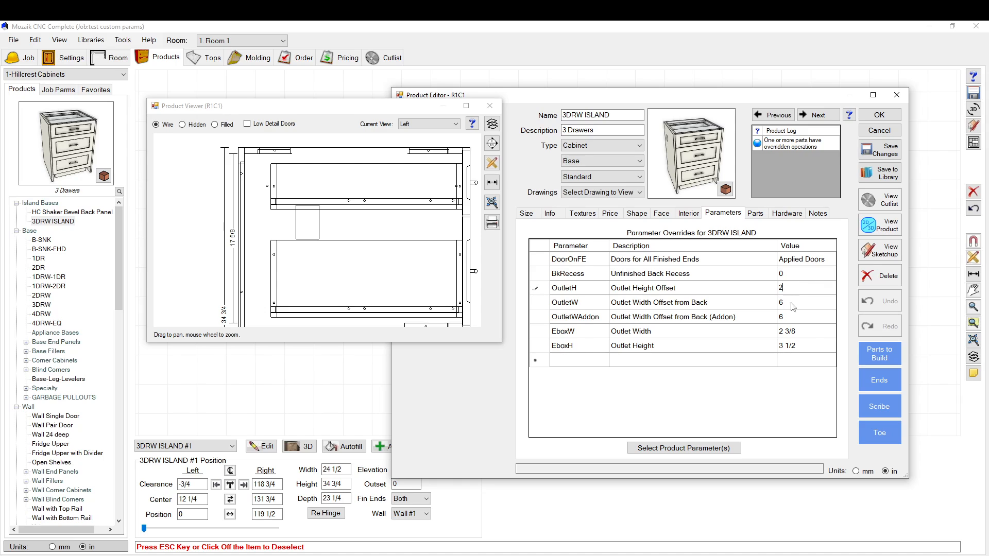
left_click(807, 302)
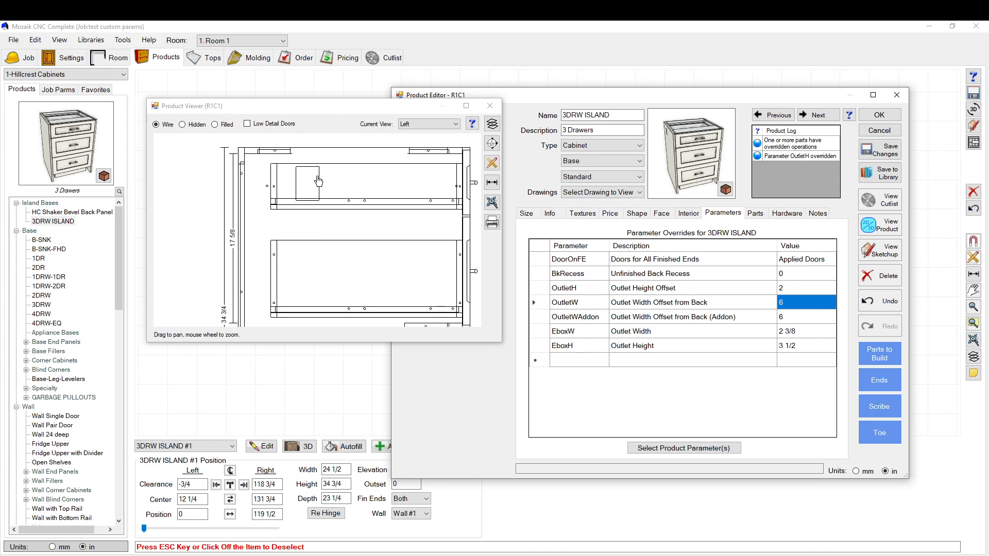
mouse_move(284, 169)
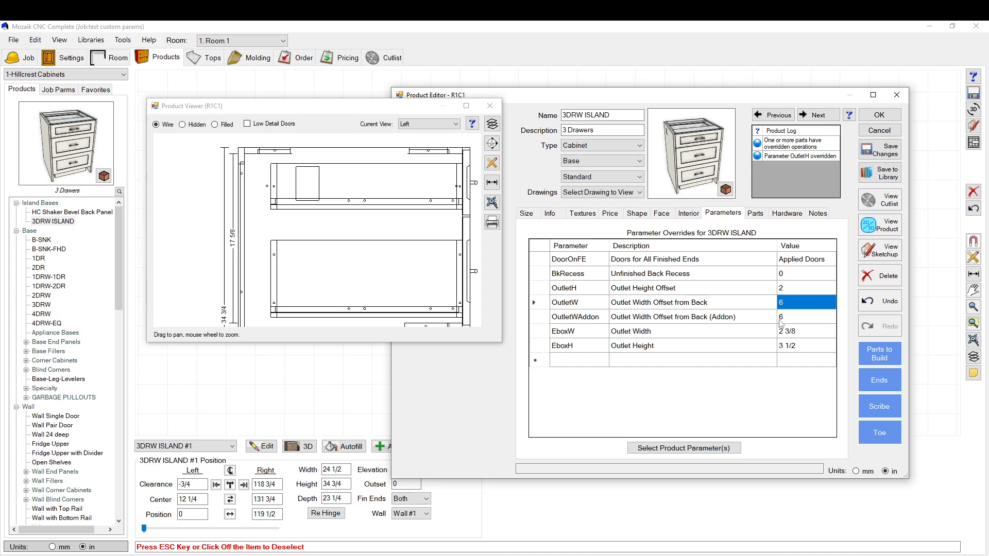
left_click(804, 317)
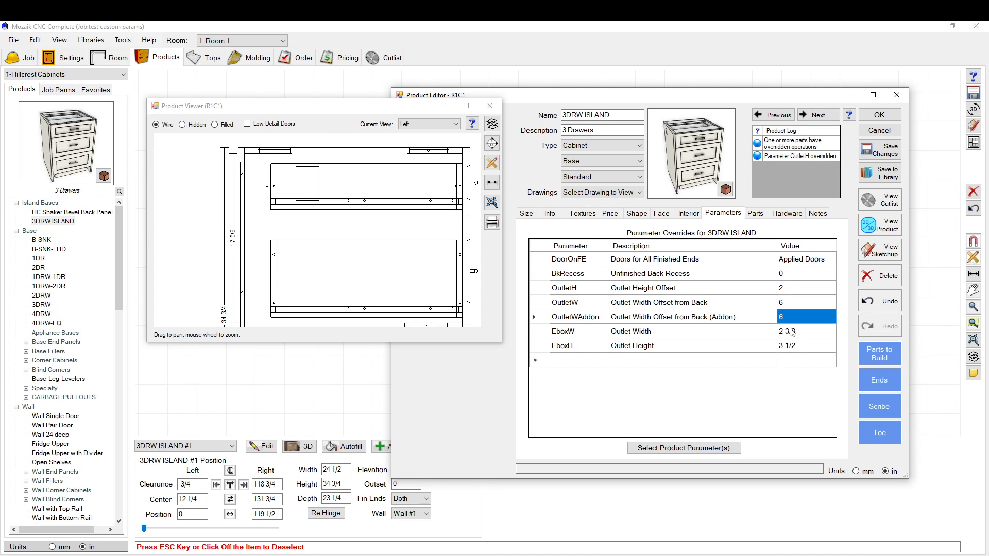
left_click(806, 302)
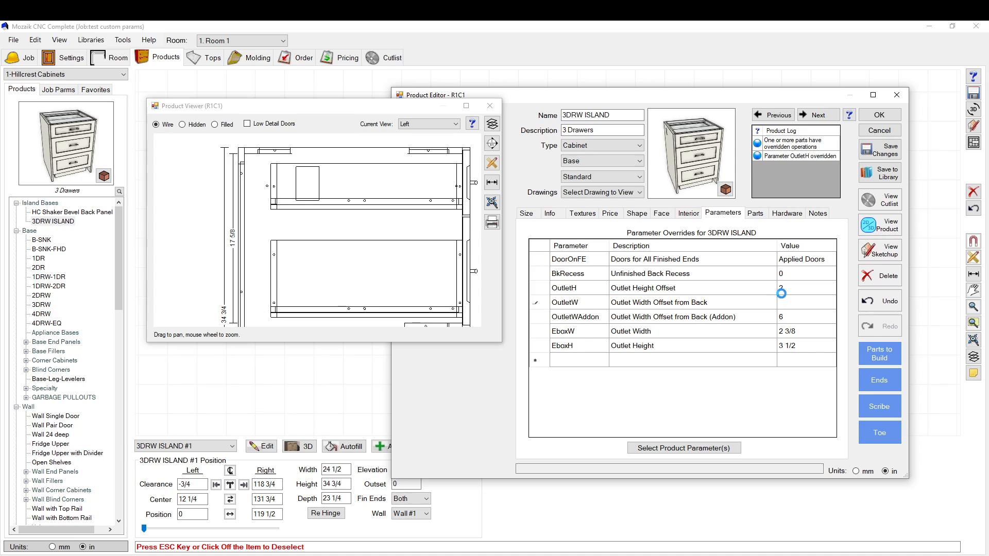
left_click(805, 317)
type("3")
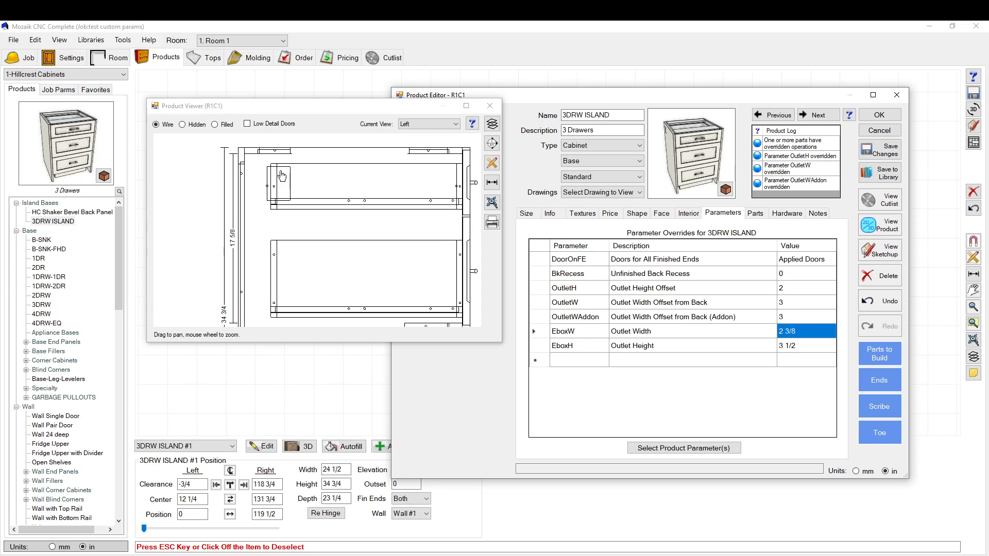
mouse_move(477, 168)
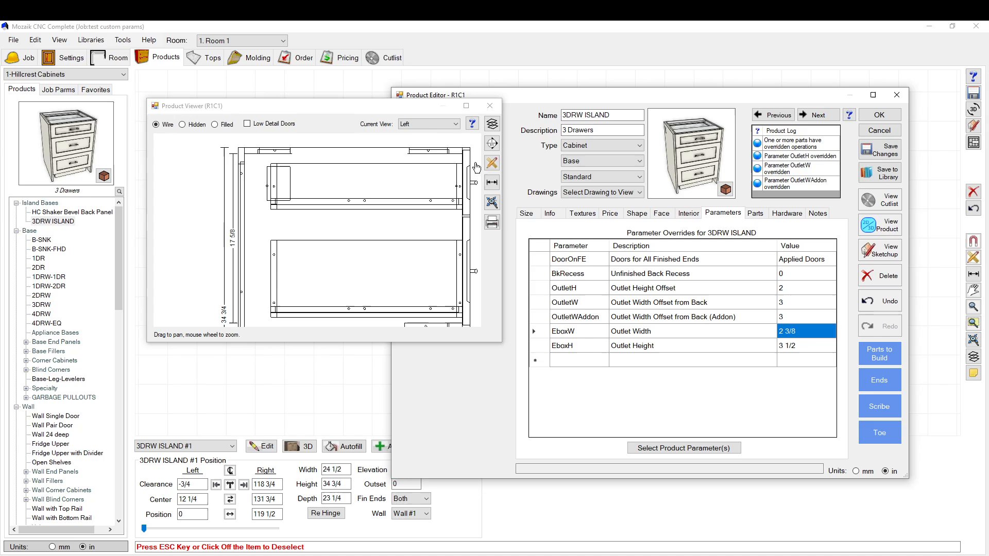
- Try top and perspective views, then zoom the left view onto the outlet cutout
left_click(454, 123)
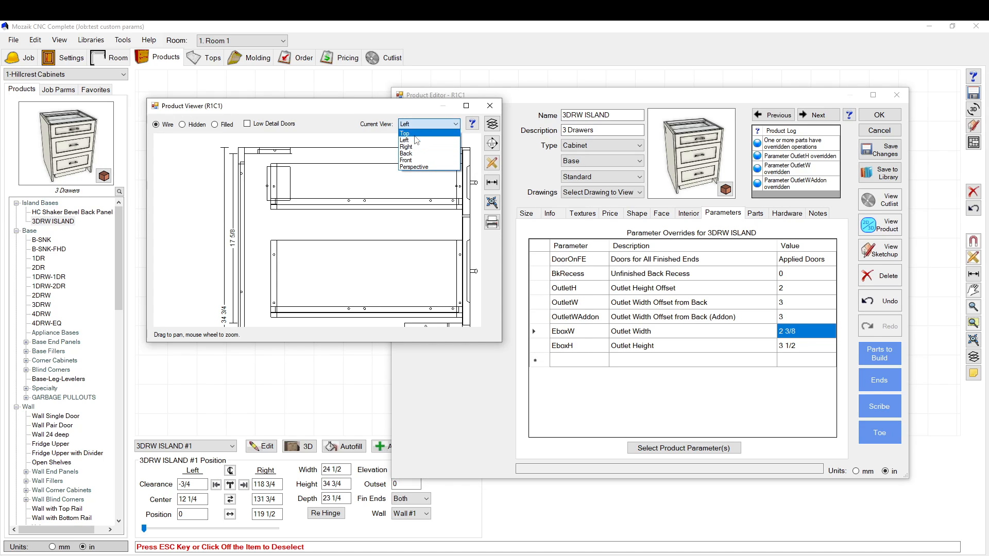
left_click(405, 132)
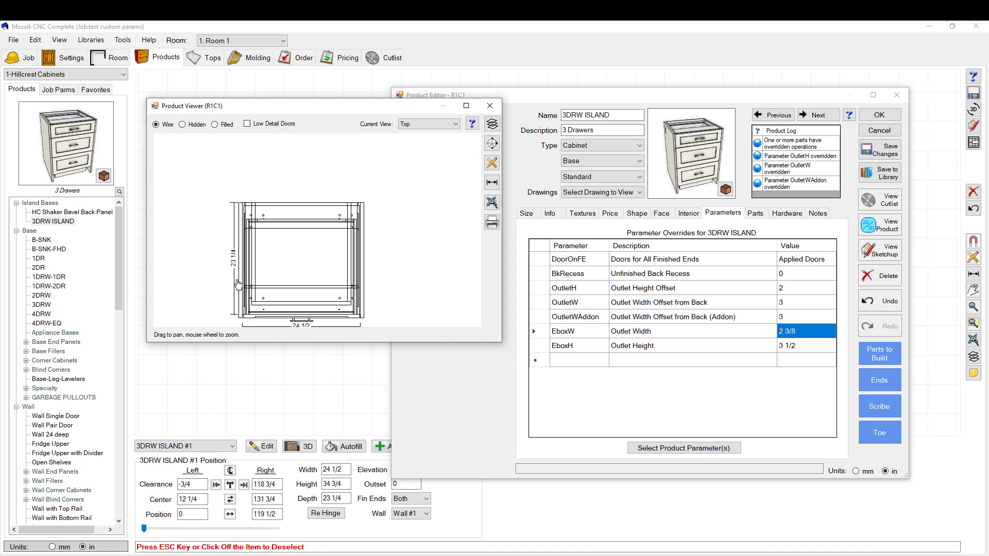
mouse_move(241, 219)
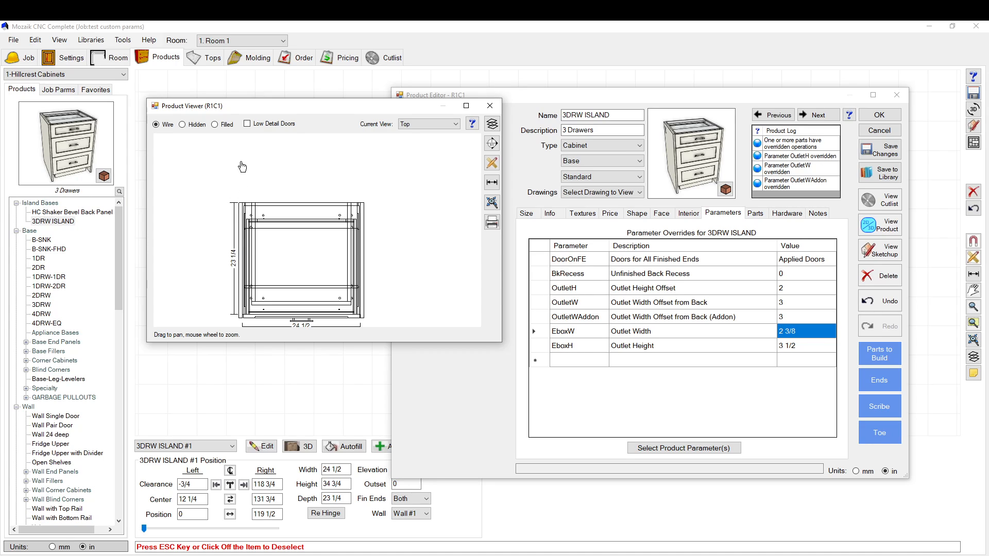
mouse_move(765, 240)
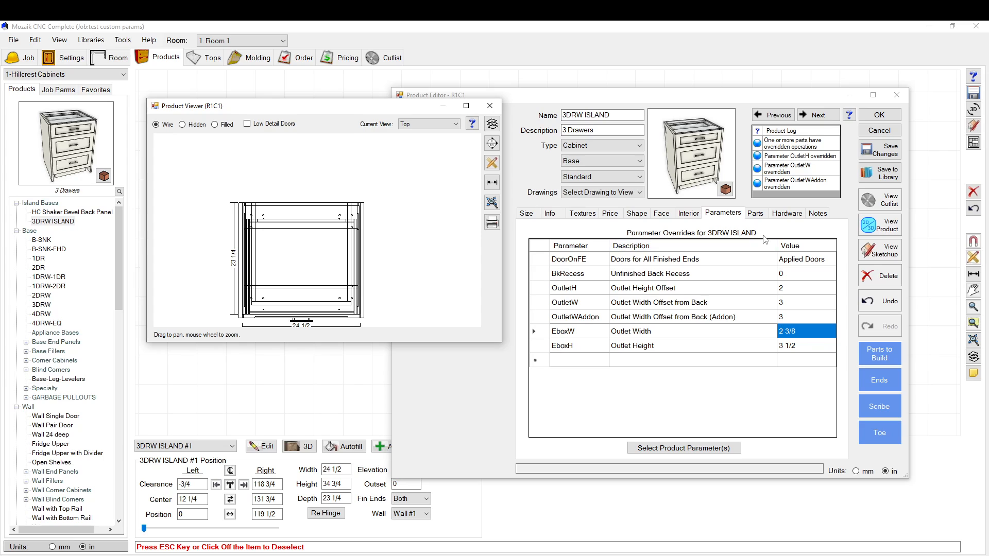
left_click(456, 123)
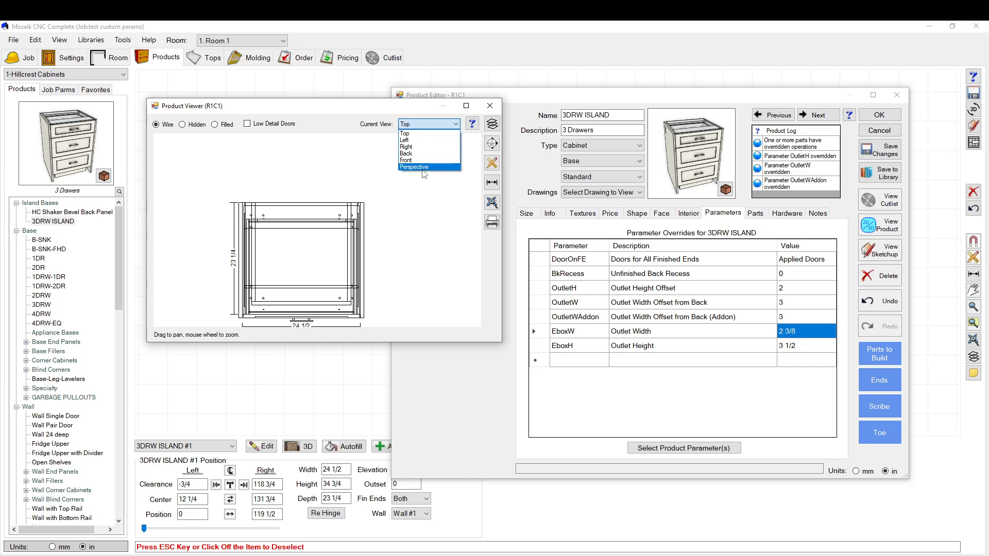
left_click(413, 166)
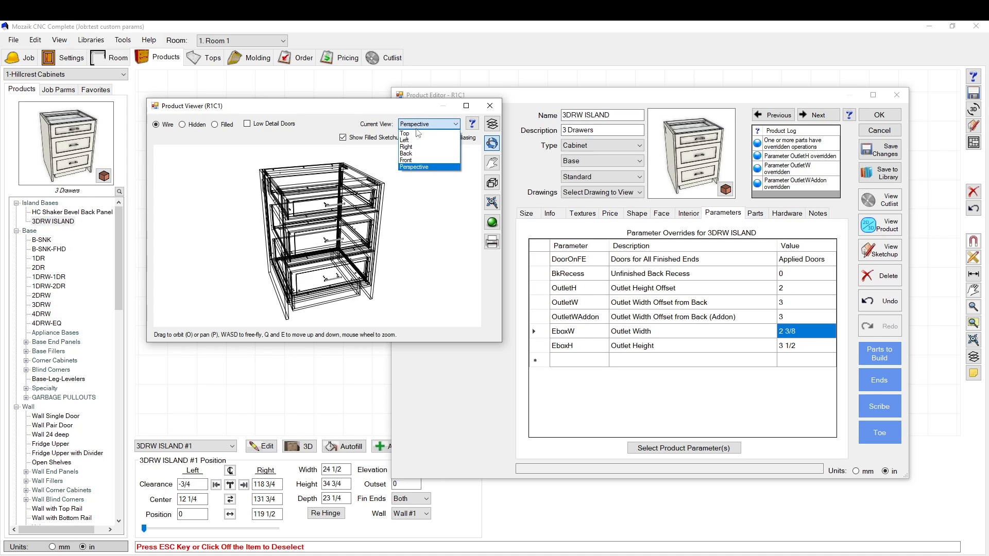
left_click(406, 146)
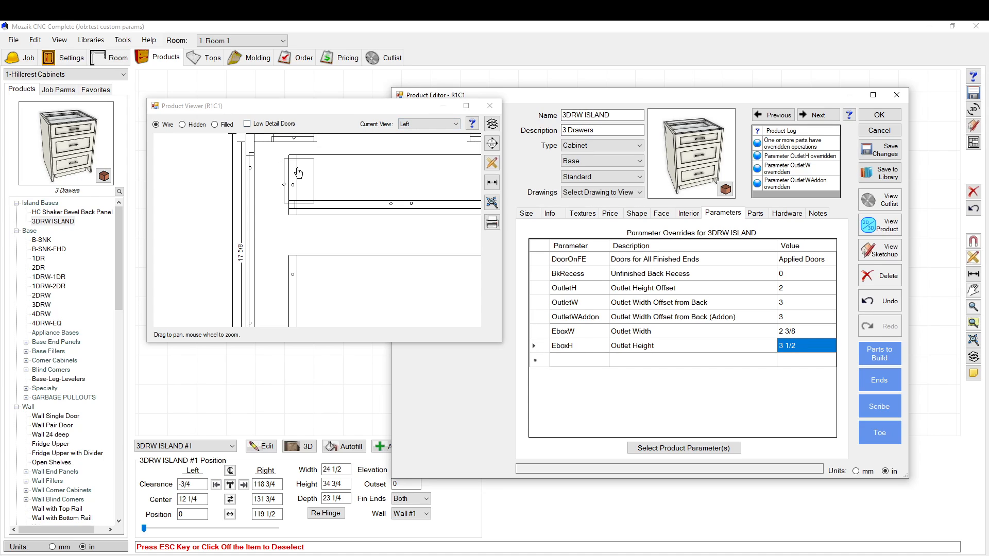
mouse_move(305, 151)
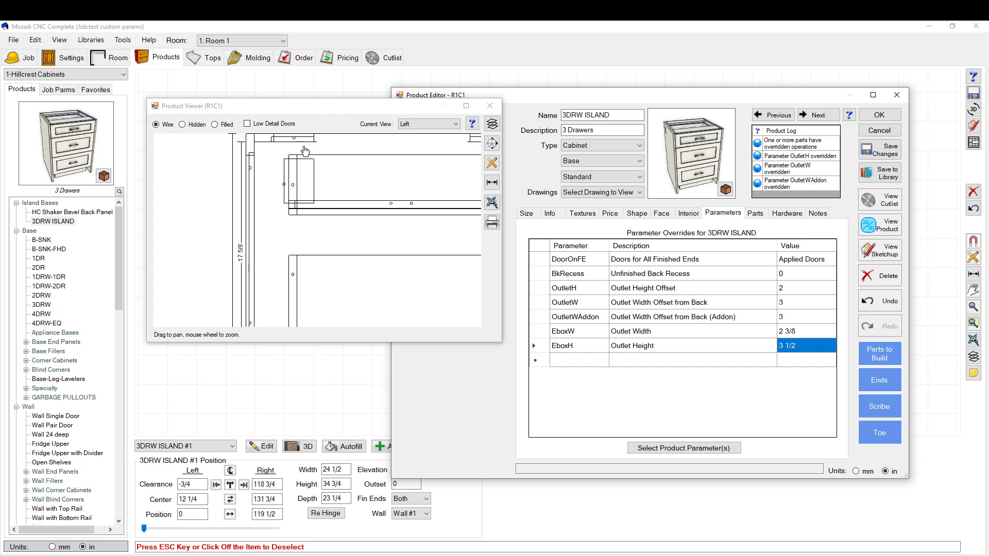
mouse_move(383, 150)
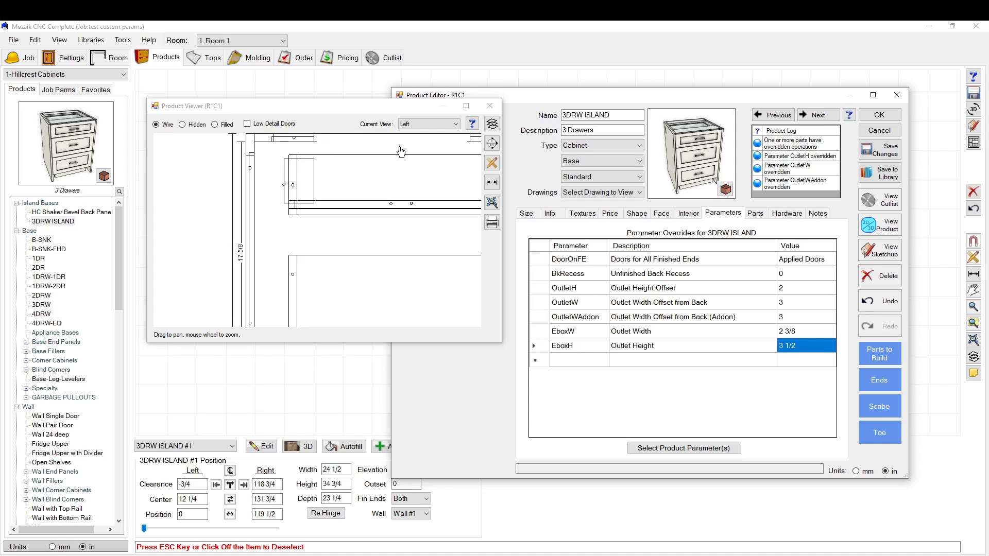
mouse_move(414, 143)
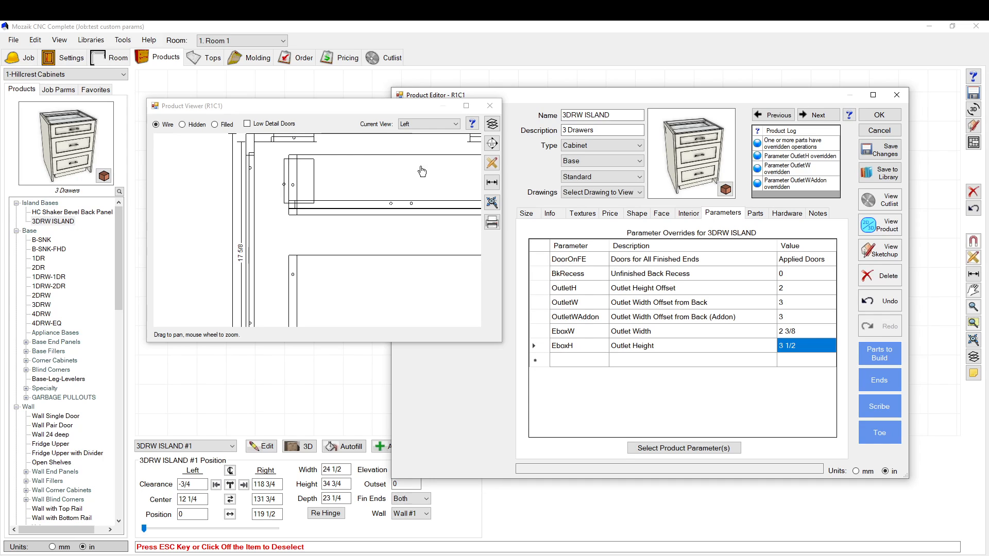
mouse_move(486, 175)
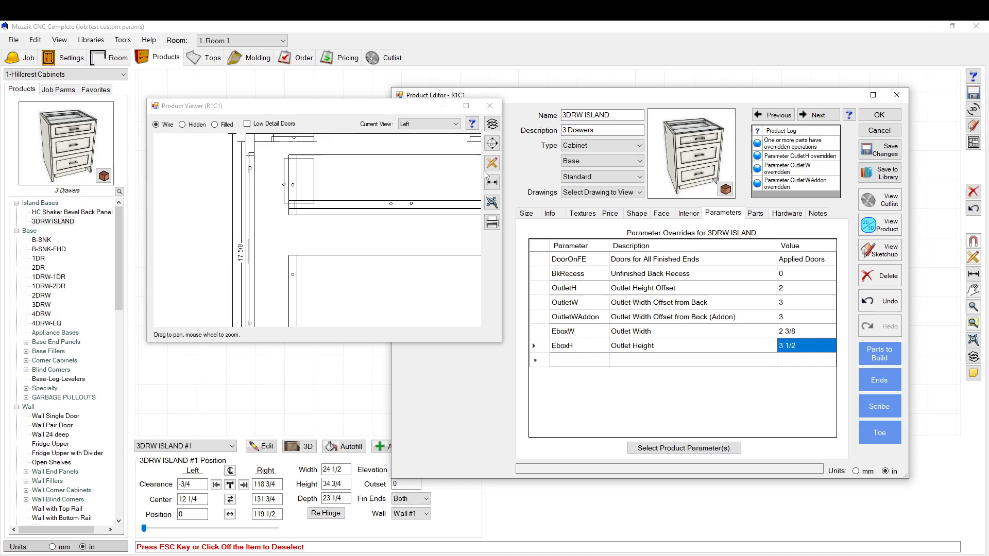
left_click(428, 124)
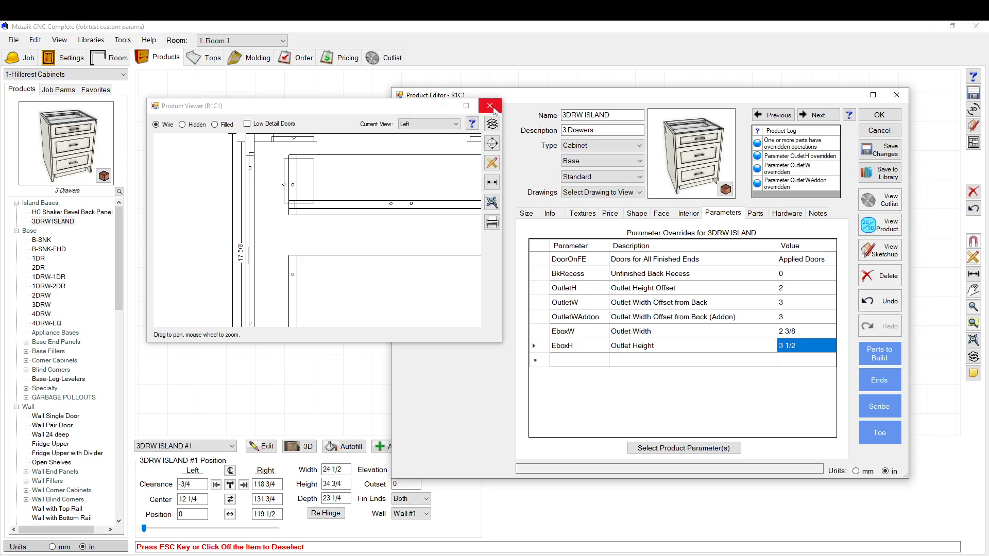
- Close the product viewer and dismiss the drawer adjustment options unchanged
left_click(489, 105)
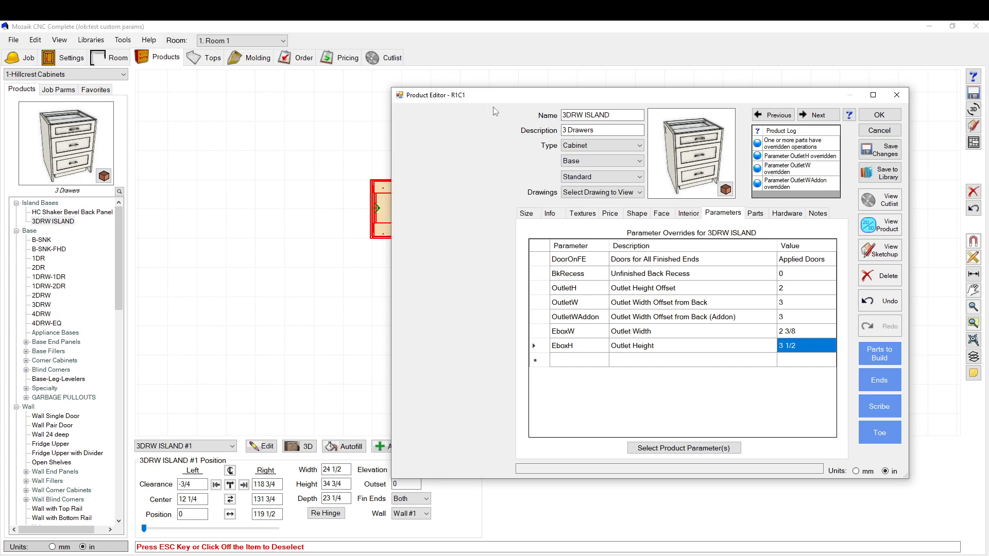
mouse_move(818, 329)
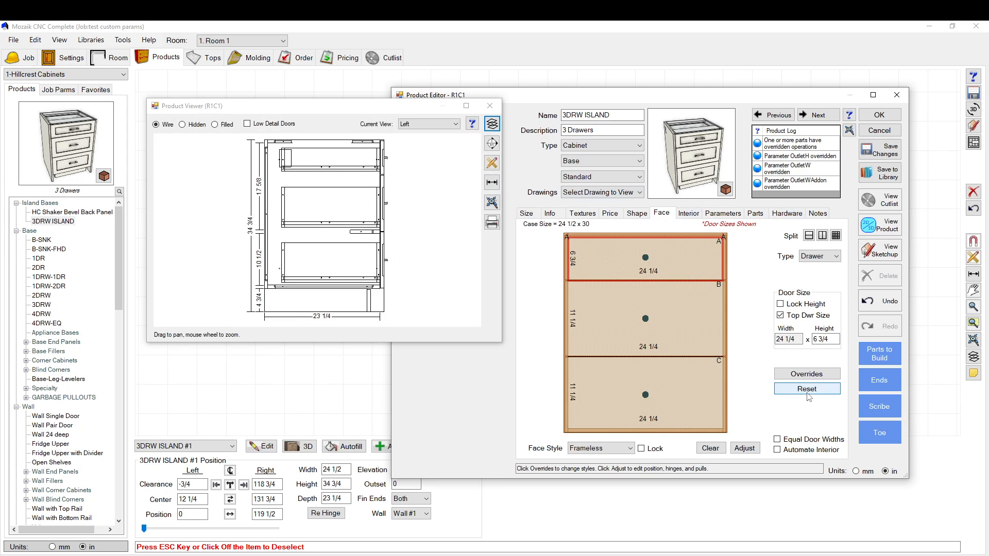
mouse_move(807, 374)
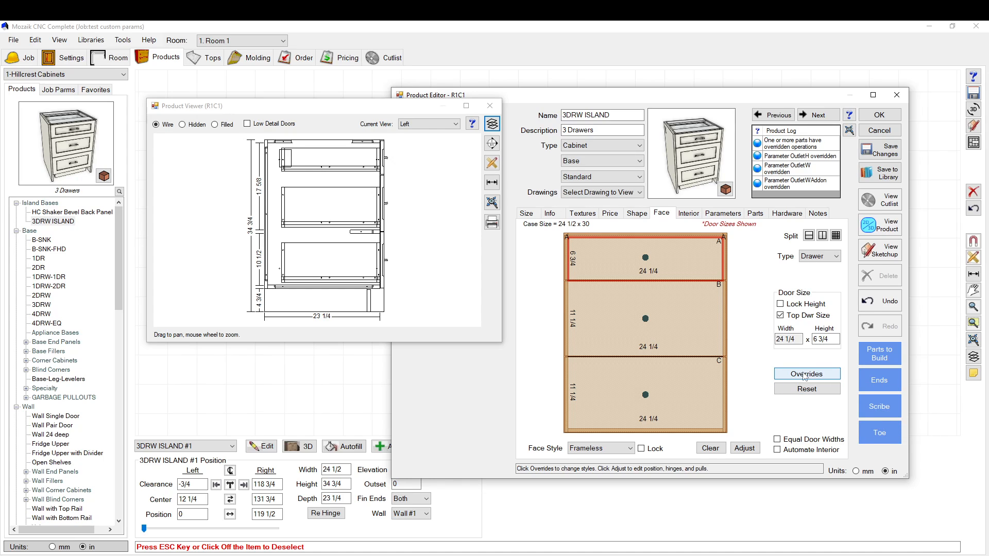
mouse_move(744, 448)
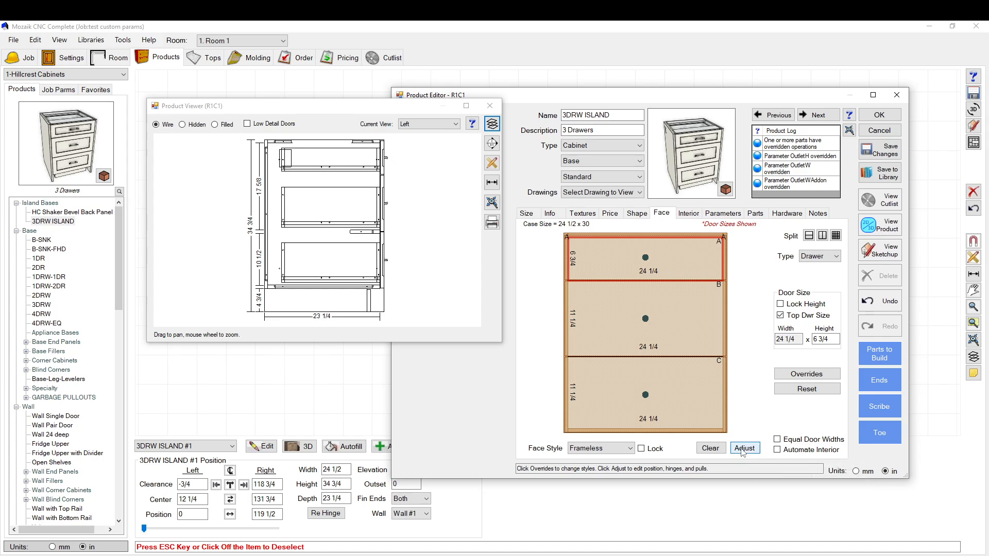
left_click(745, 448)
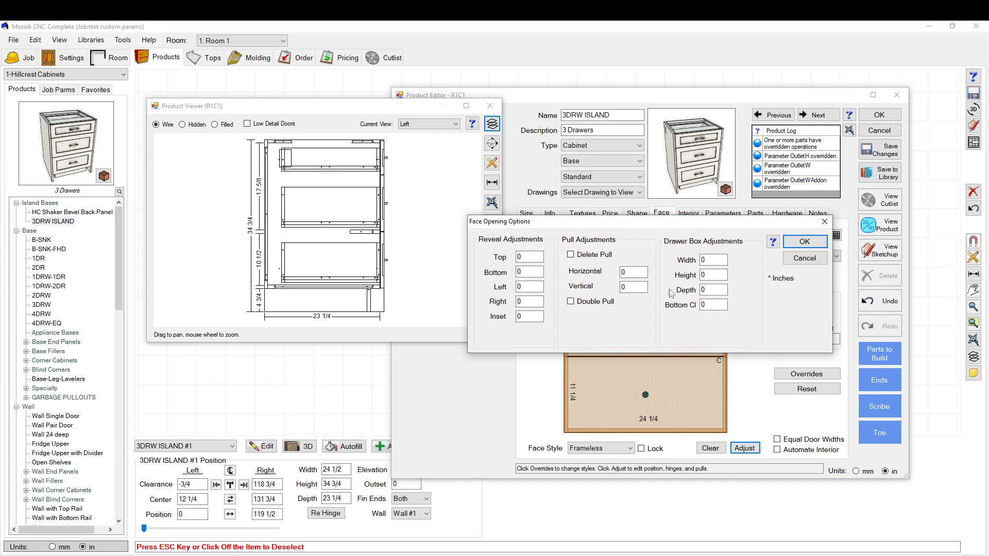
mouse_move(590, 226)
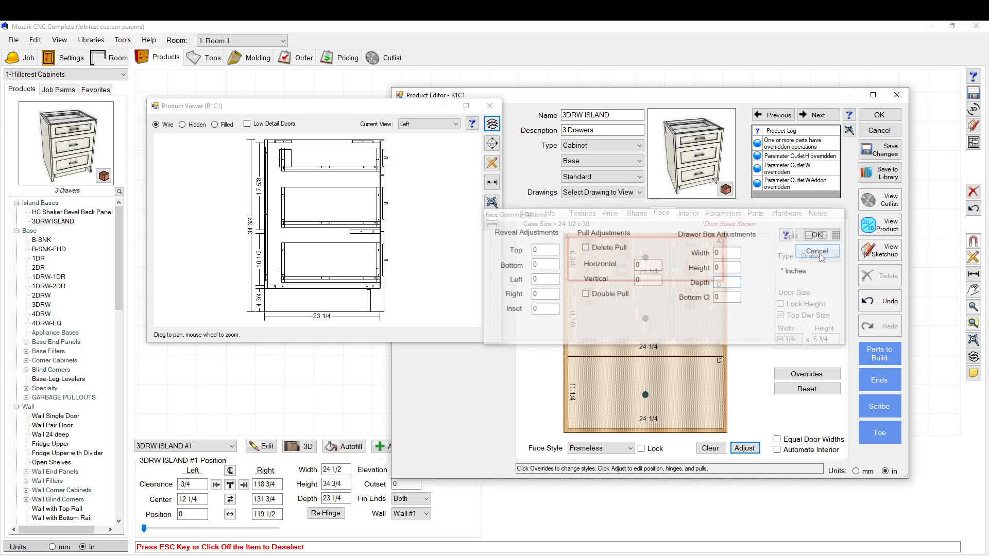
left_click(816, 251)
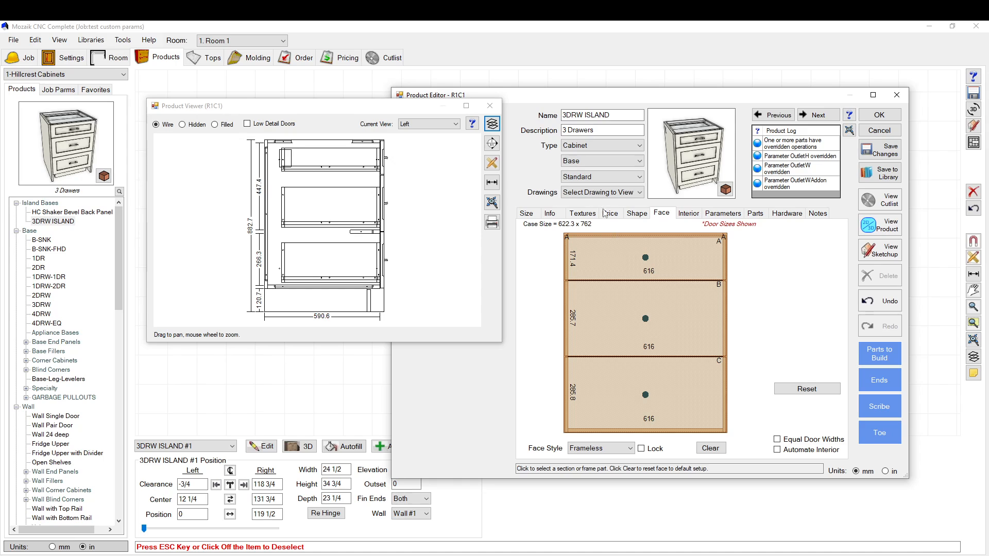
- Give top drawer A a -5 mm drawer box depth adjustment
left_click(643, 256)
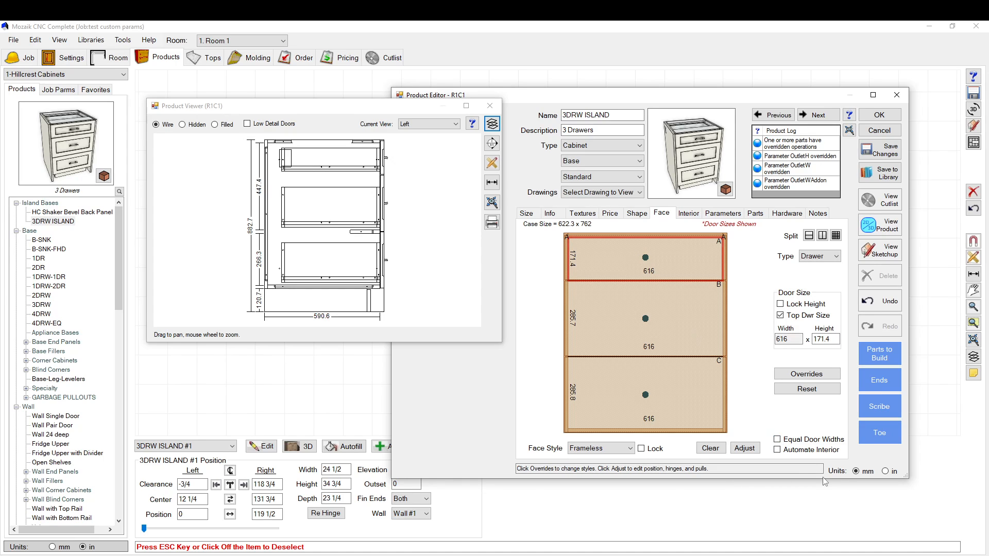
left_click(743, 447)
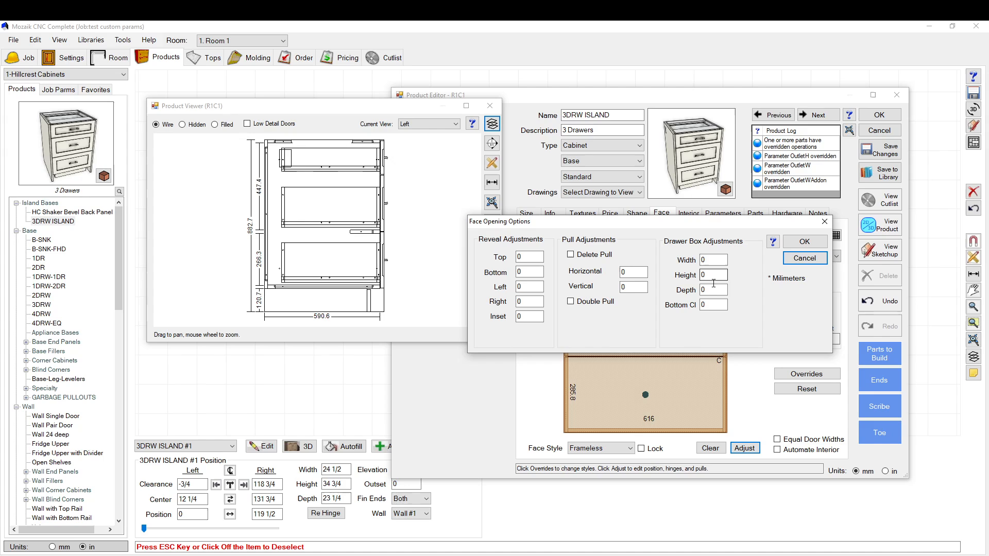
type("-5")
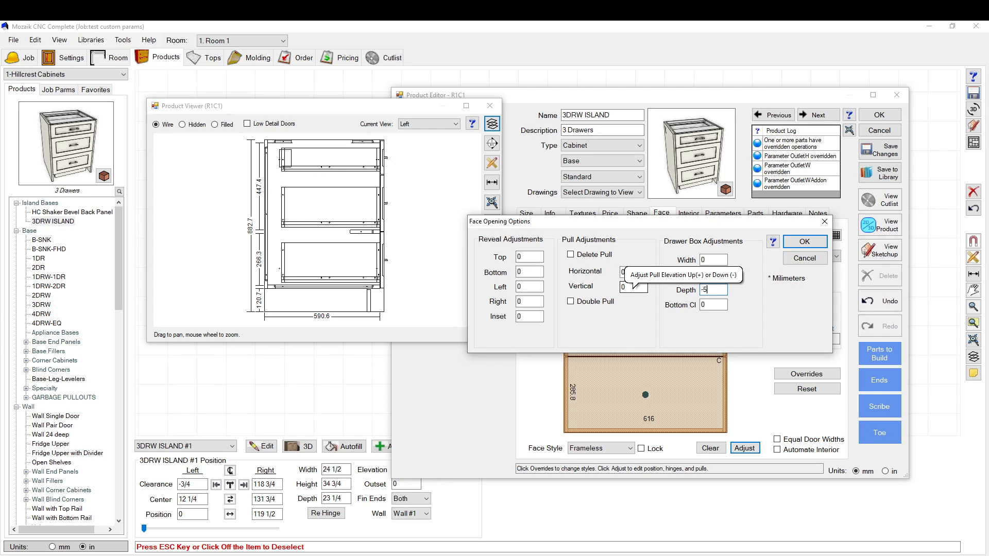
left_click(804, 242)
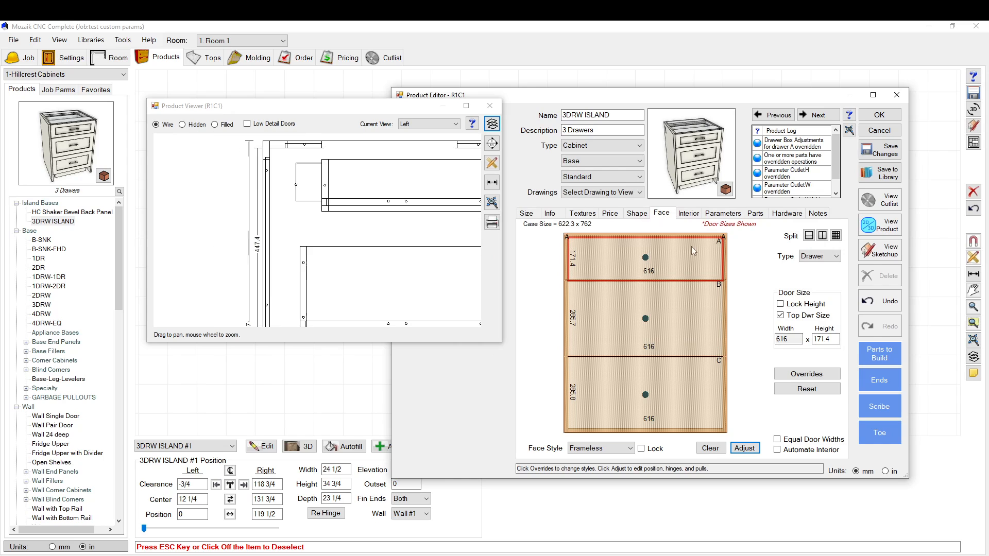
left_click(722, 213)
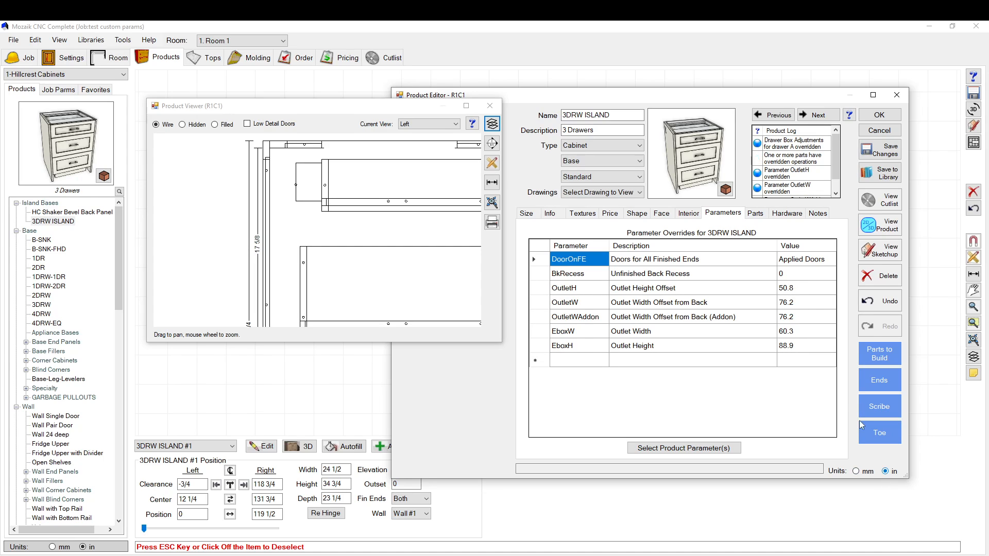
- Switch units to inches and reopen the top drawer's Face Opening Options
left_click(805, 302)
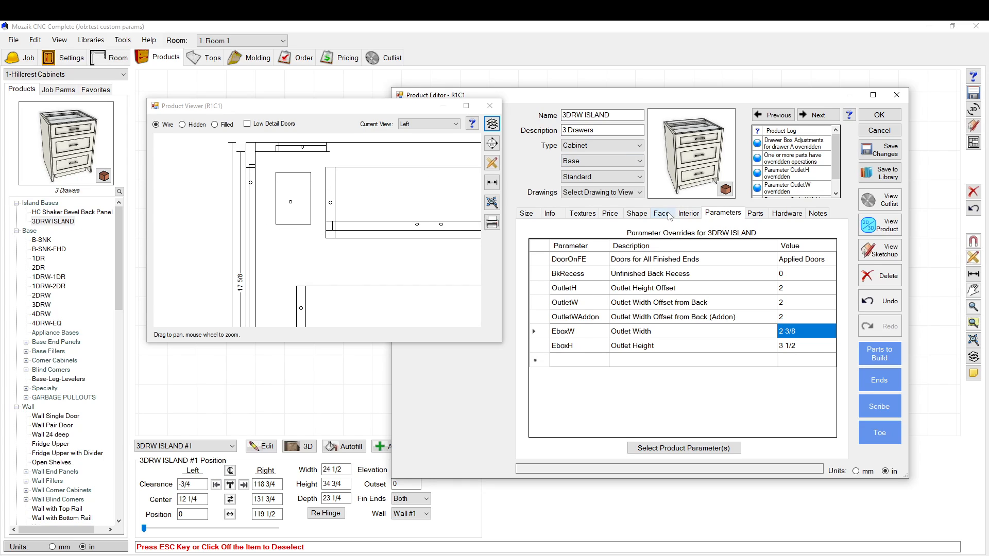
left_click(661, 213)
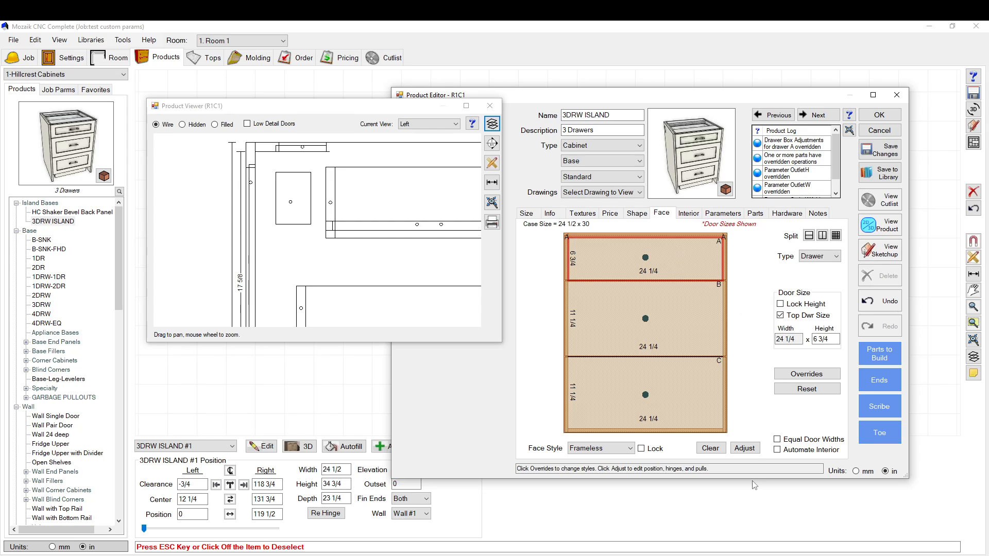
left_click(744, 448)
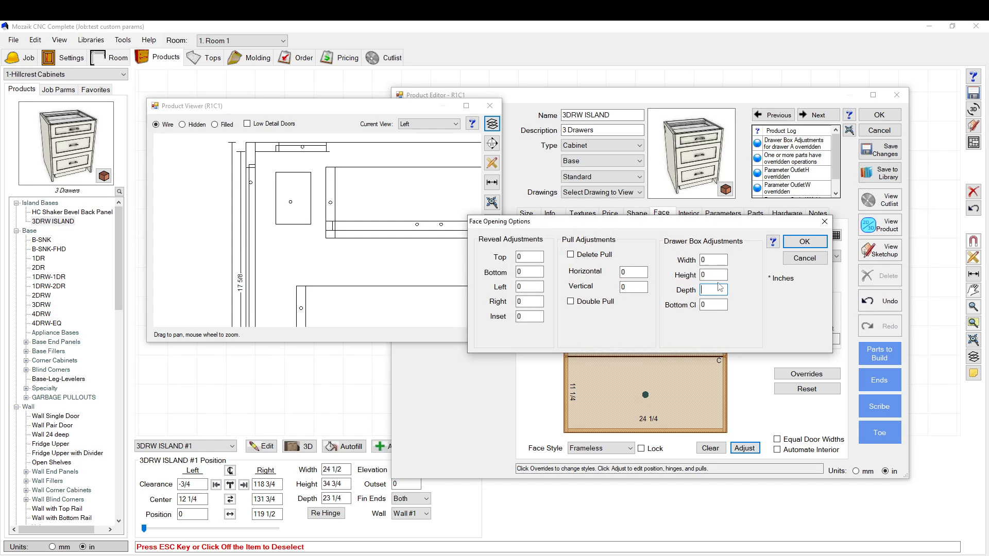
- Confirm the cleared drawer box depth adjustment and reselect drawer A on the Face tab
left_click(805, 242)
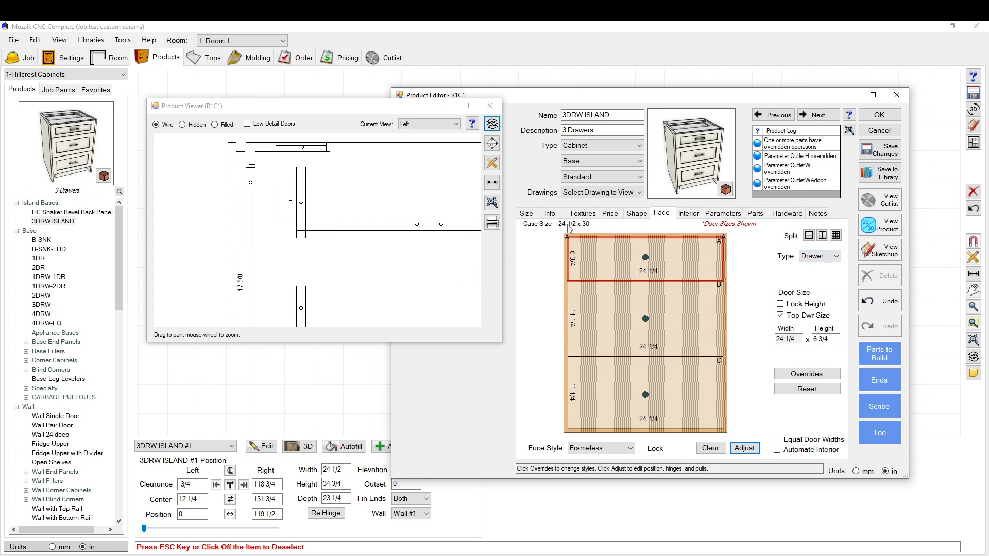
left_click(525, 214)
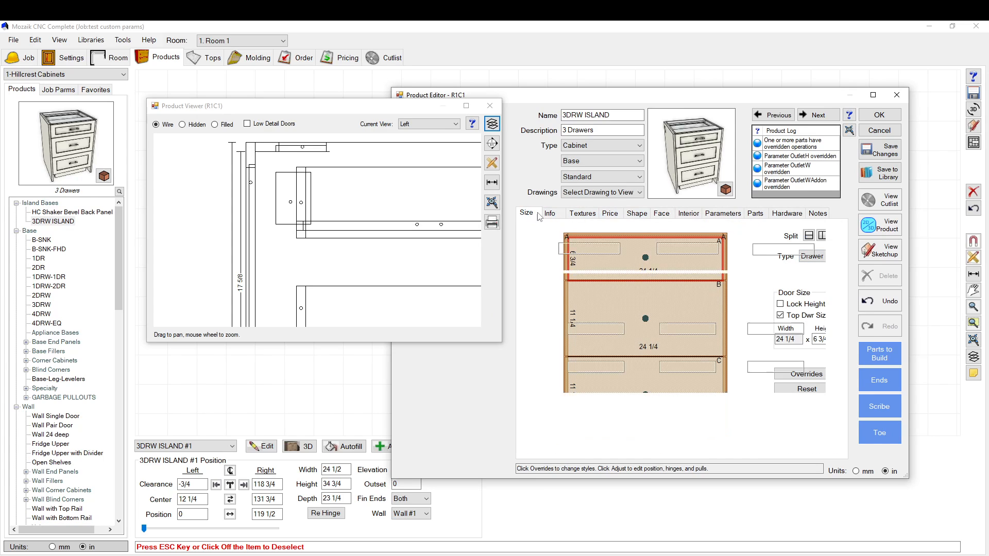
left_click(661, 214)
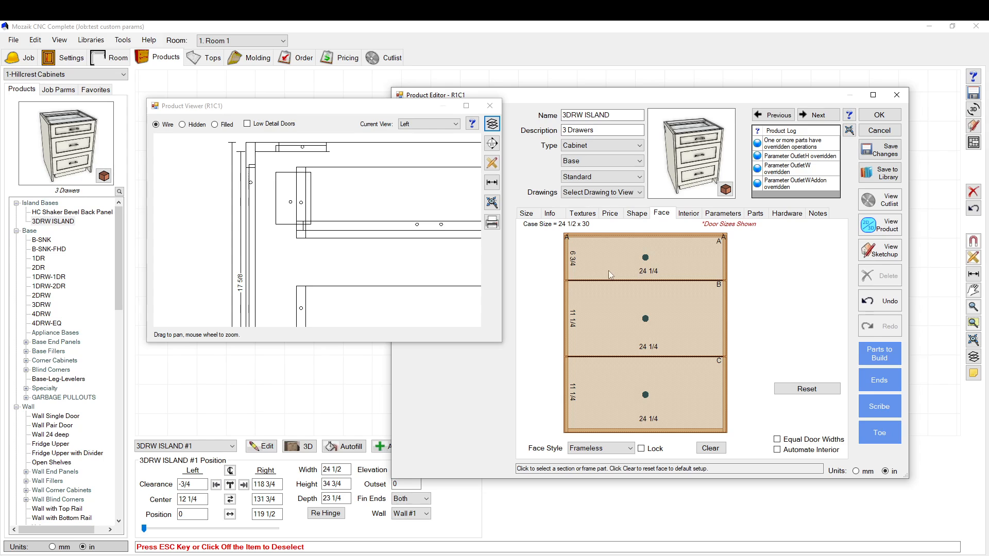
left_click(644, 257)
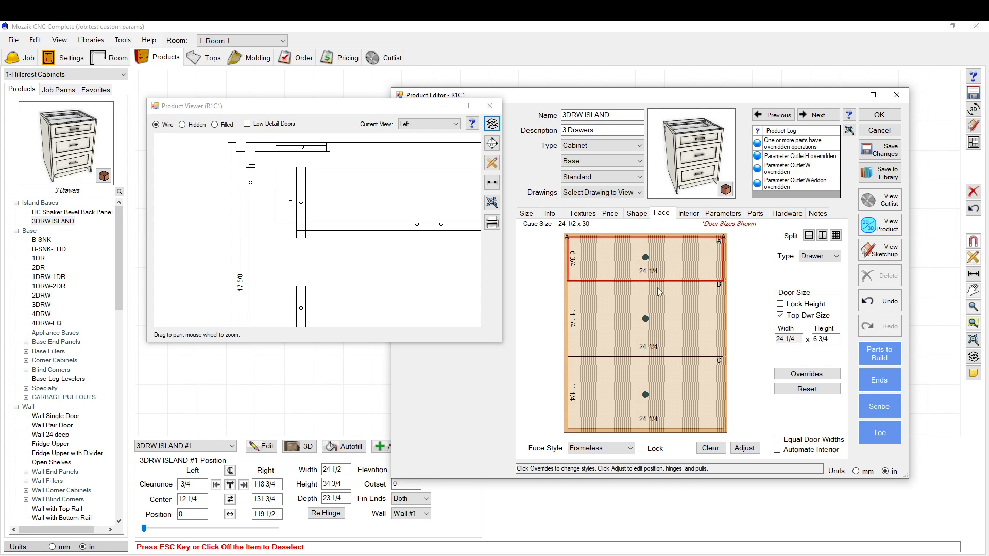
- Lock the Guides override for drawer A
left_click(806, 373)
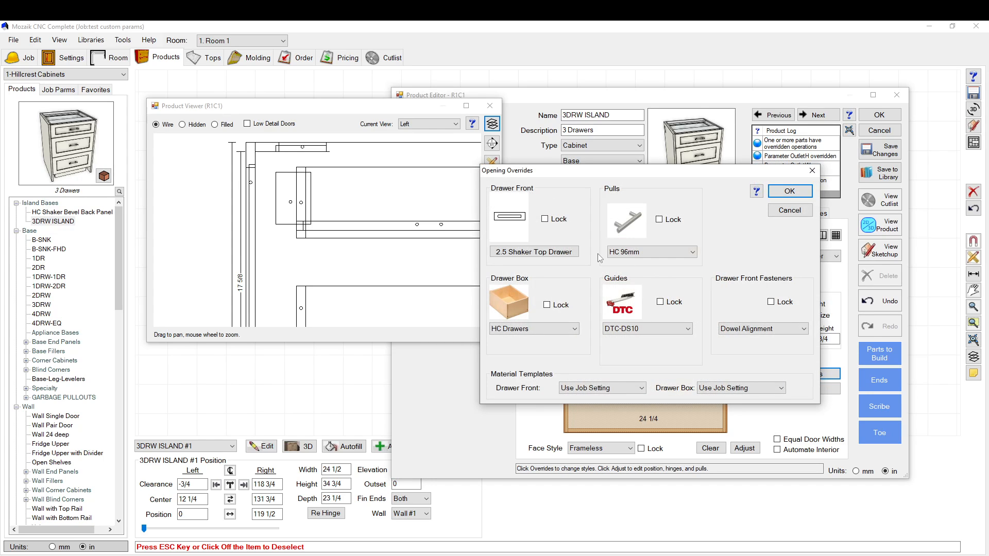
left_click(676, 328)
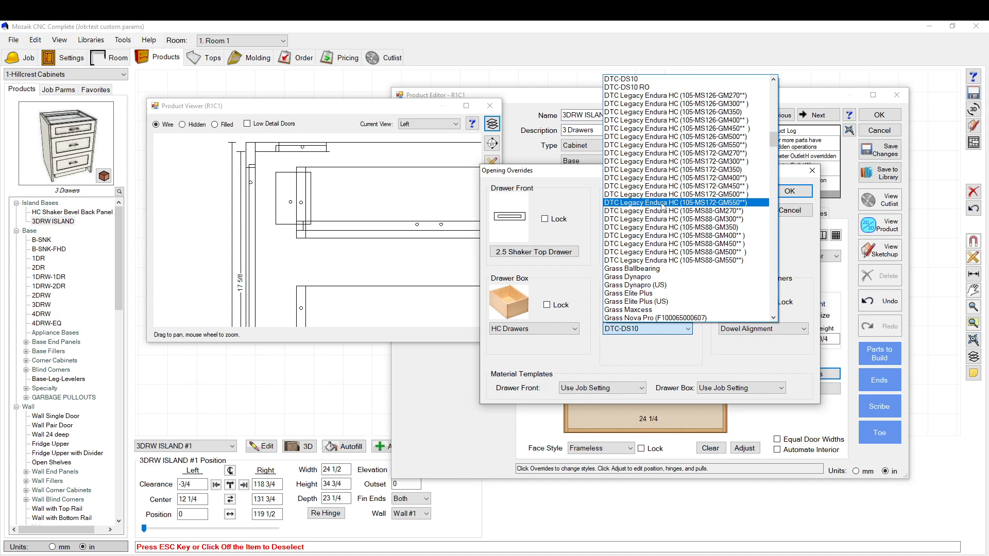
left_click(672, 202)
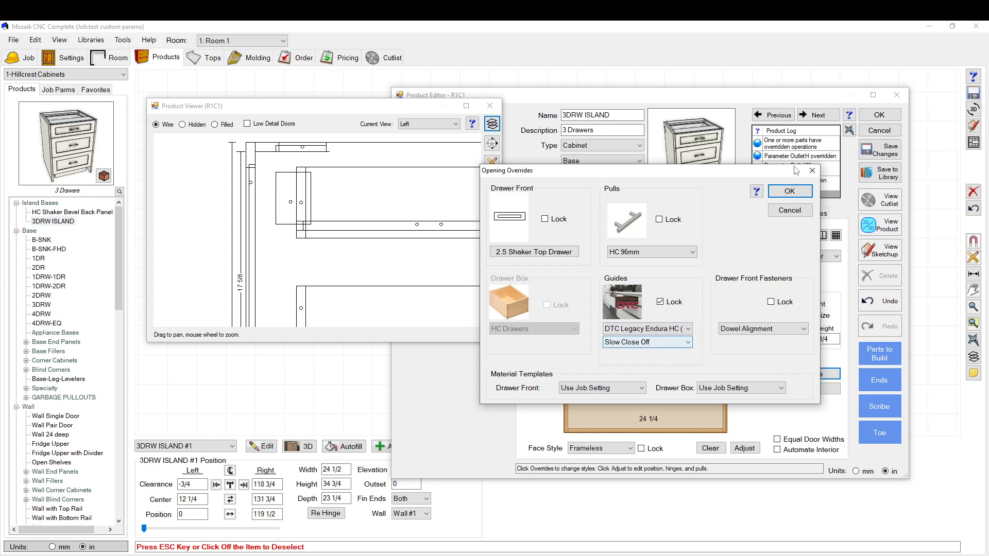
left_click(789, 191)
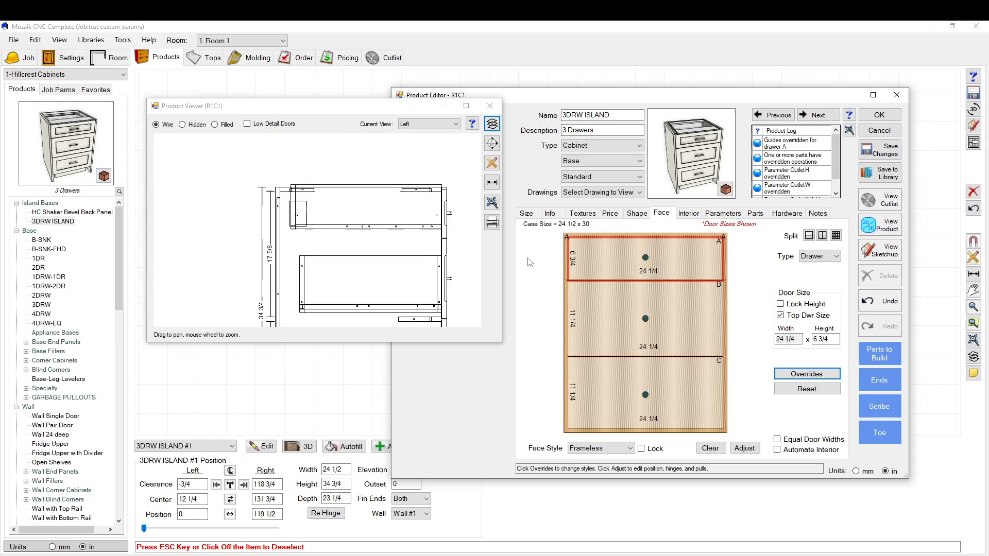
- Try guide models for drawer A, ending with a DTC Legacy Endura HC slide
left_click(807, 373)
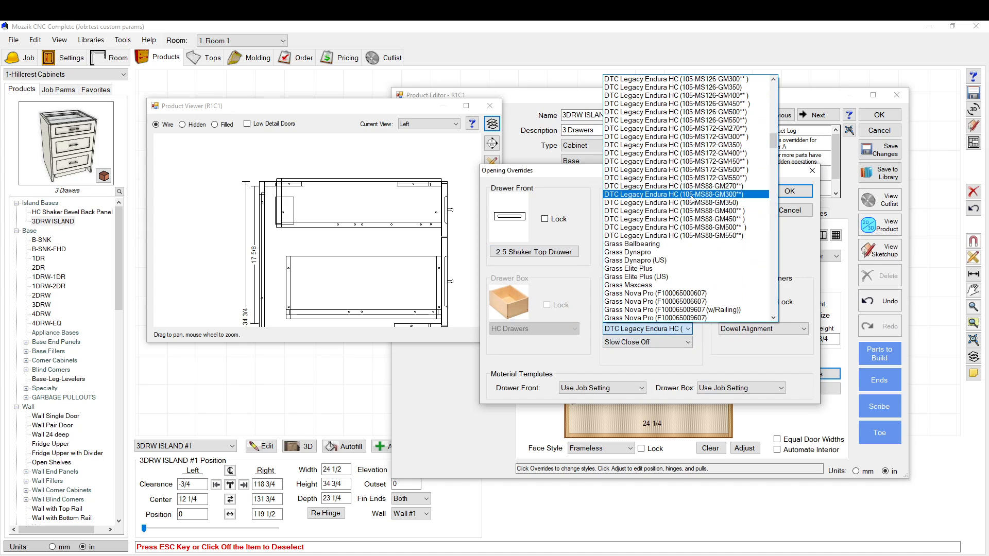
left_click(673, 193)
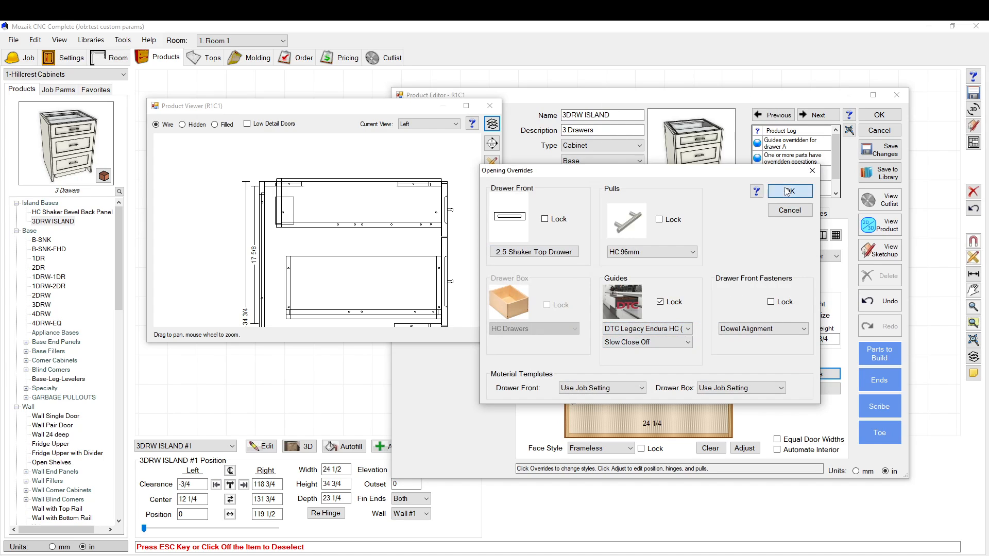
left_click(788, 191)
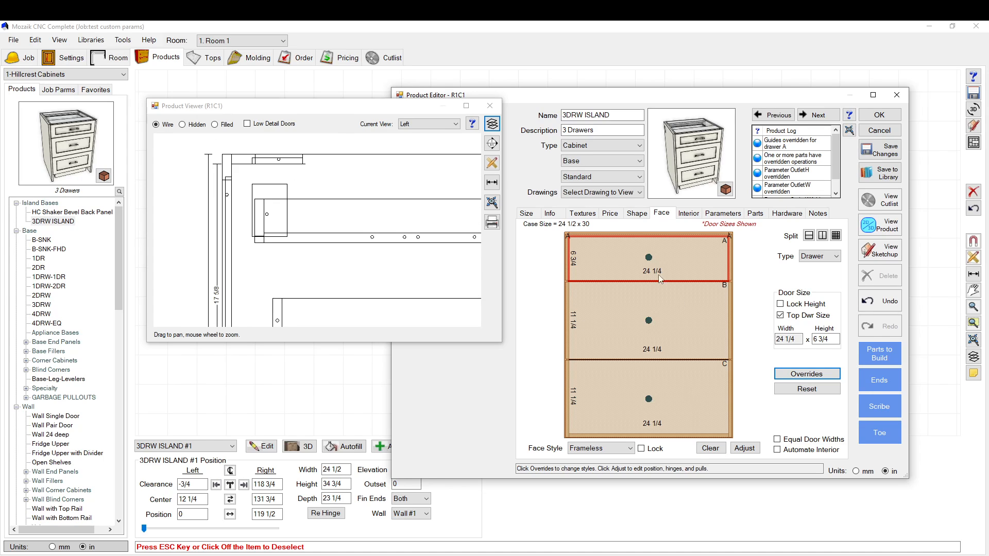
left_click(806, 374)
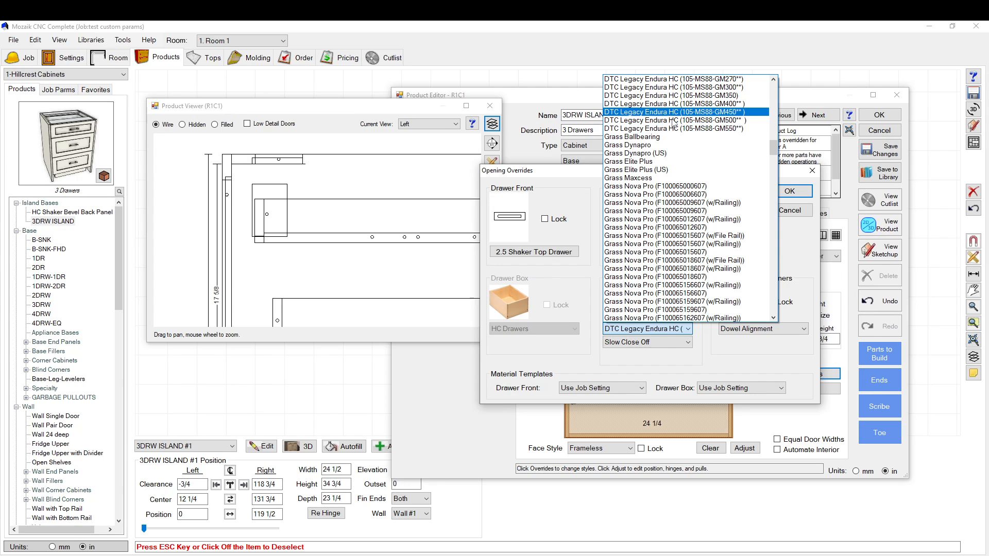
left_click(678, 111)
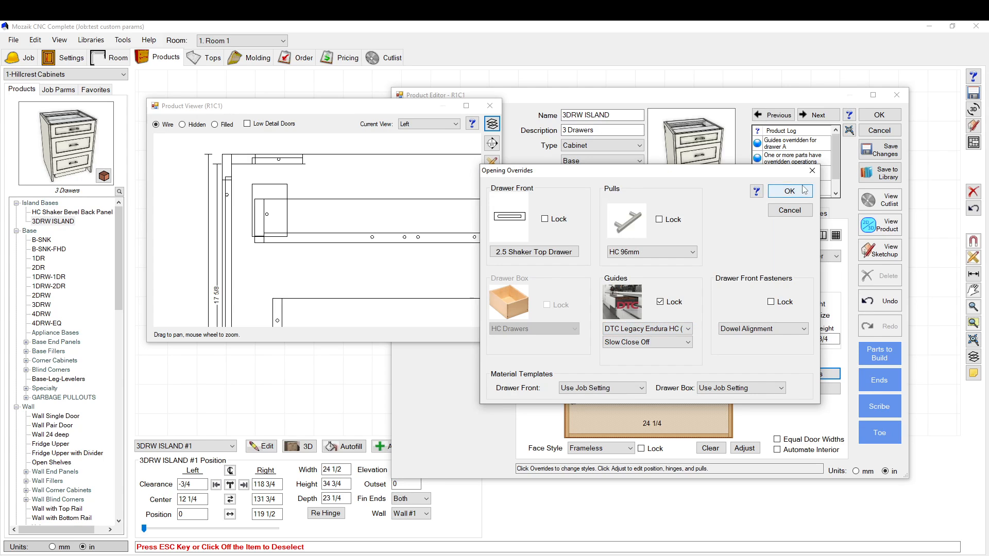
left_click(789, 190)
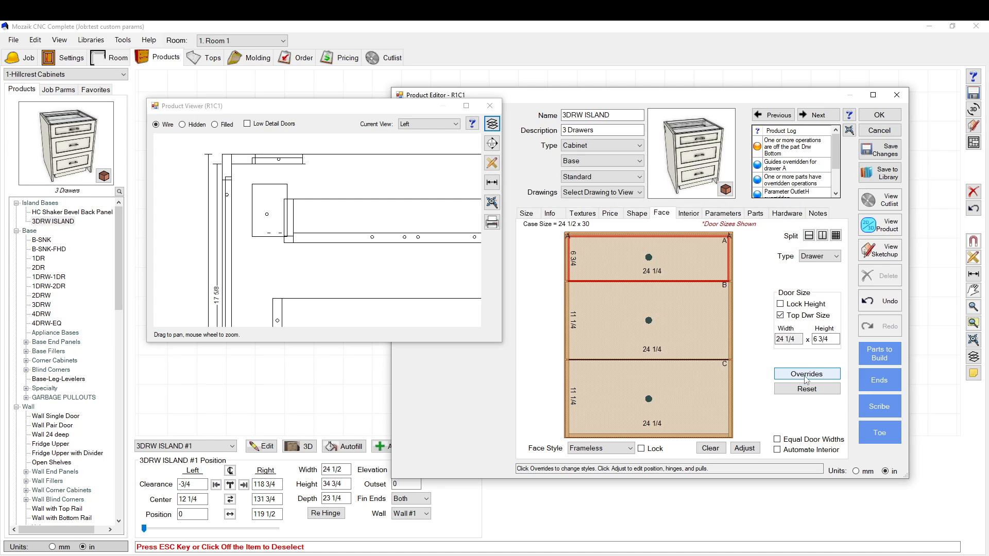
left_click(807, 373)
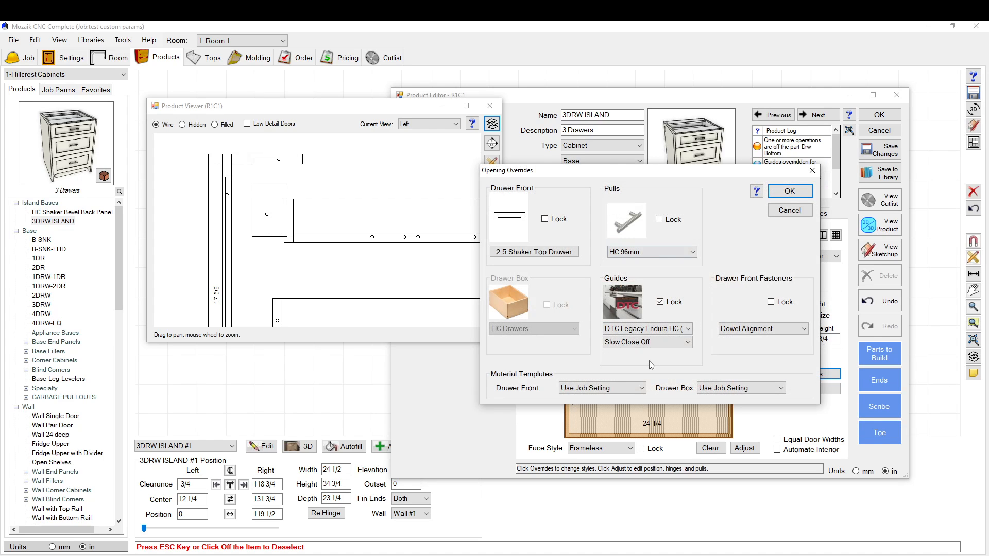
- Choose a different Endura HC guide model for drawer A
left_click(677, 329)
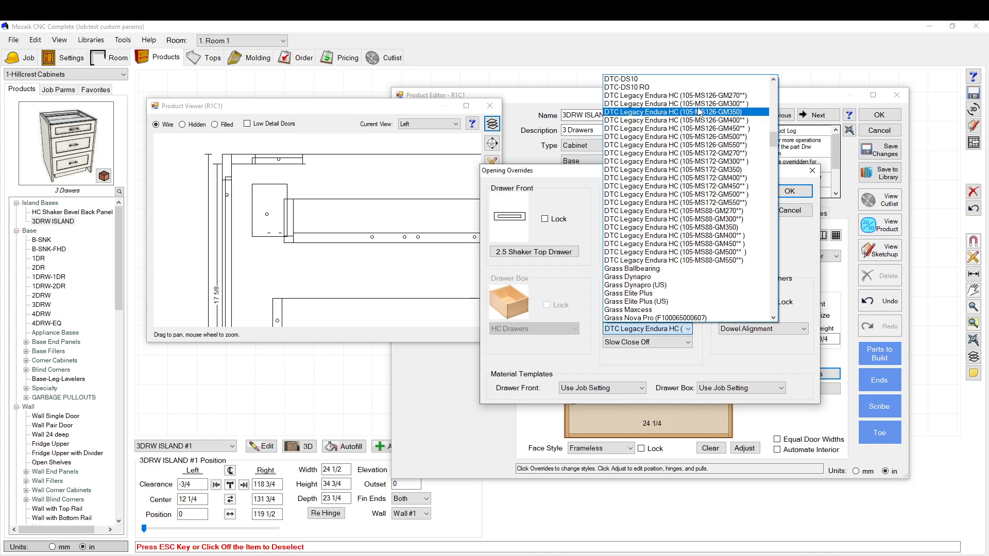
scroll("down", 3)
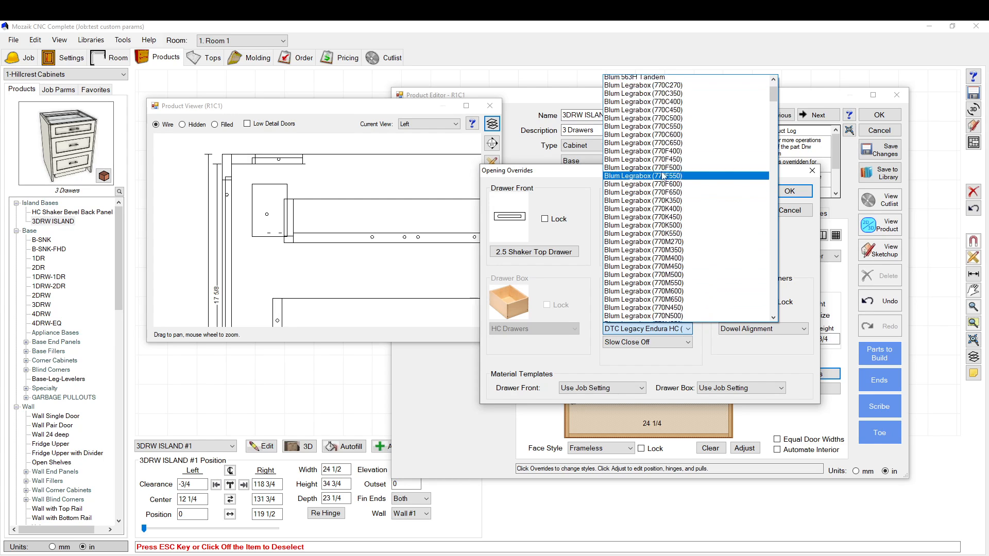
scroll("down", 3)
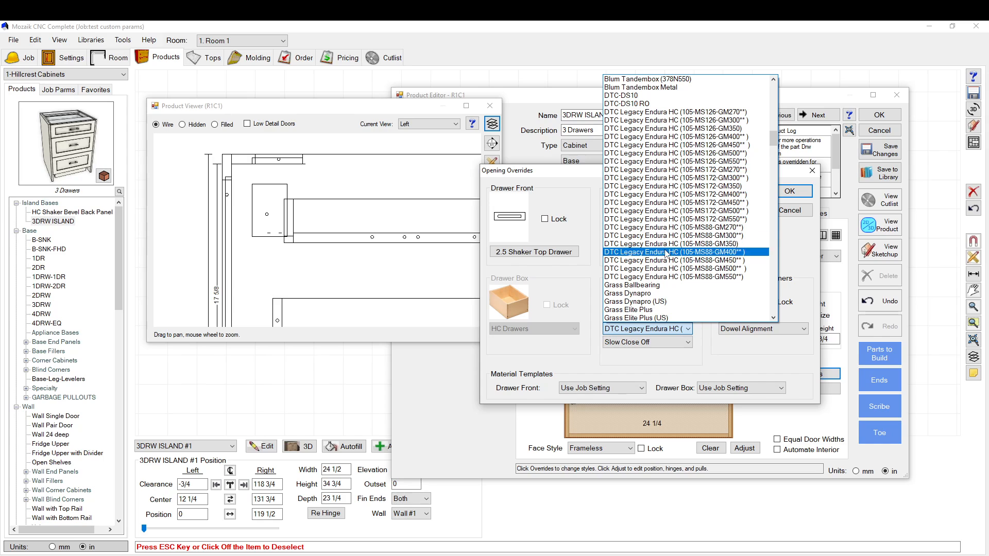
left_click(672, 259)
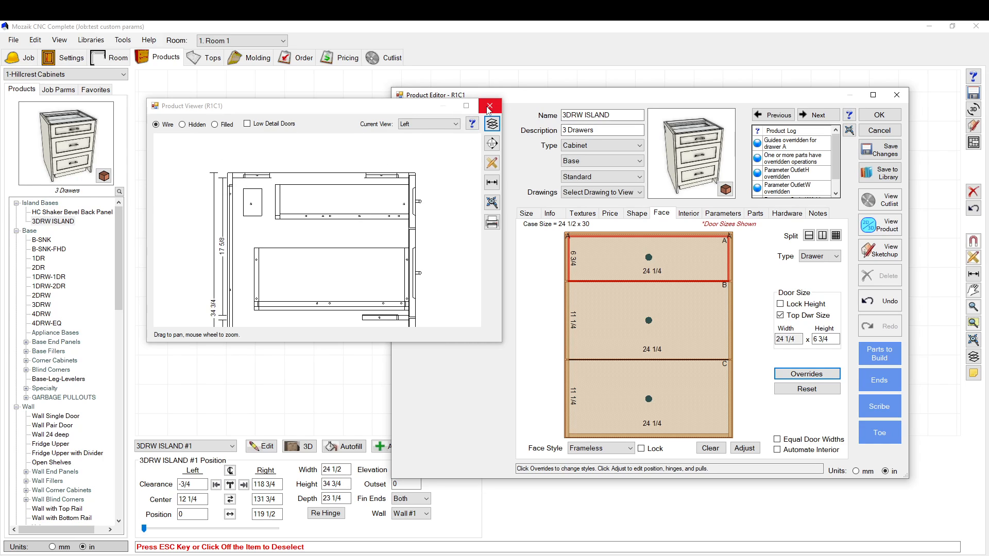
- Close the Product Viewer and Product Editor, answering the save prompt
left_click(491, 105)
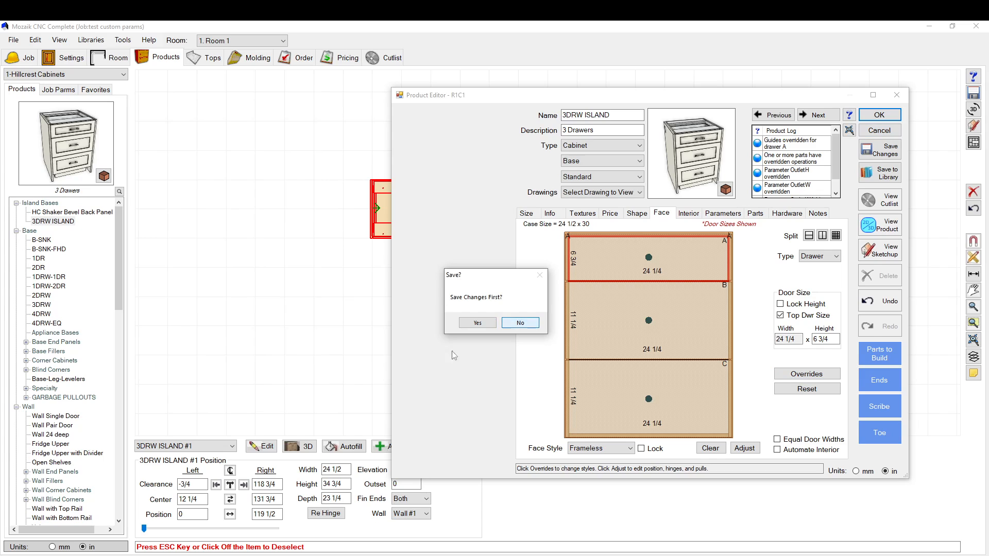
left_click(520, 323)
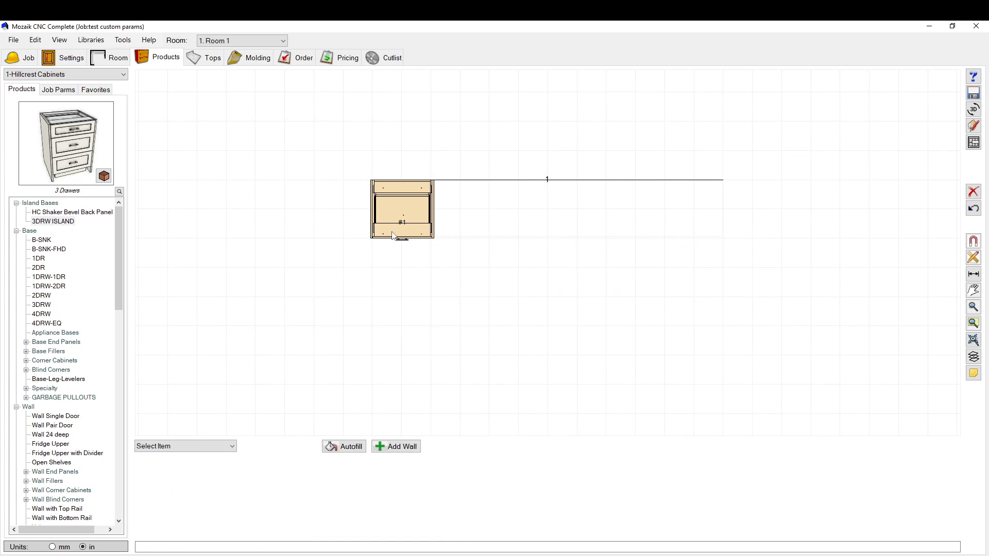
left_click(35, 40)
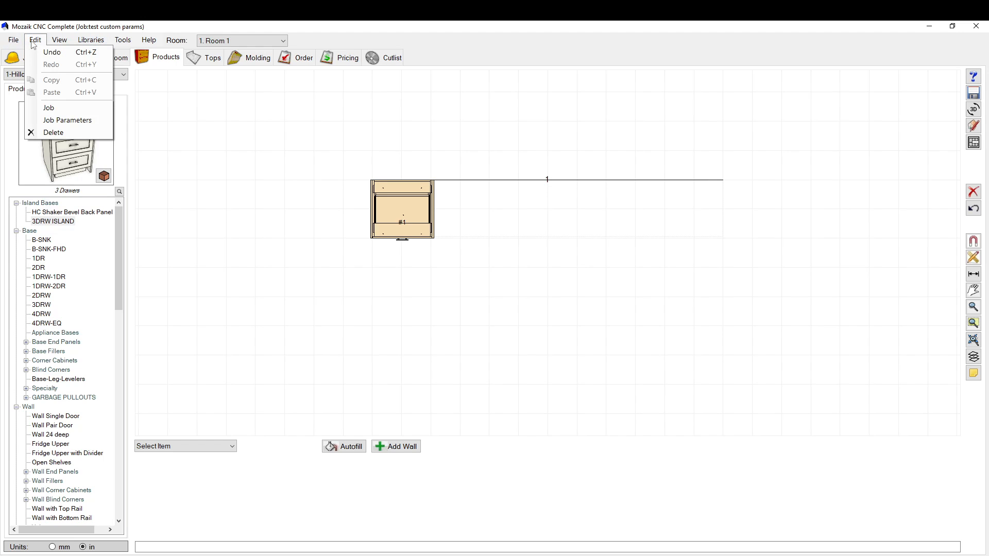
mouse_move(67, 120)
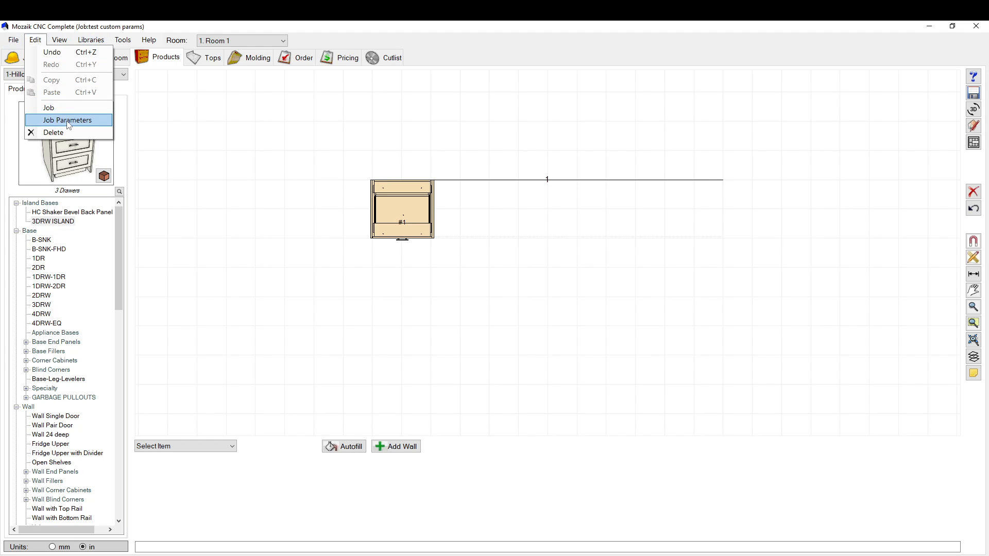
- Open Job Parameters in the Other category and start adding a user parameter
left_click(67, 120)
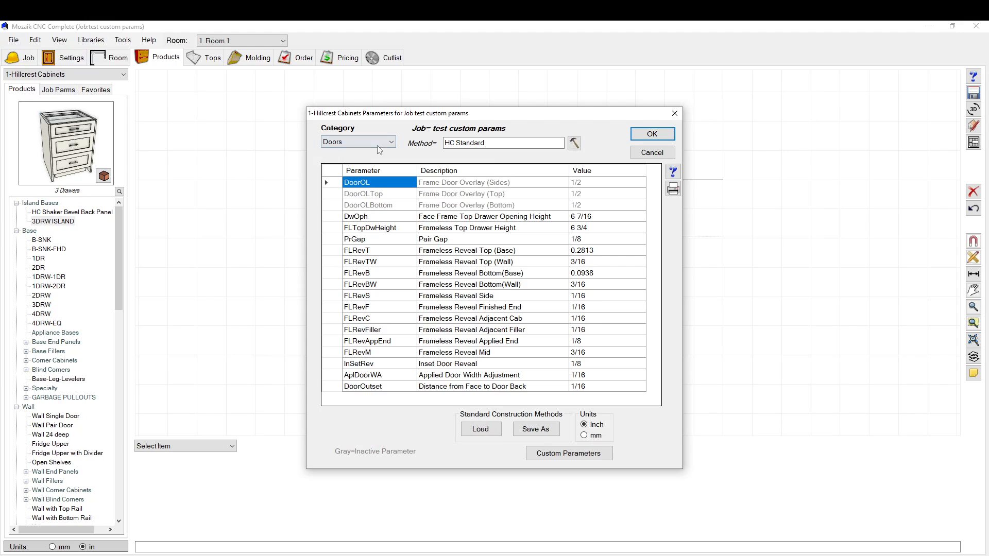
mouse_move(382, 142)
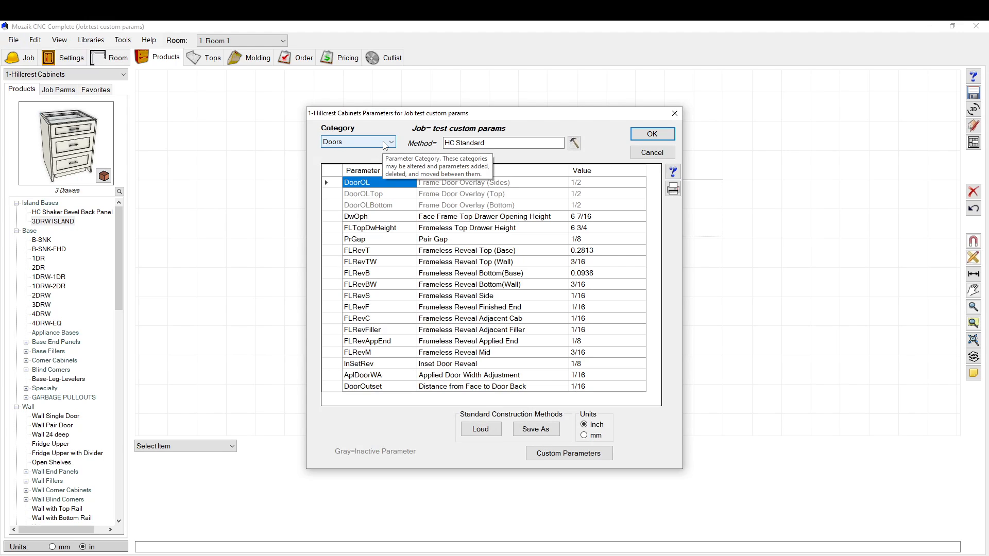
mouse_move(521, 336)
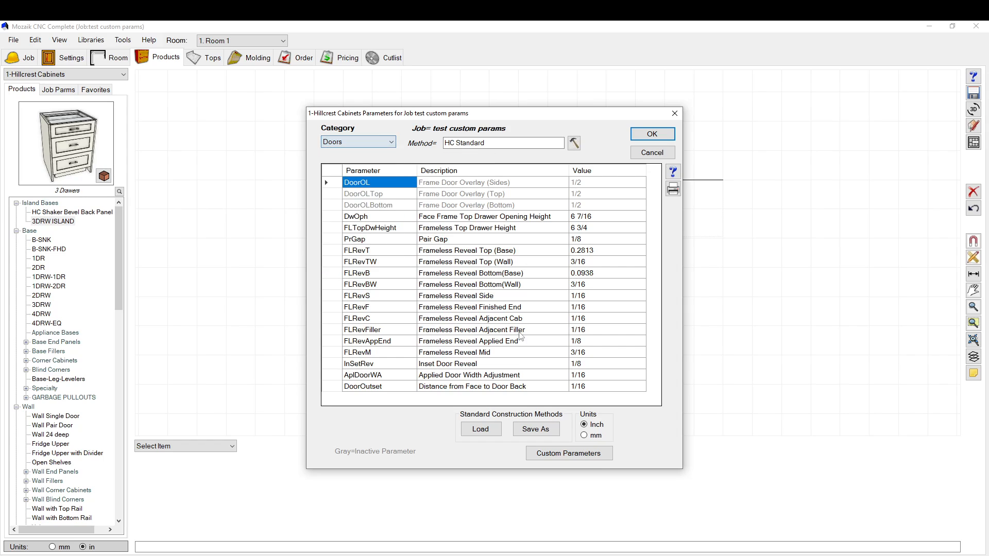
mouse_move(568, 453)
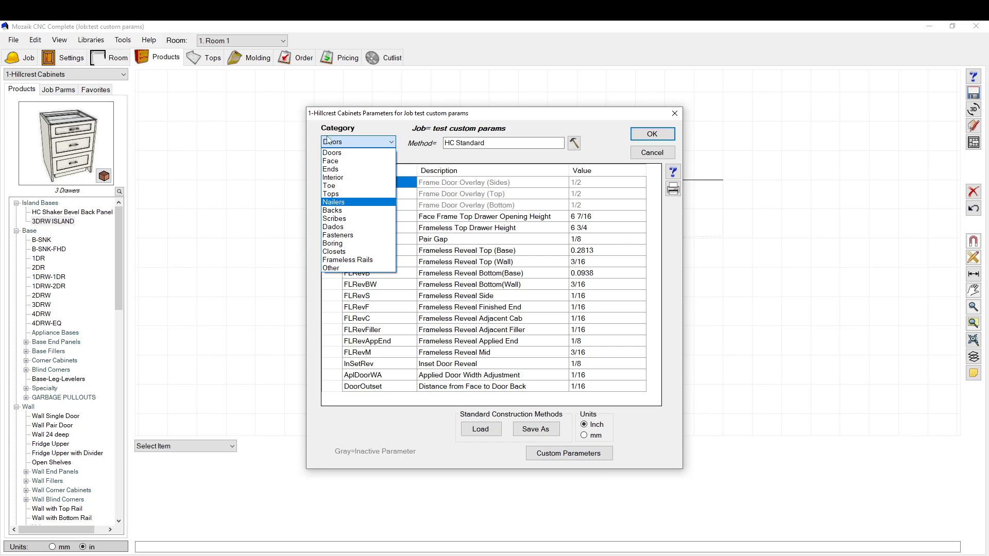
left_click(331, 267)
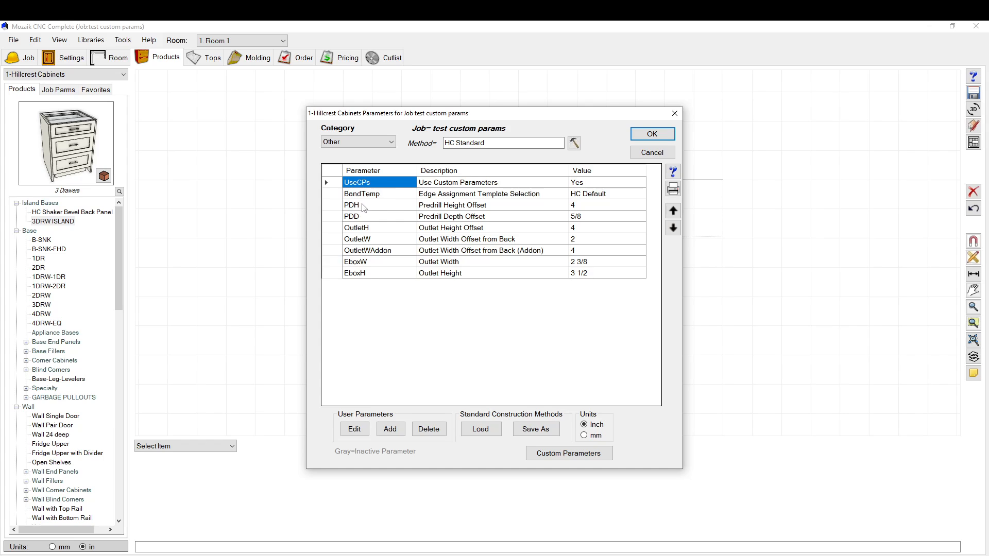
left_click(390, 429)
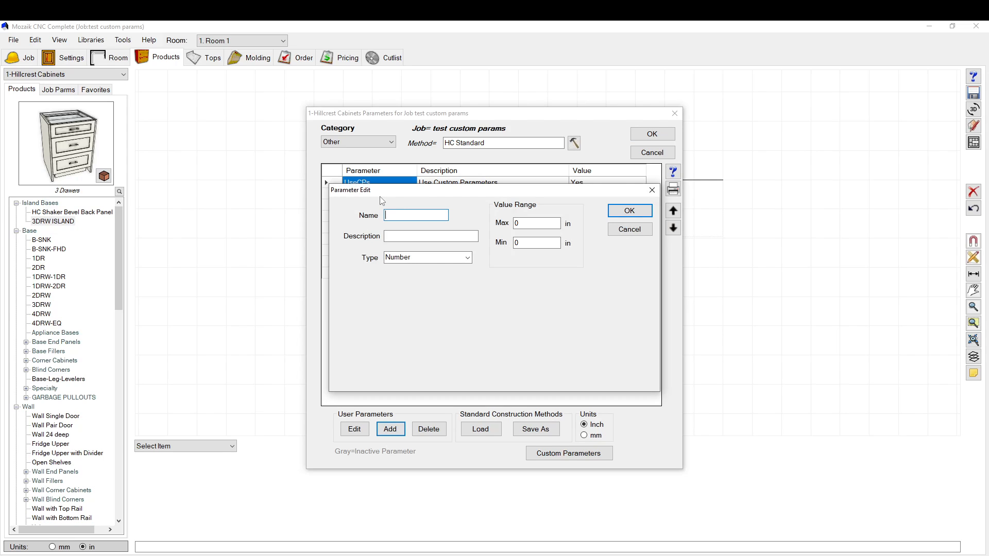
- Enter placeholder name 'hthth' and description 'htht', then cancel the parameter
type("hthth")
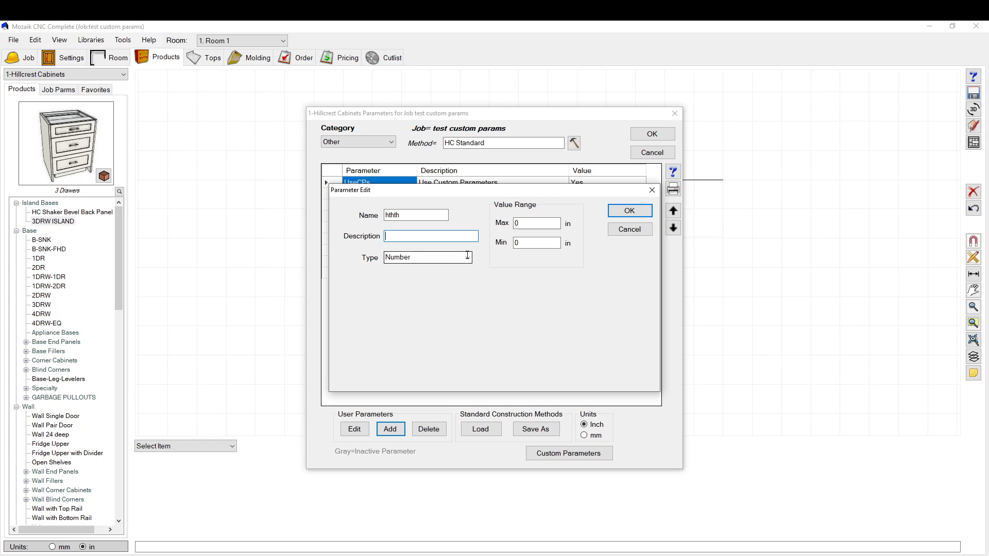
type("htht")
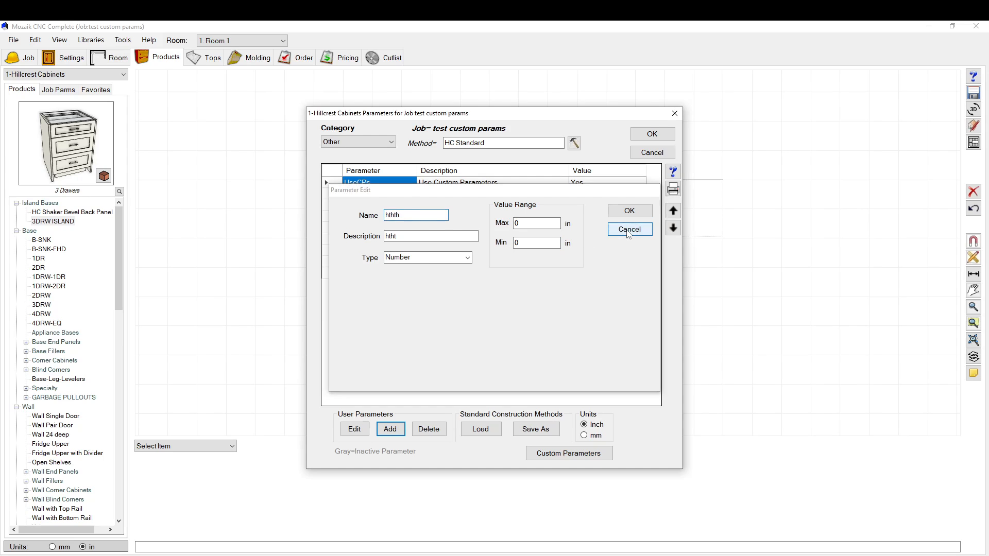
left_click(628, 229)
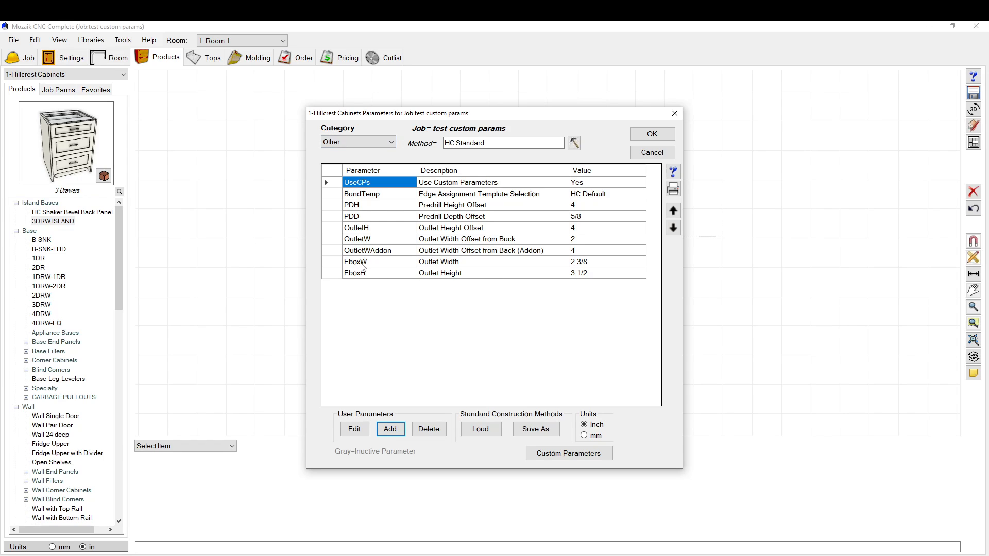
- Select the EboxW outlet width parameter and open the Custom Parameters editor
left_click(356, 261)
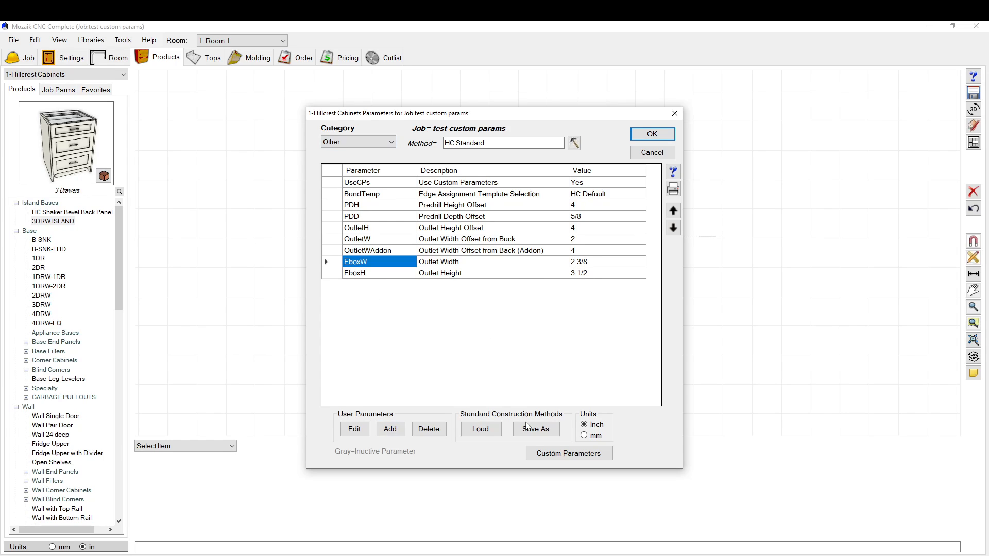
mouse_move(567, 452)
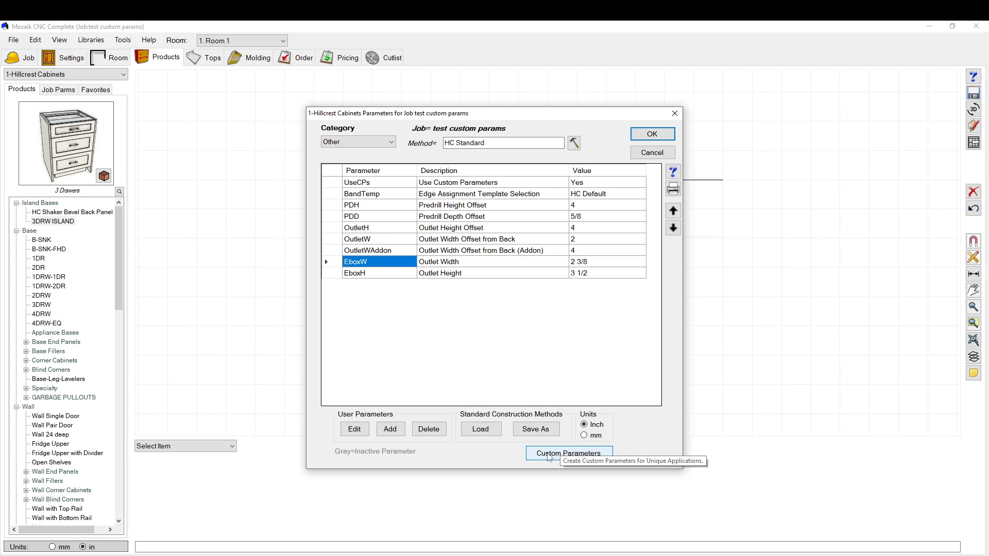
mouse_move(359, 220)
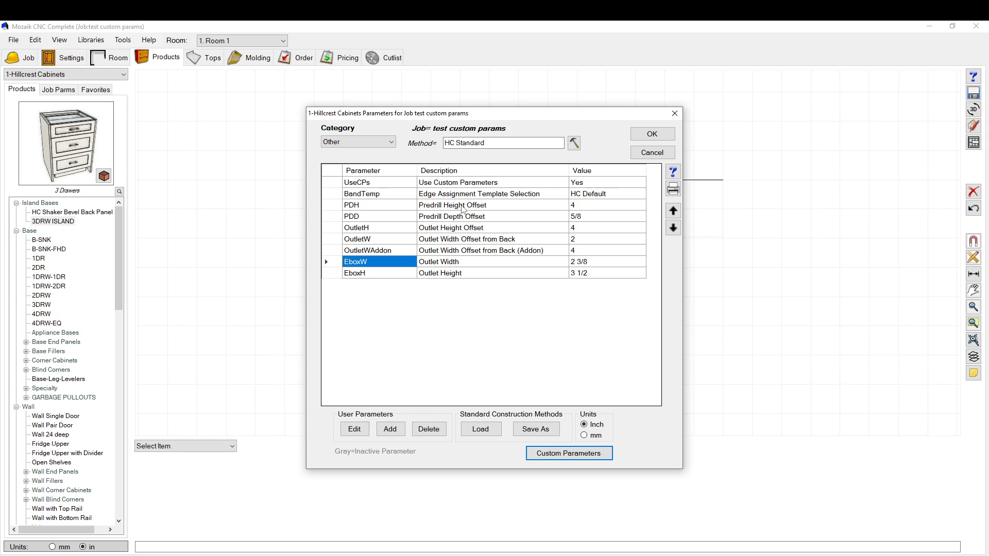
mouse_move(612, 506)
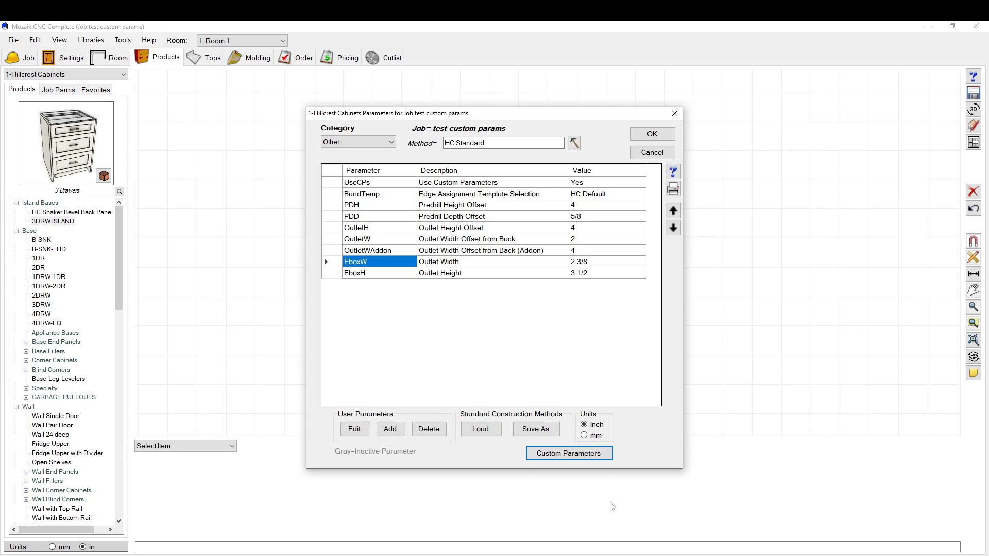
mouse_move(616, 480)
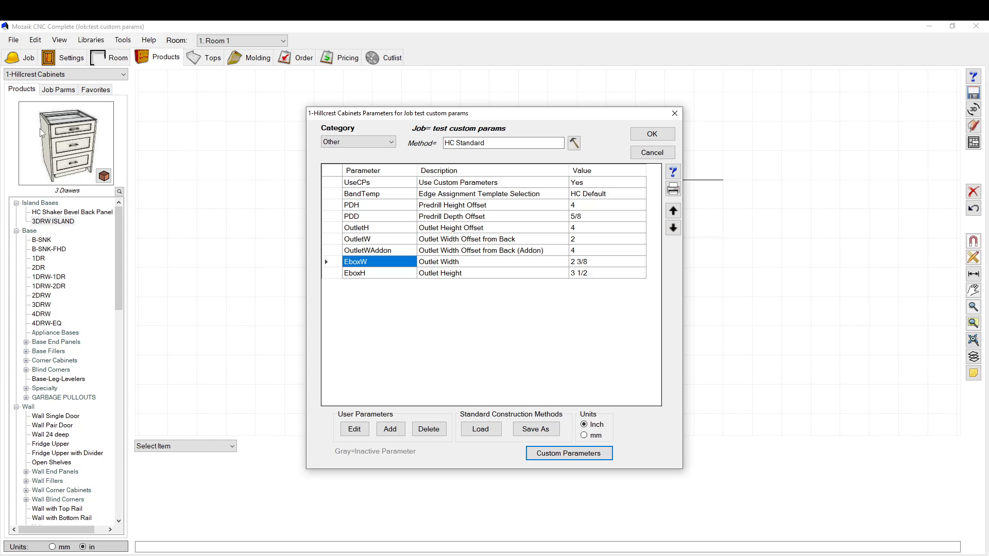
mouse_move(568, 453)
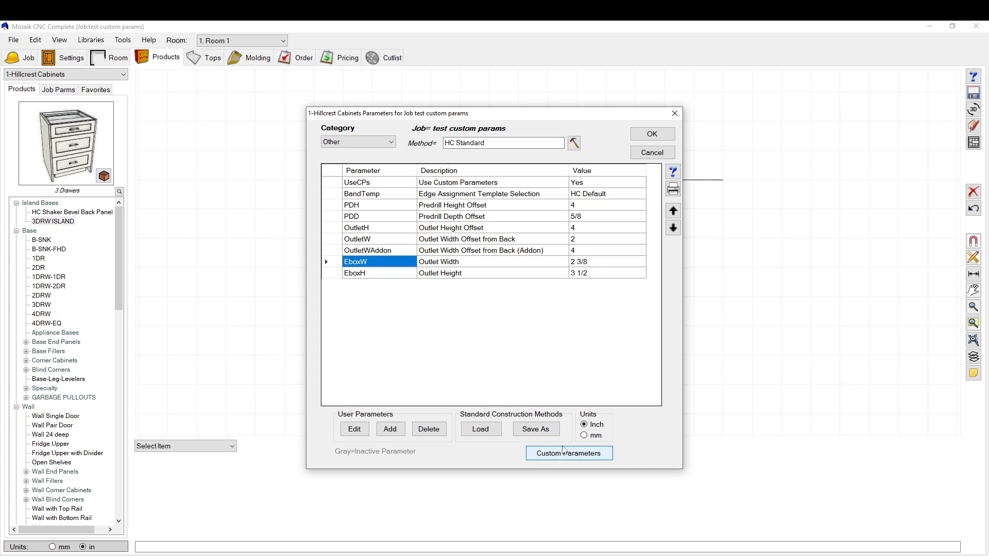
mouse_move(567, 452)
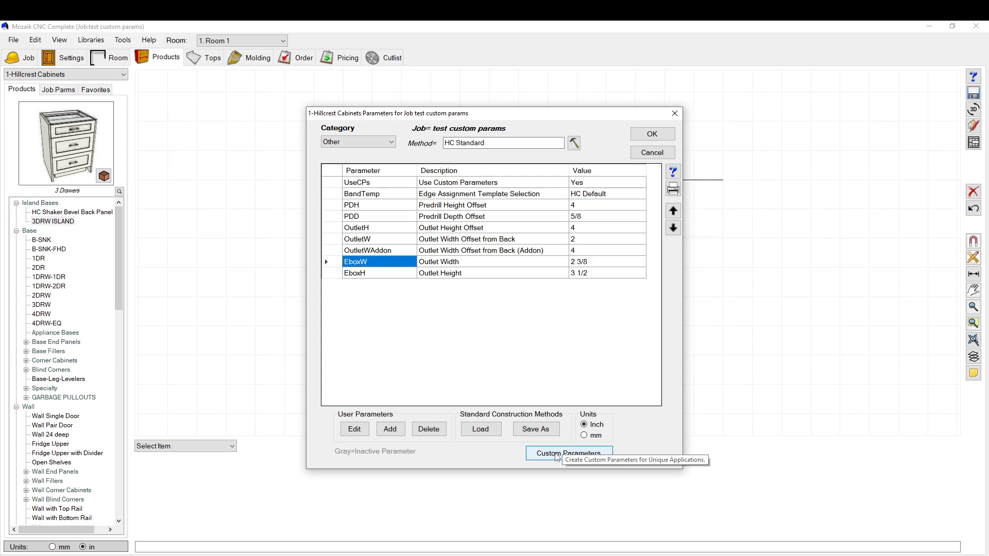
left_click(568, 452)
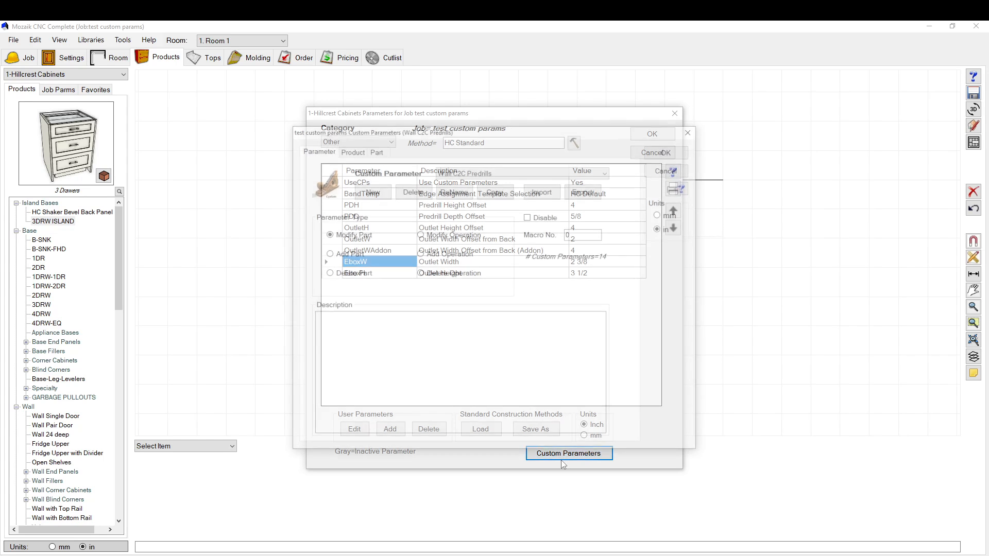
left_click(567, 453)
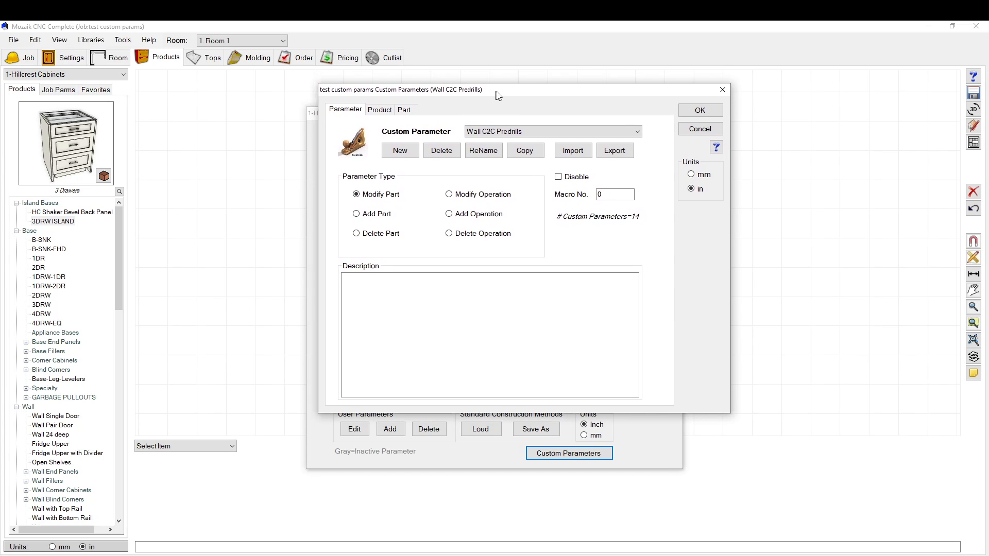
left_click_drag(498, 95, 508, 97)
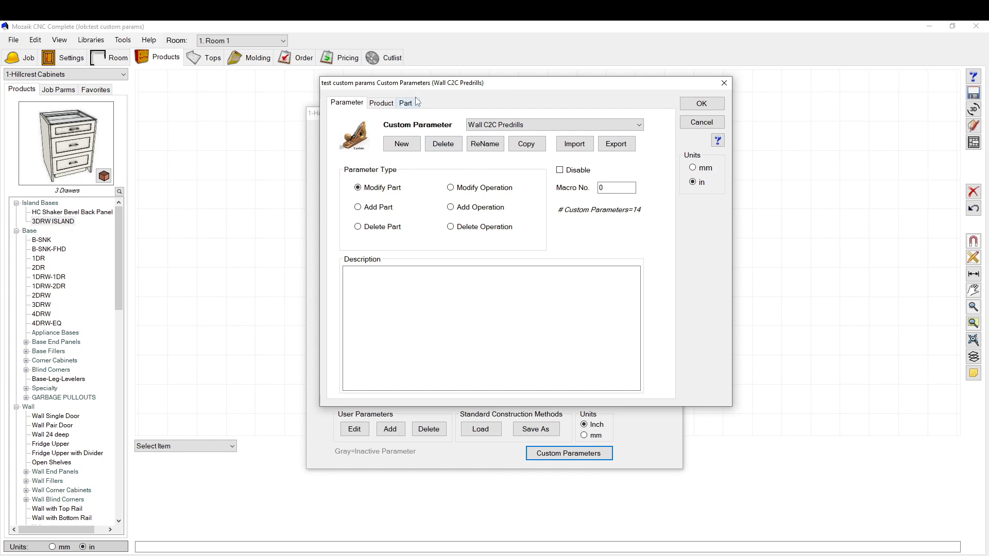
mouse_move(293, 121)
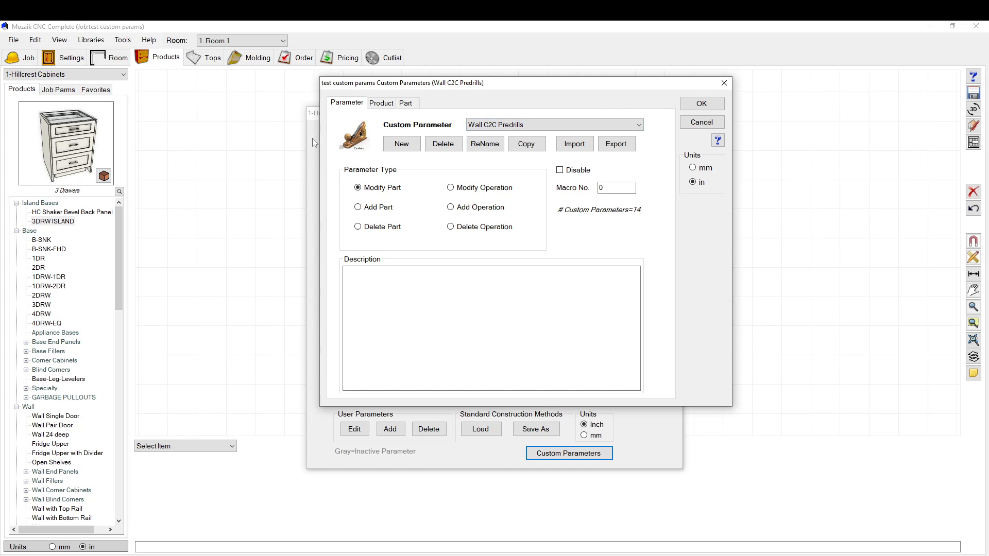
mouse_move(321, 166)
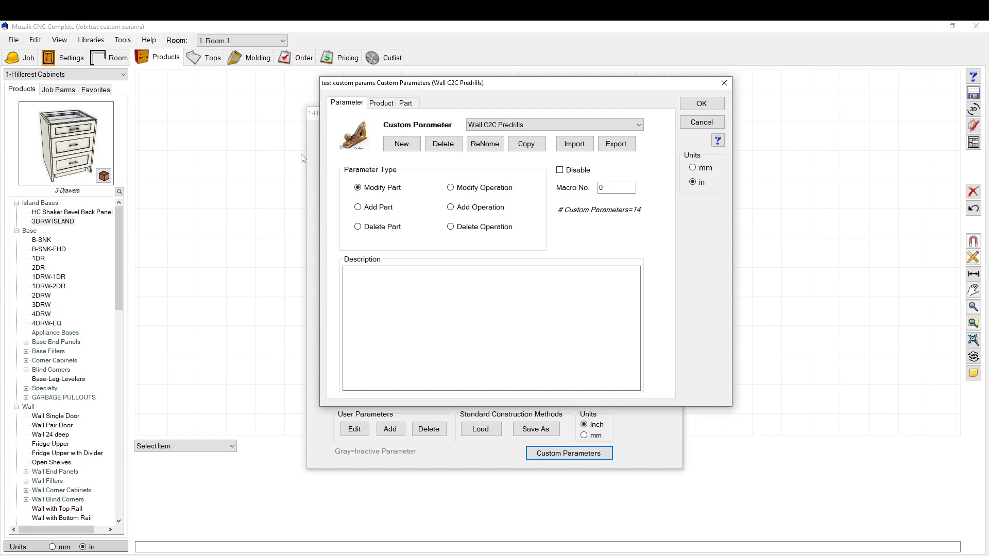
left_click(553, 124)
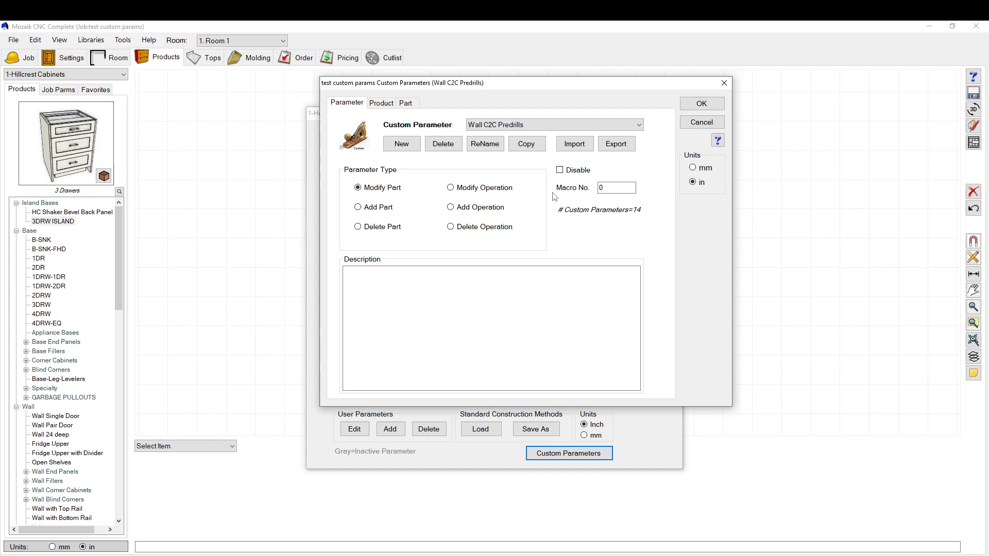
mouse_move(442, 106)
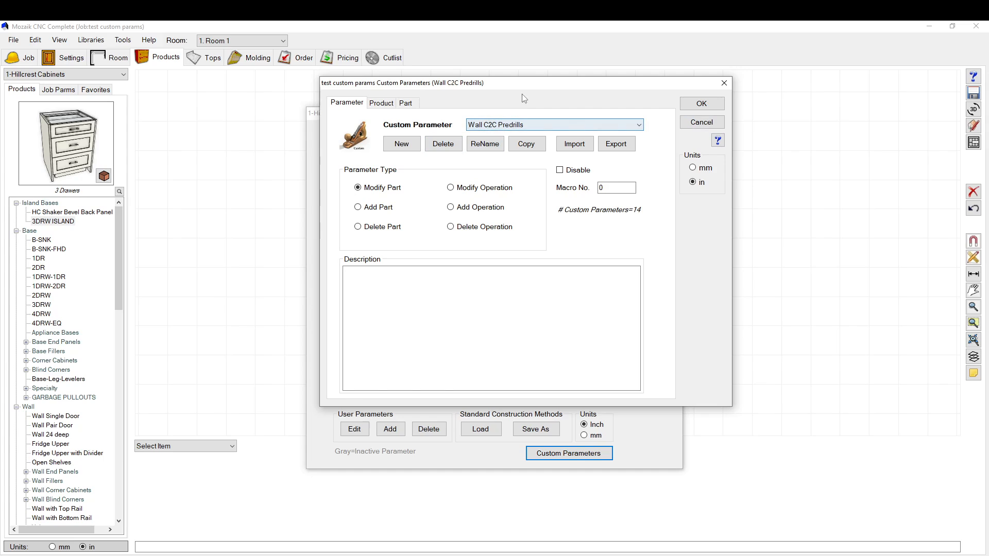
mouse_move(494, 124)
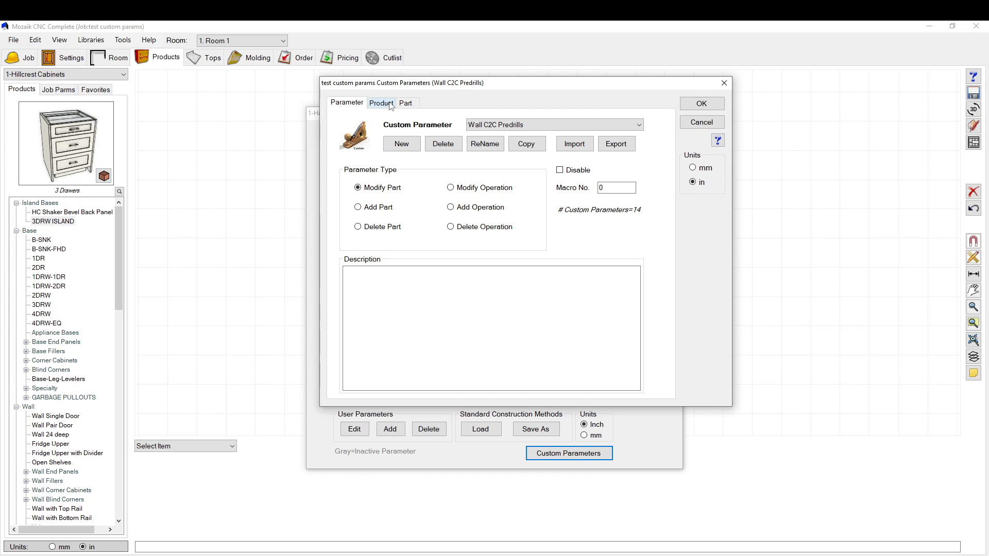
mouse_move(391, 104)
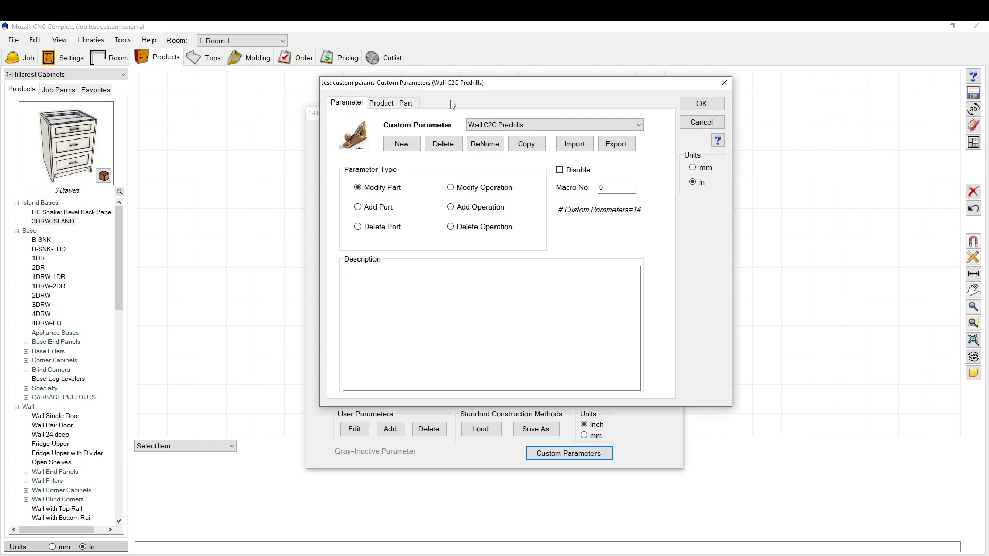
mouse_move(452, 115)
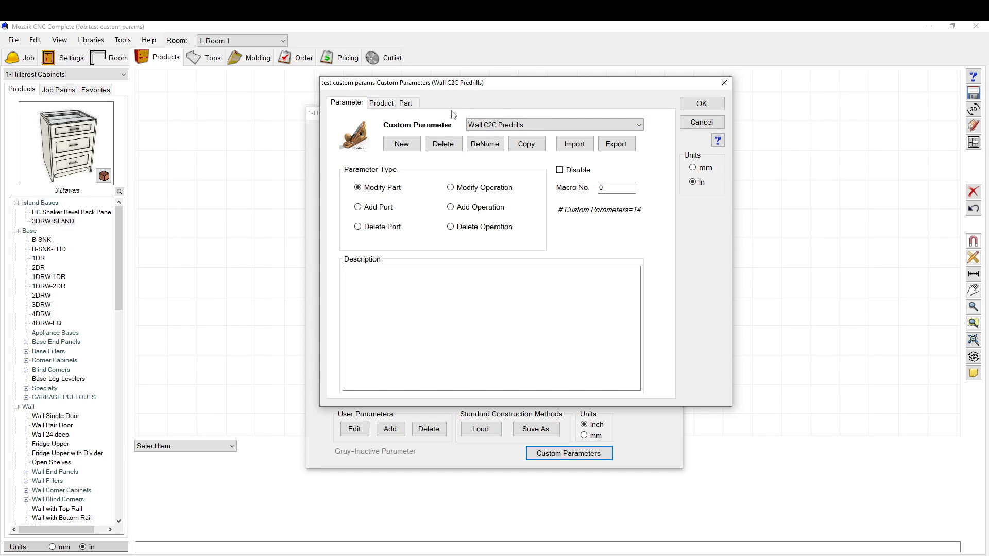
mouse_move(481, 123)
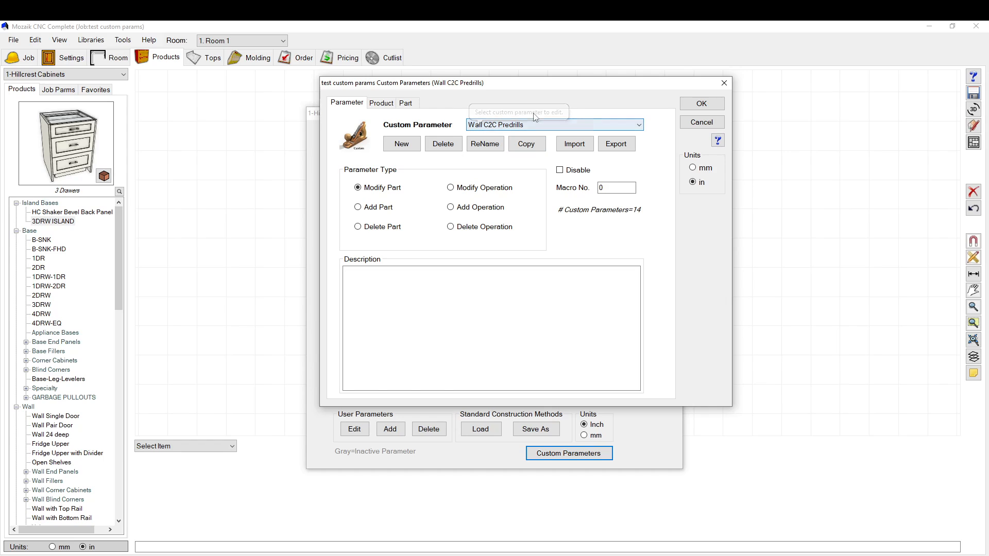
mouse_move(534, 116)
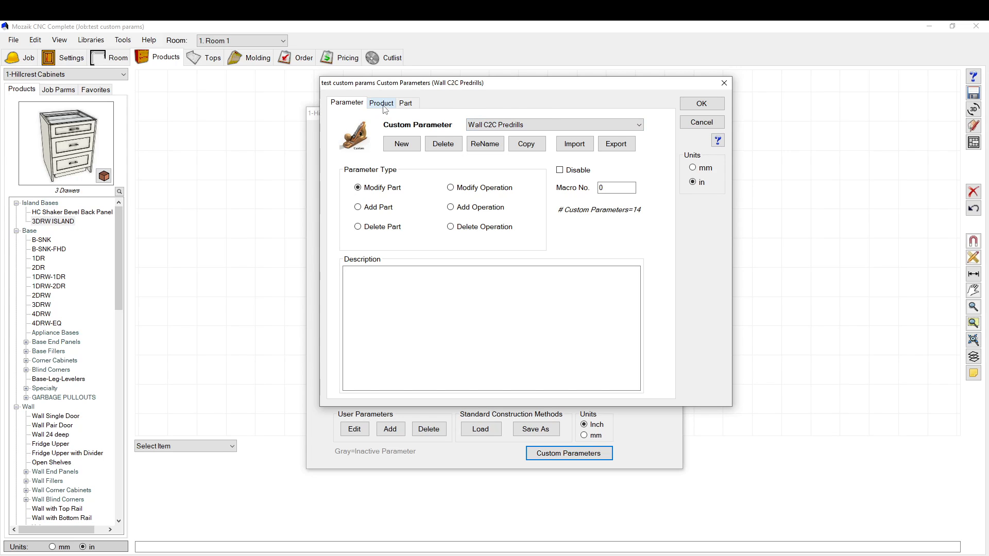
mouse_move(383, 112)
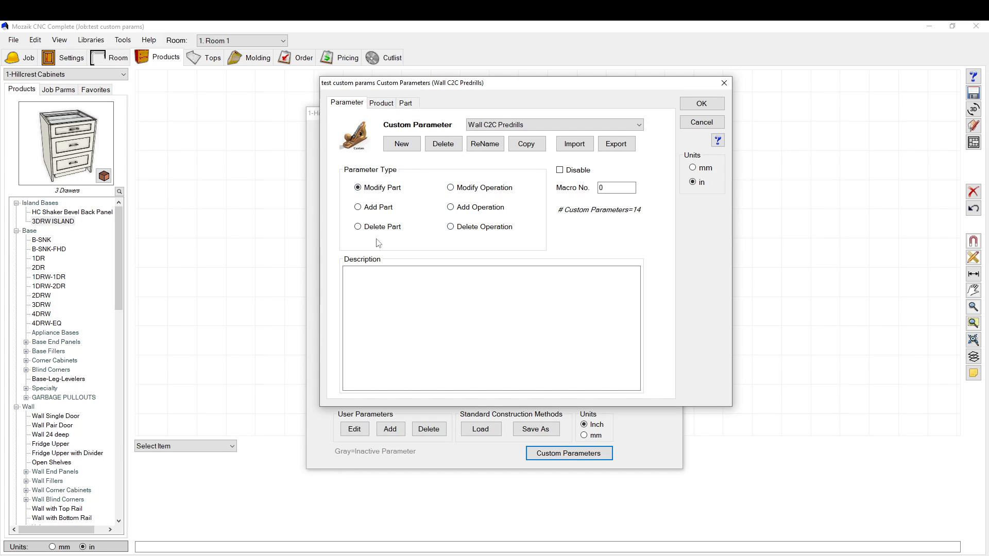
mouse_move(328, 226)
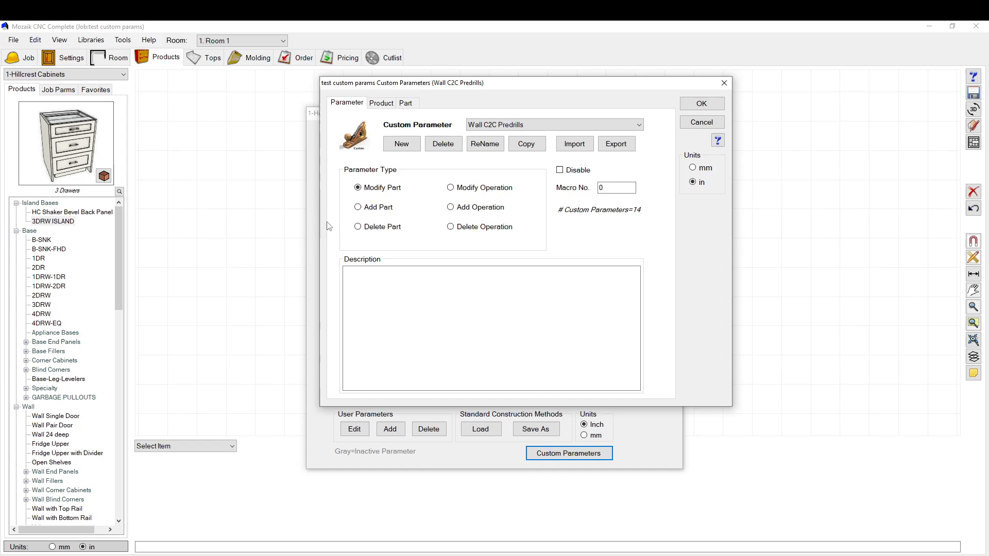
mouse_move(454, 183)
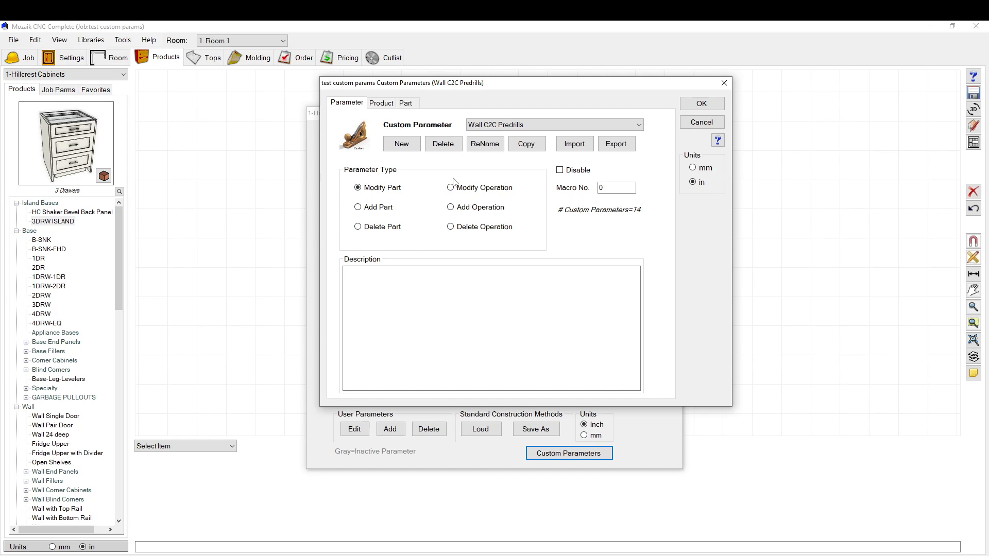
mouse_move(452, 199)
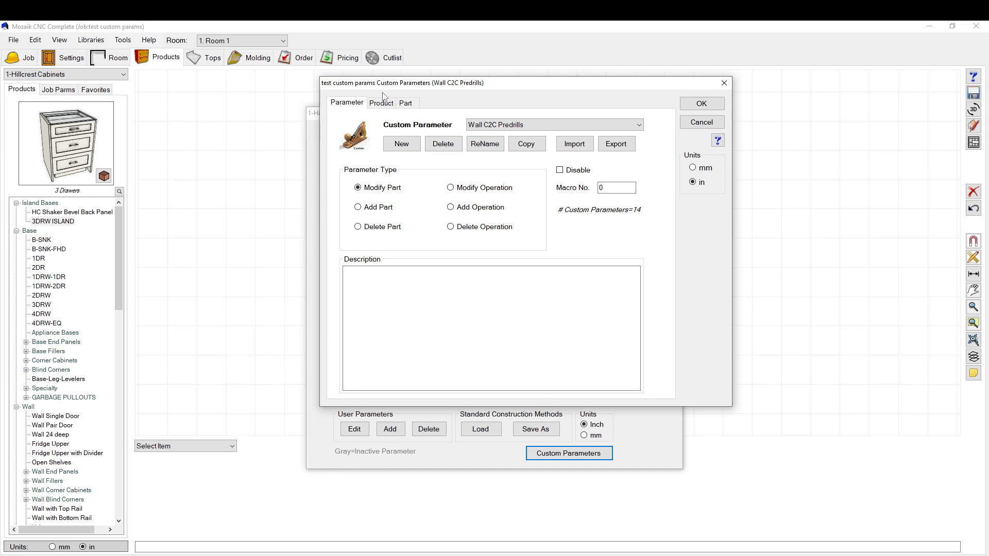
mouse_move(382, 106)
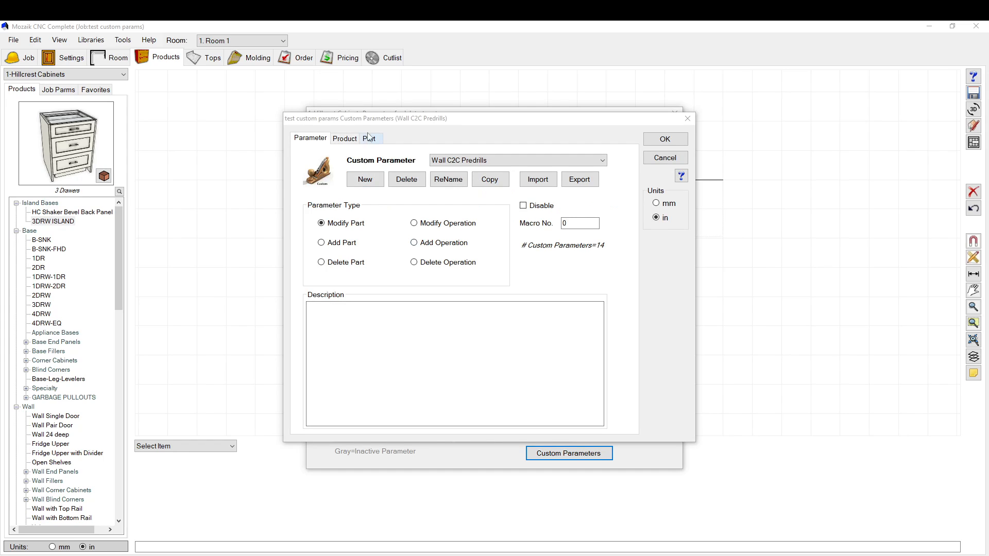
- Review Wall C2C Predrills' applicable wall product types, then view its Part settings
left_click(344, 138)
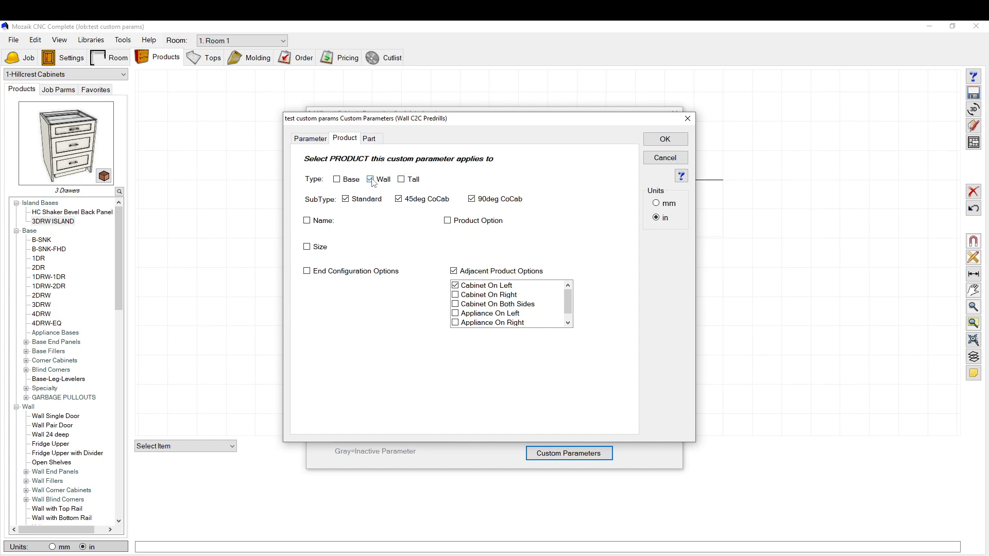
mouse_move(401, 179)
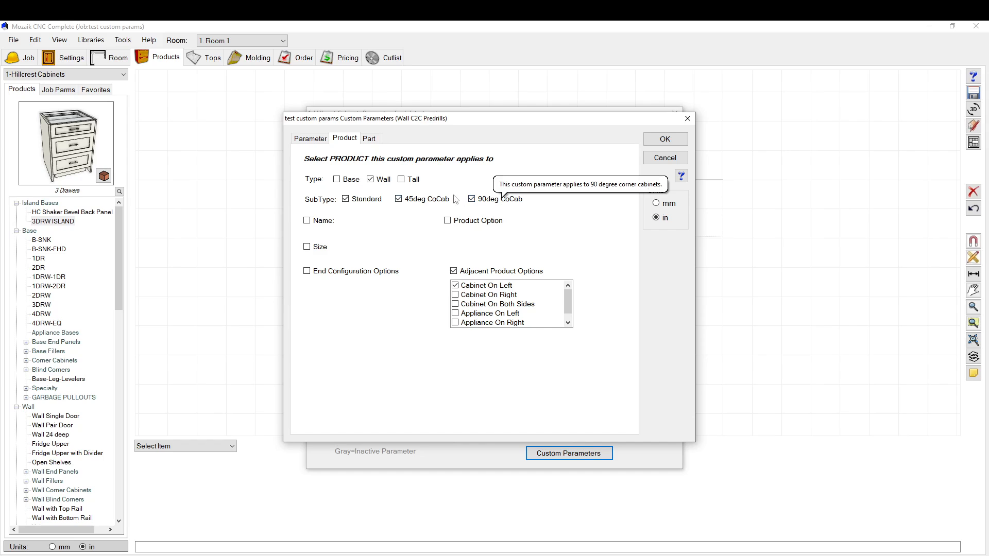
mouse_move(350, 177)
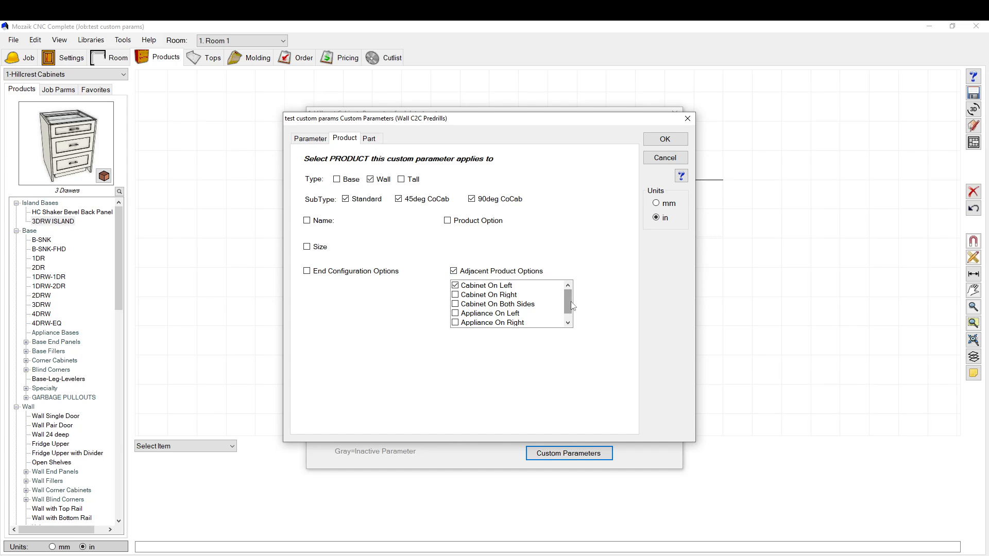
mouse_move(481, 292)
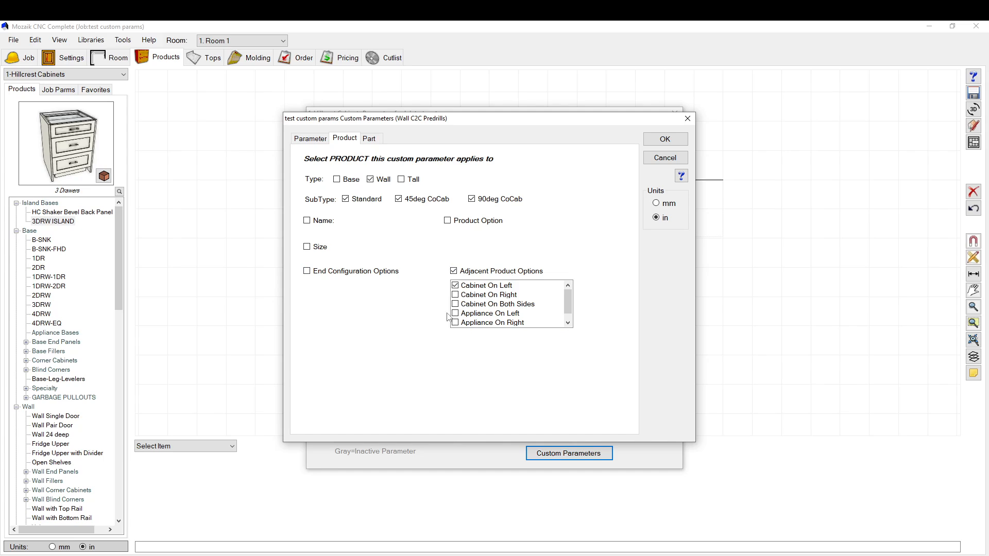
mouse_move(493, 330)
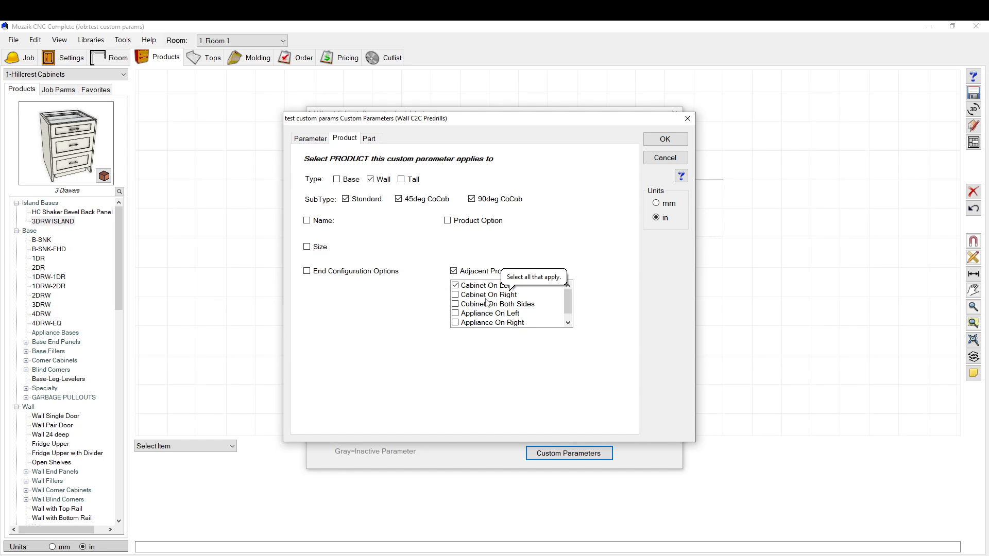
mouse_move(581, 301)
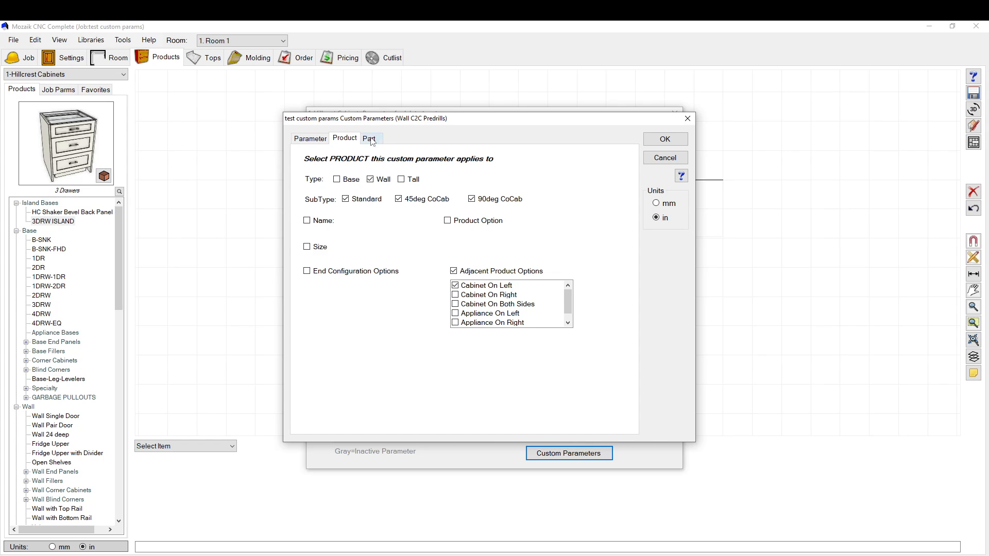
left_click(369, 138)
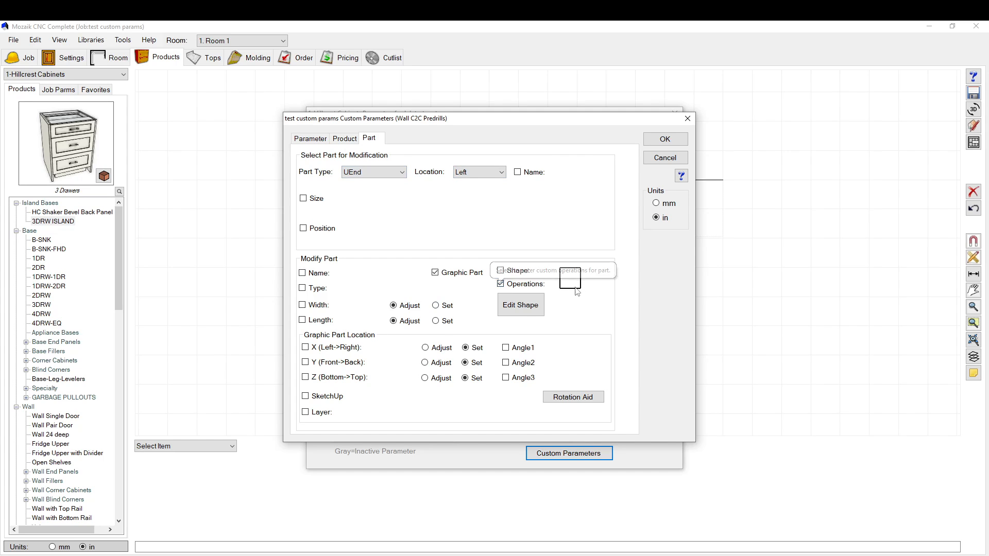
- Inspect the last predrill hole's X formula (h-PDH) and close the parameter windows
left_click(520, 304)
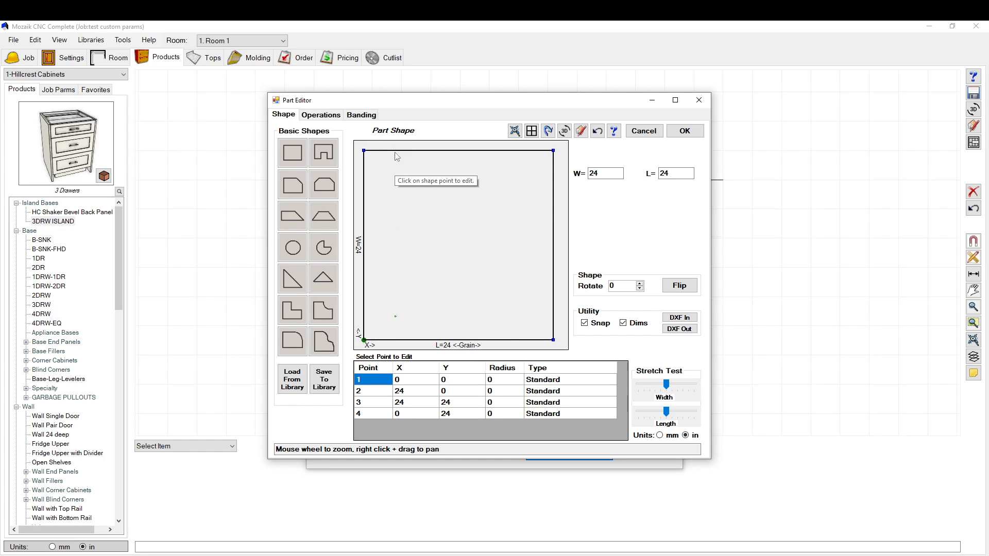
left_click(320, 114)
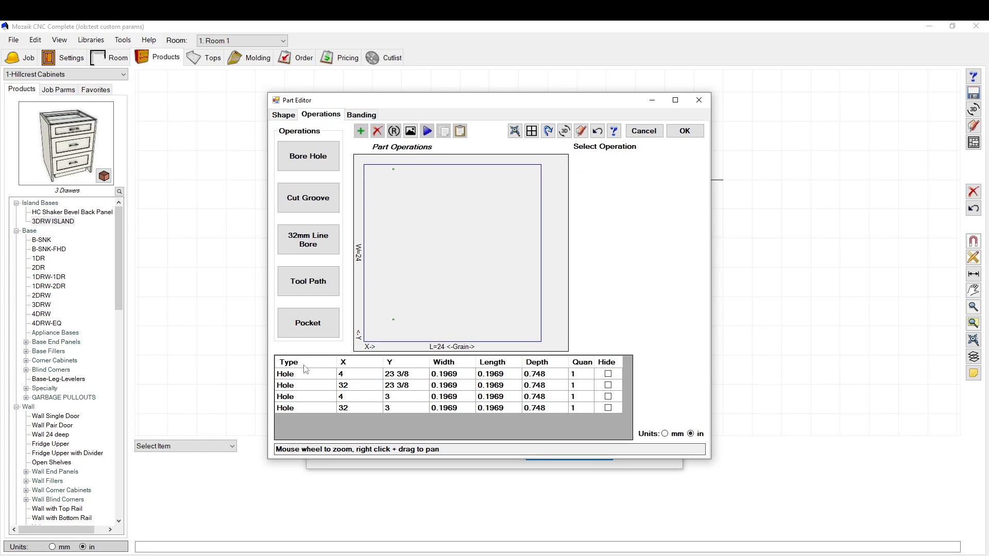
left_click(285, 373)
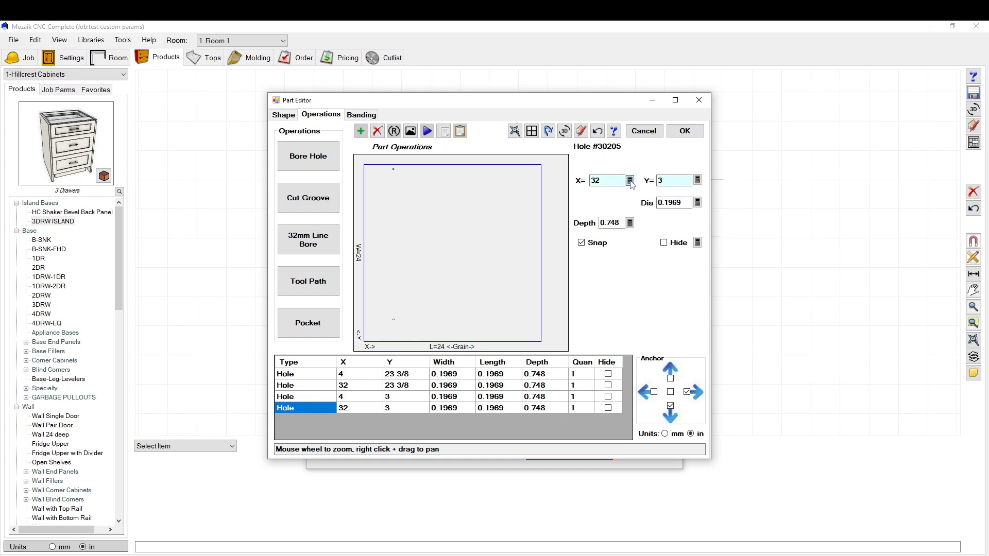
left_click(629, 180)
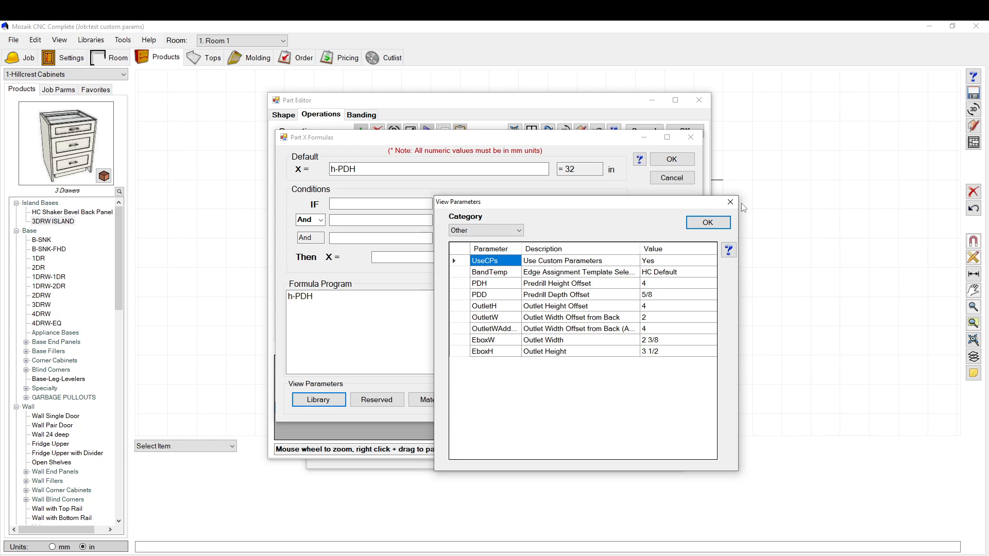
left_click(706, 222)
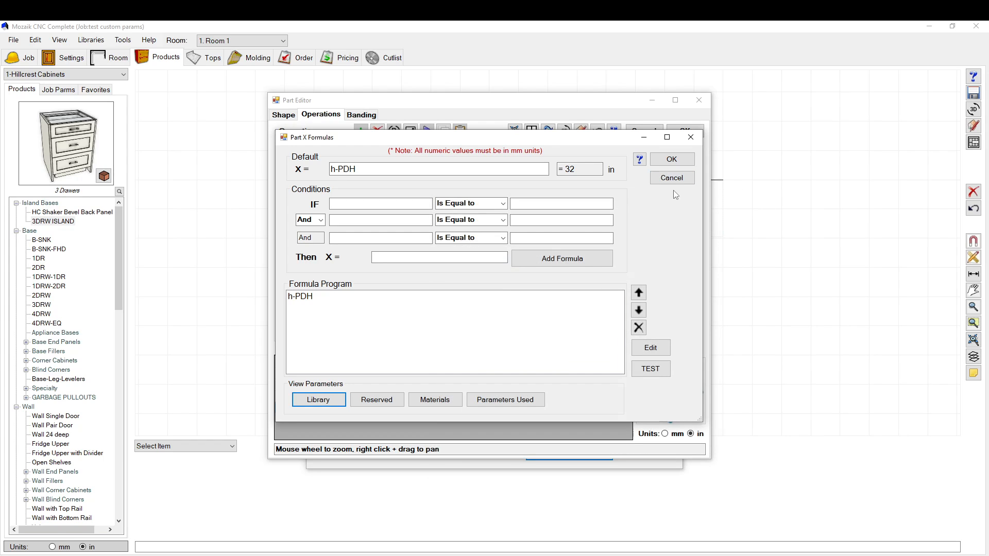
mouse_move(684, 194)
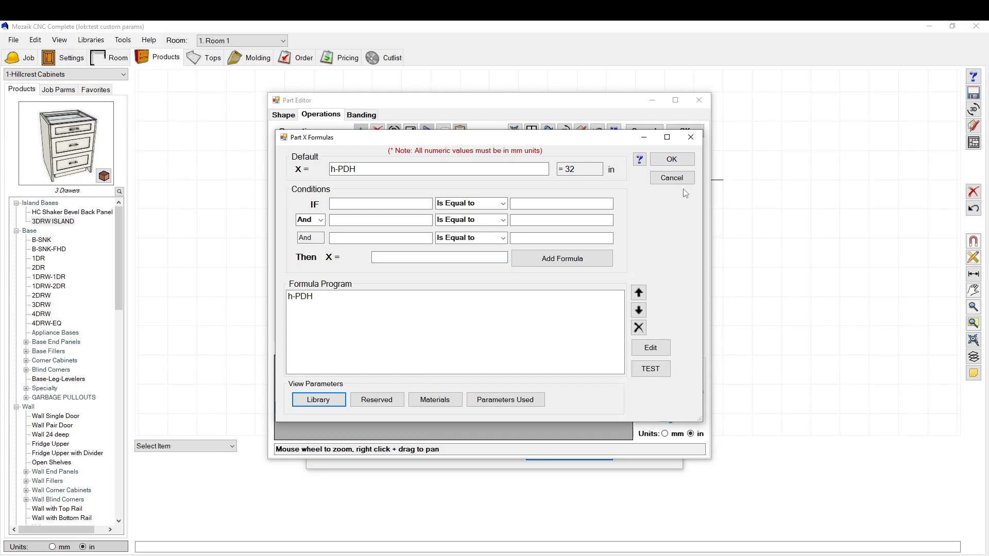
mouse_move(696, 193)
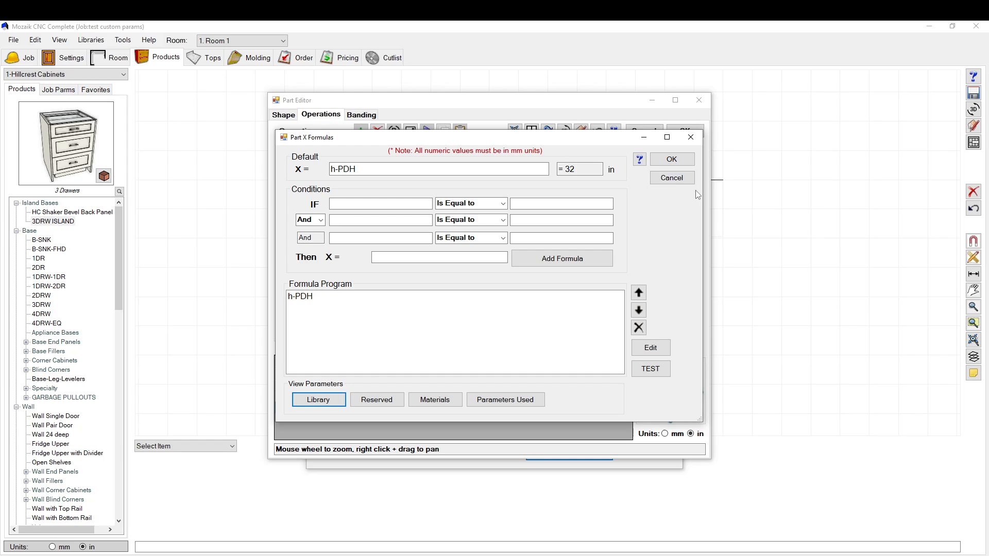
mouse_move(702, 207)
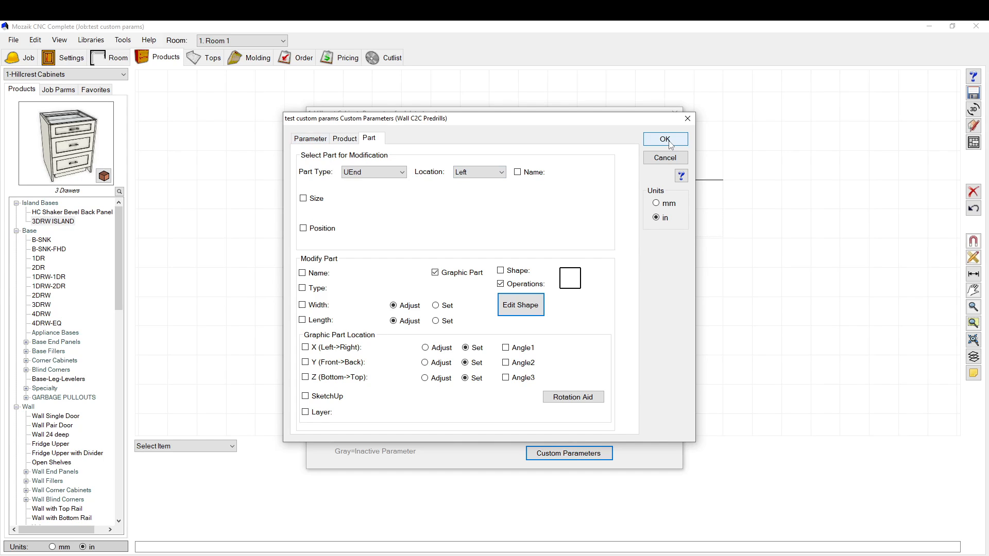
- Accept the custom parameter settings, then reopen the job's Custom Parameters
left_click(664, 139)
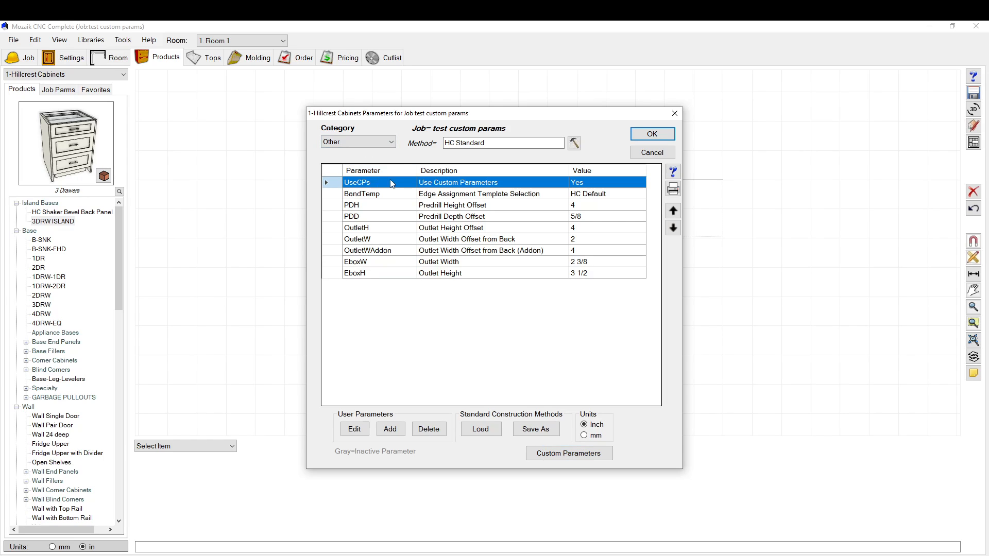
mouse_move(473, 193)
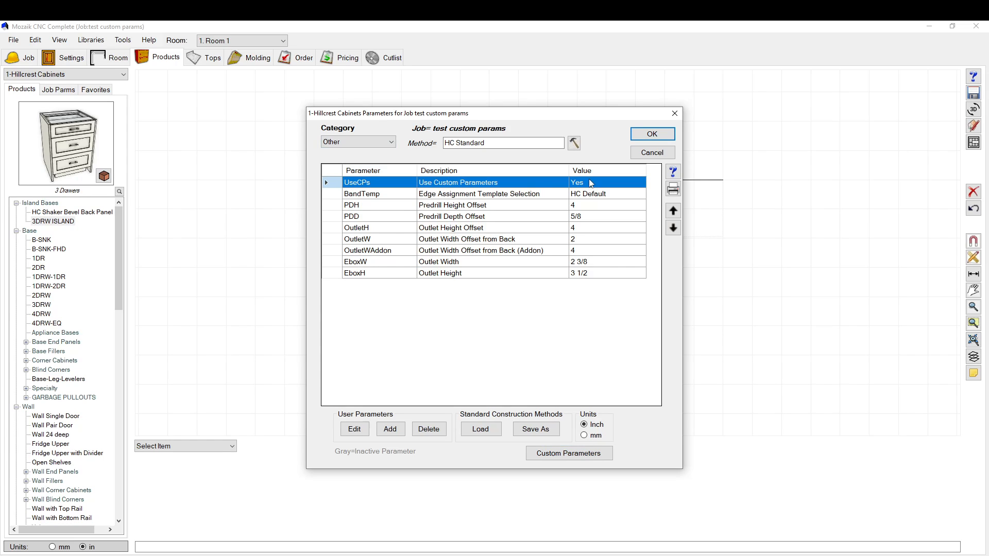
mouse_move(592, 198)
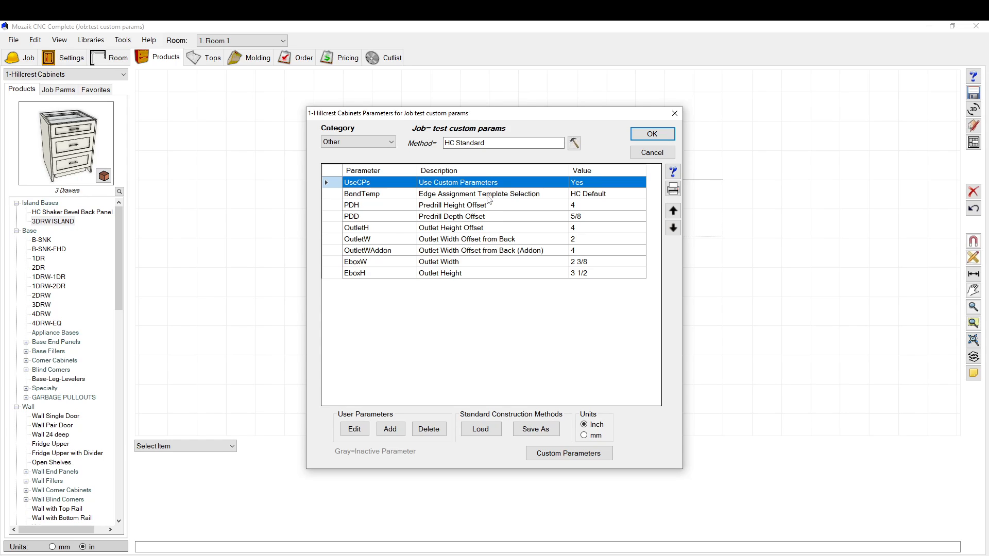
mouse_move(421, 190)
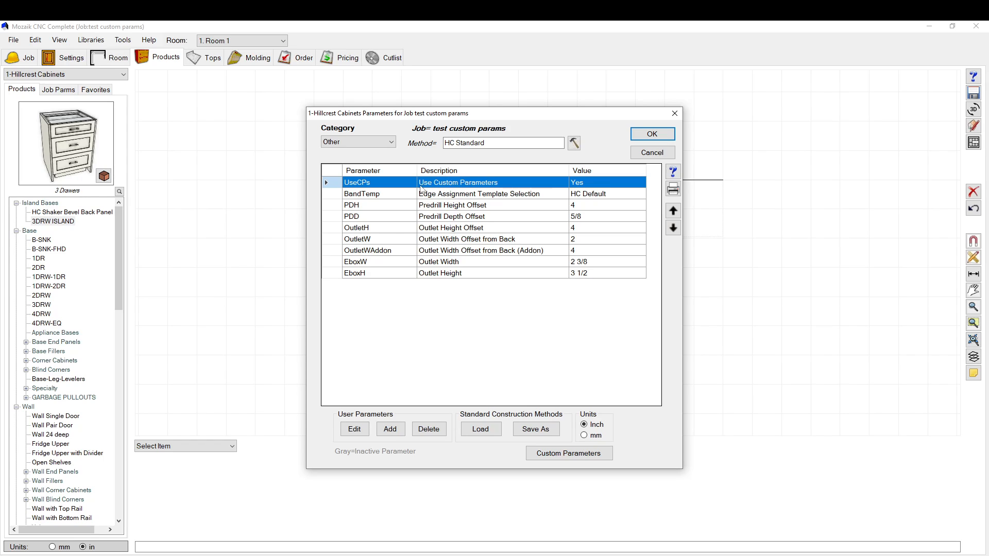
mouse_move(506, 217)
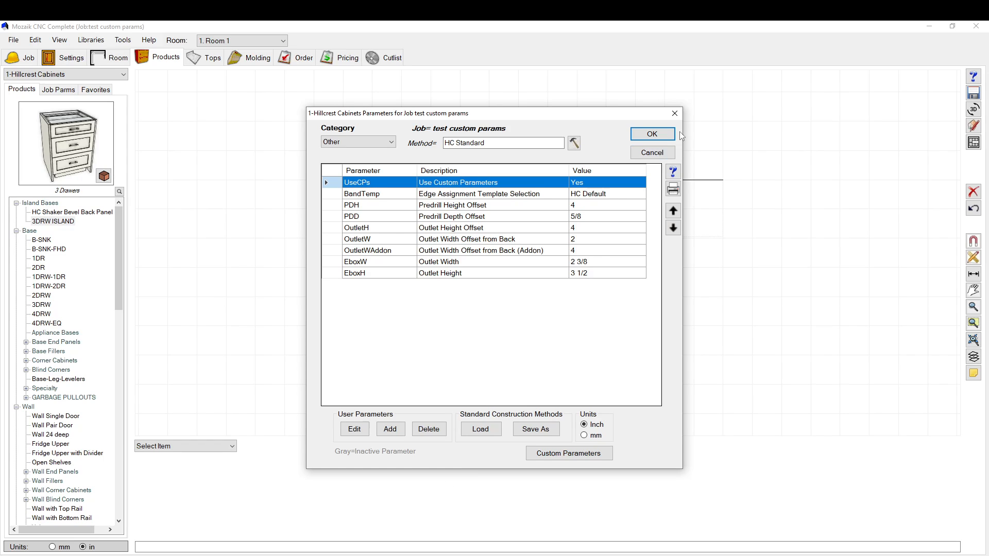
mouse_move(682, 150)
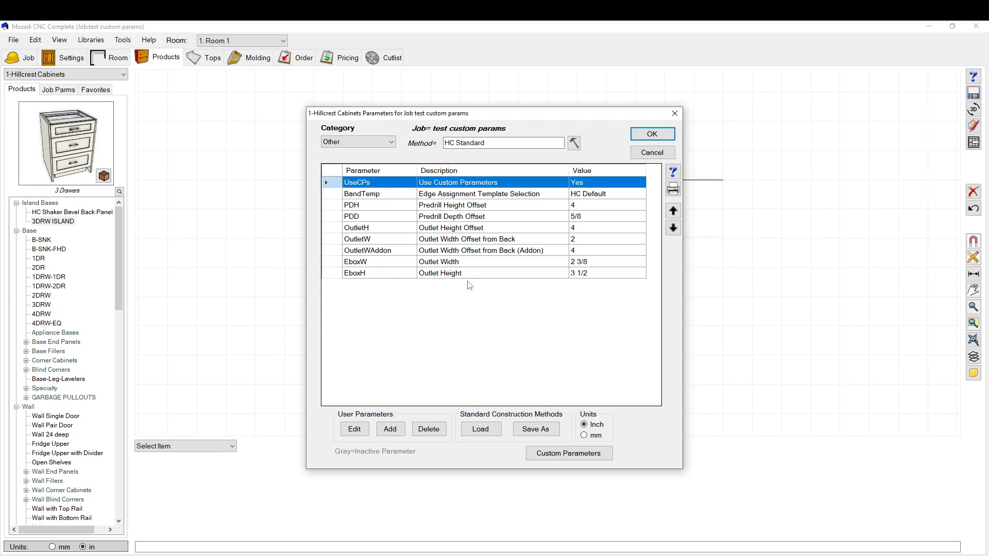
left_click(568, 453)
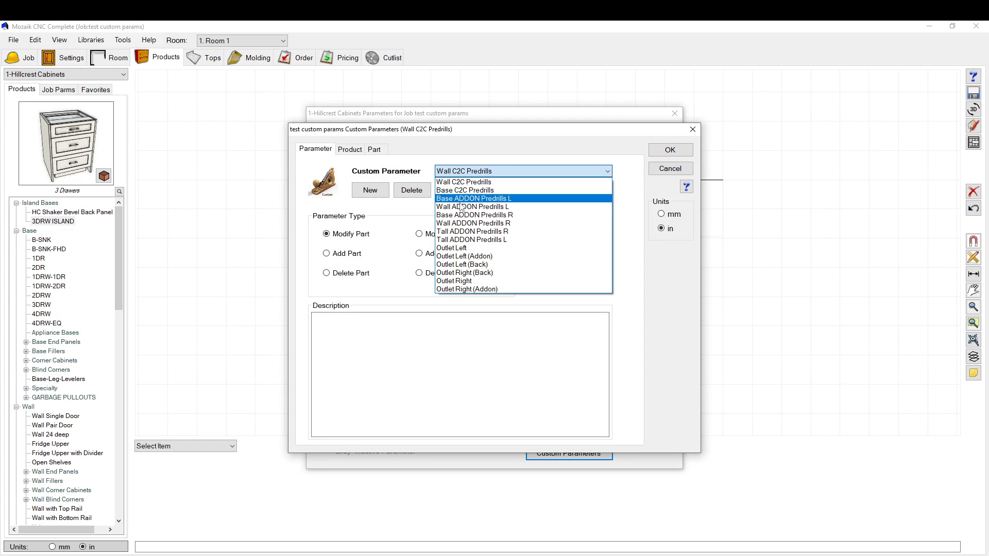
mouse_move(467, 289)
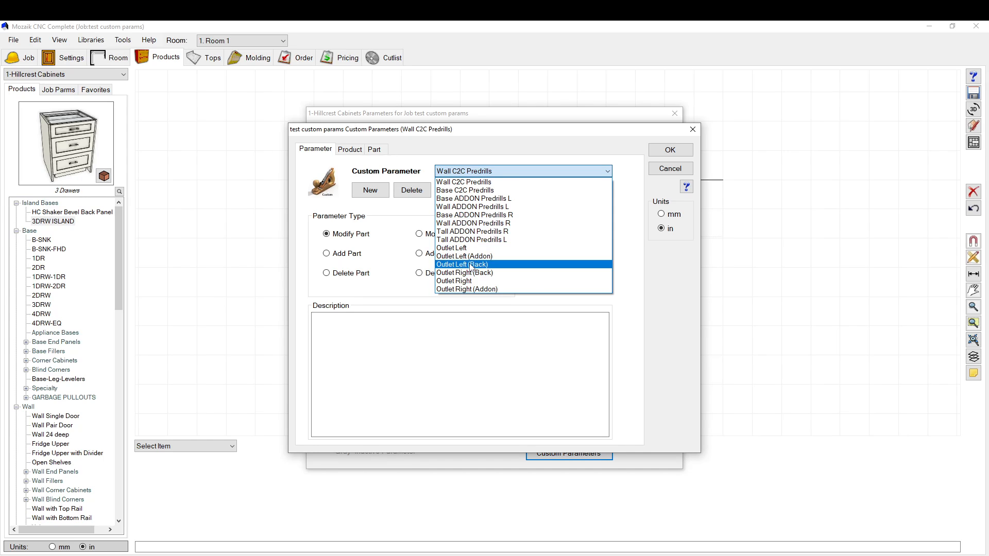
mouse_move(452, 247)
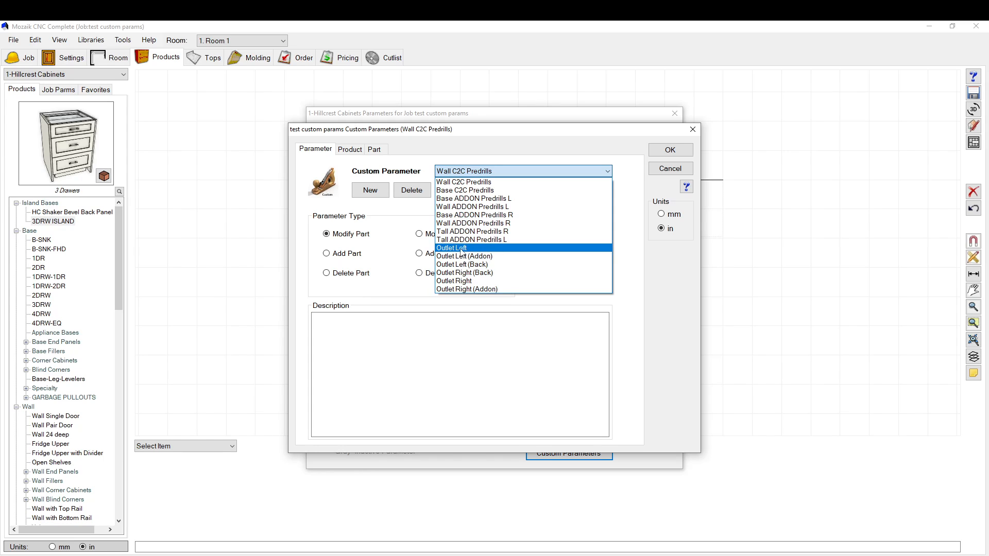
left_click(451, 248)
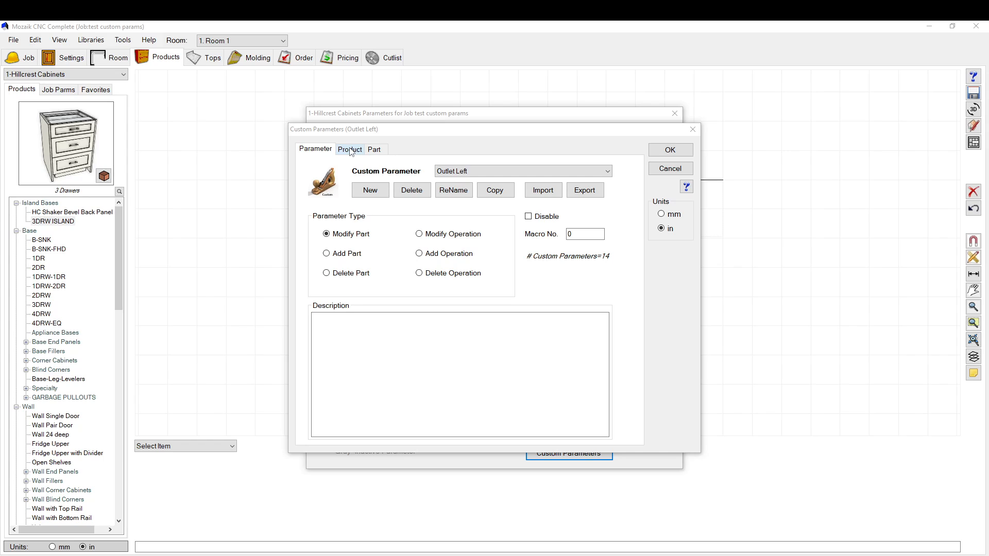
left_click(349, 149)
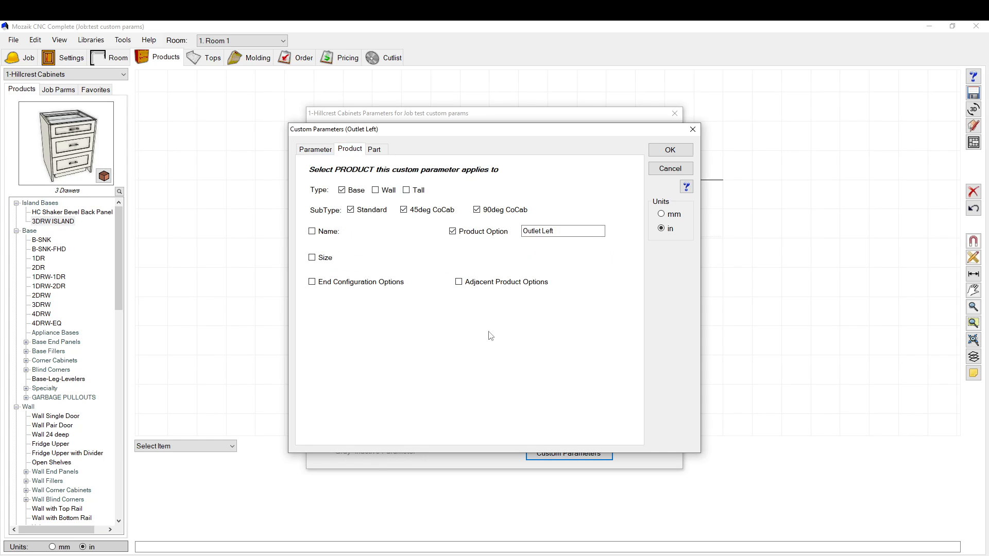
mouse_move(452, 231)
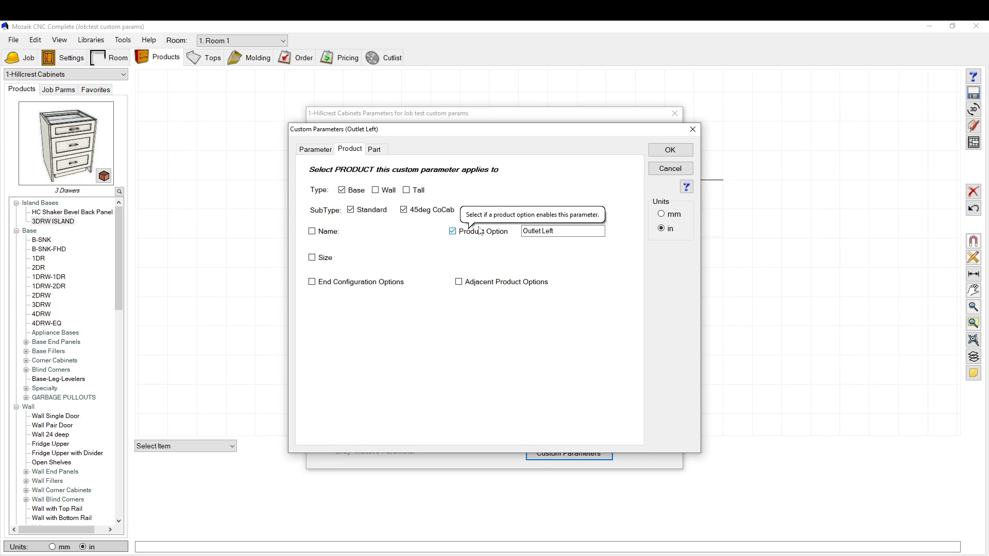
left_click(476, 210)
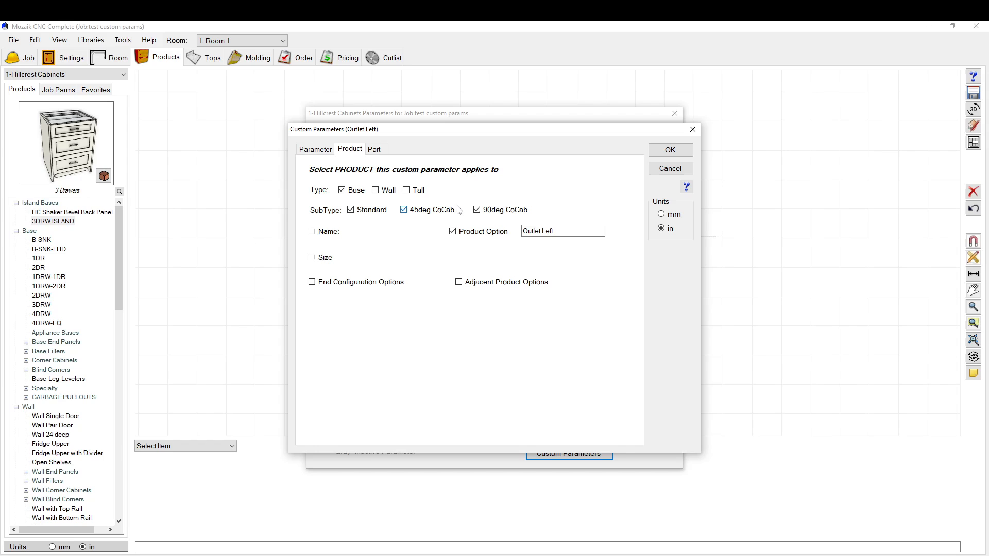
mouse_move(452, 231)
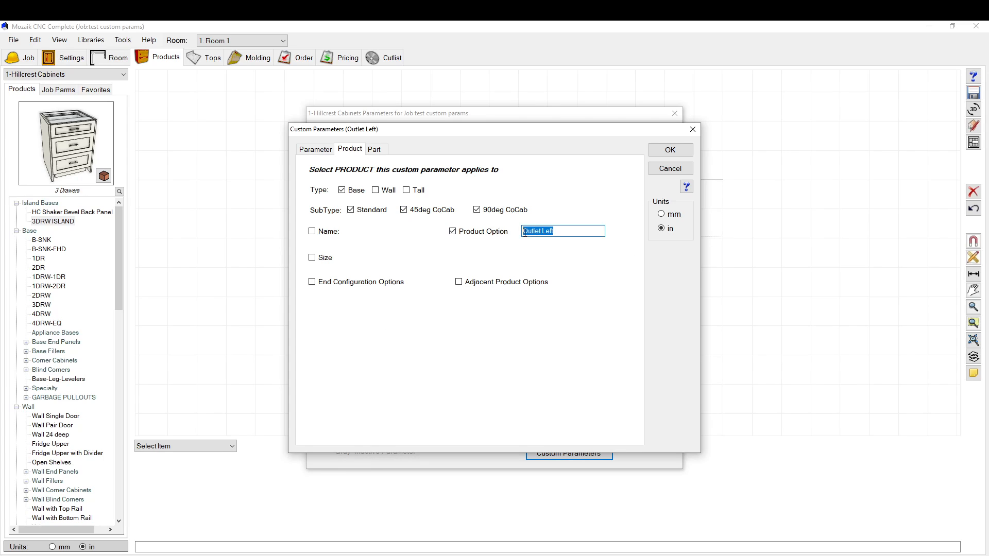
left_click(562, 230)
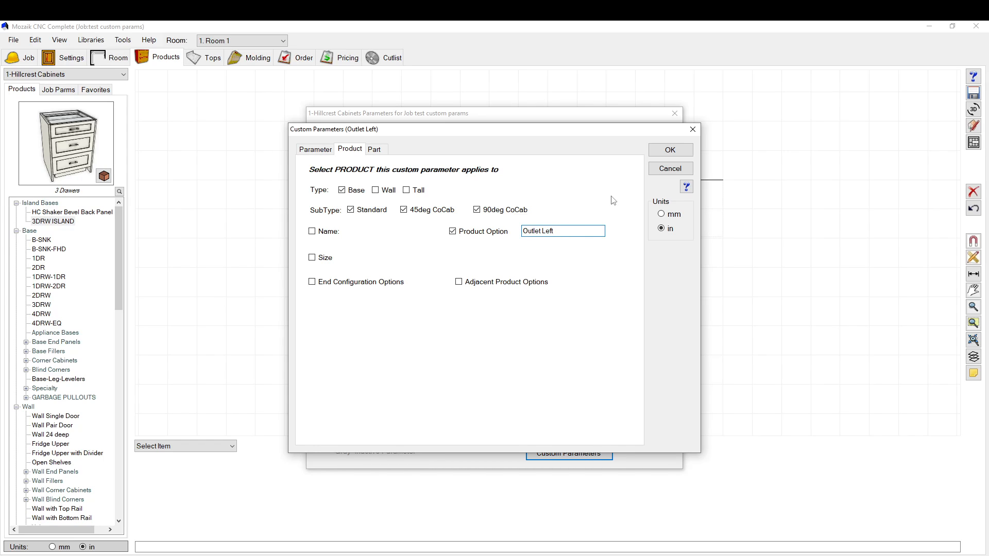
right_click(562, 231)
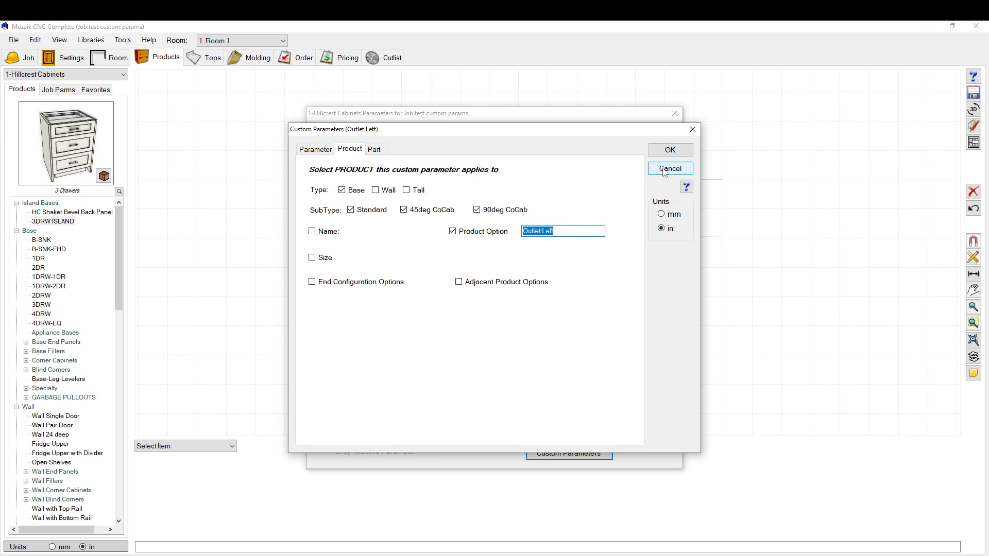
left_click(669, 169)
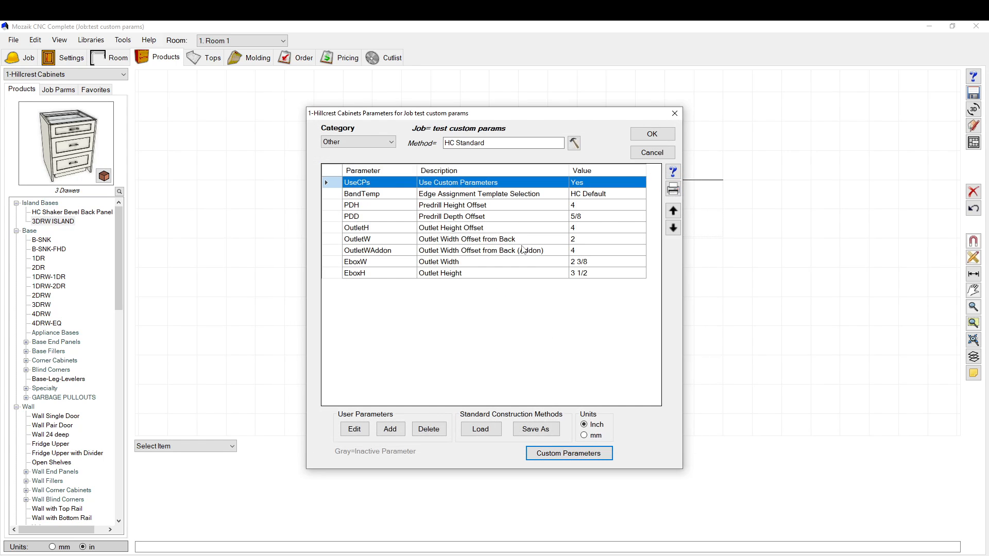
- Close job parameters and check the 3DRW ISLAND cabinet's Outlet Left pricing totaling $65
left_click(651, 134)
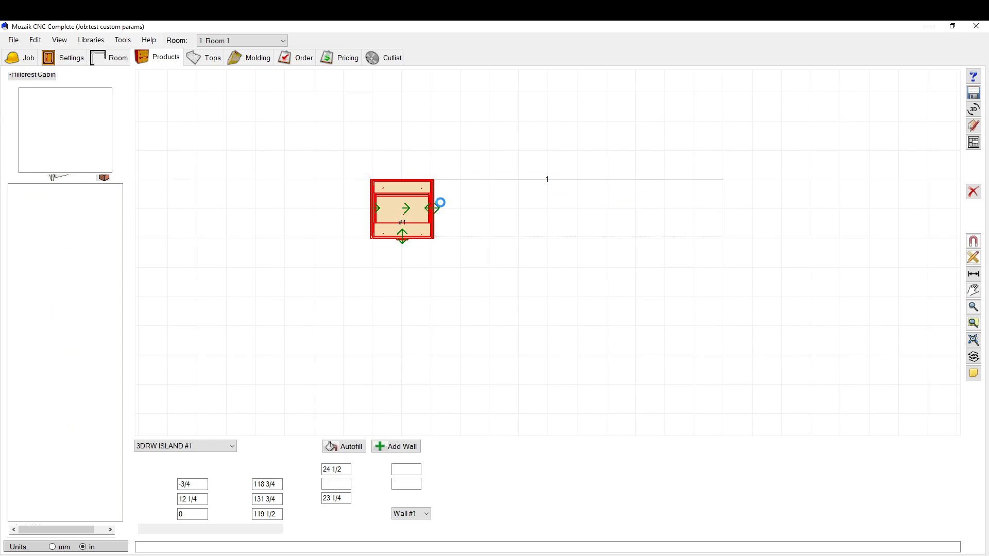
double_click(402, 210)
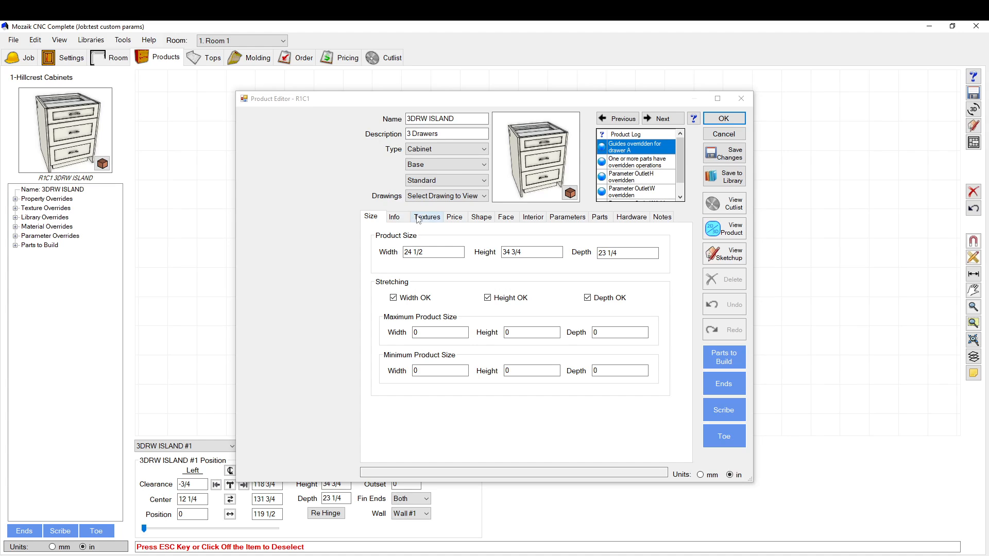
left_click(455, 217)
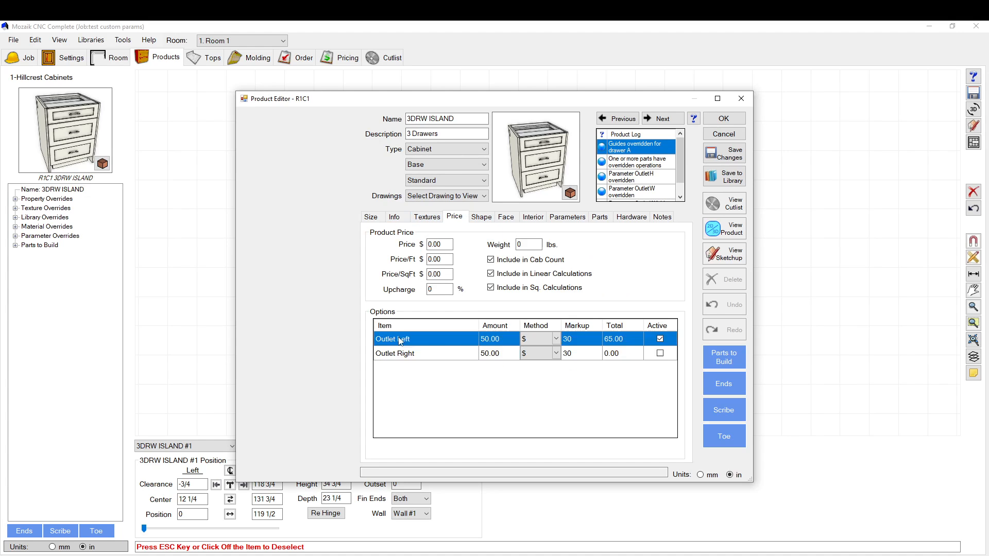
left_click(394, 353)
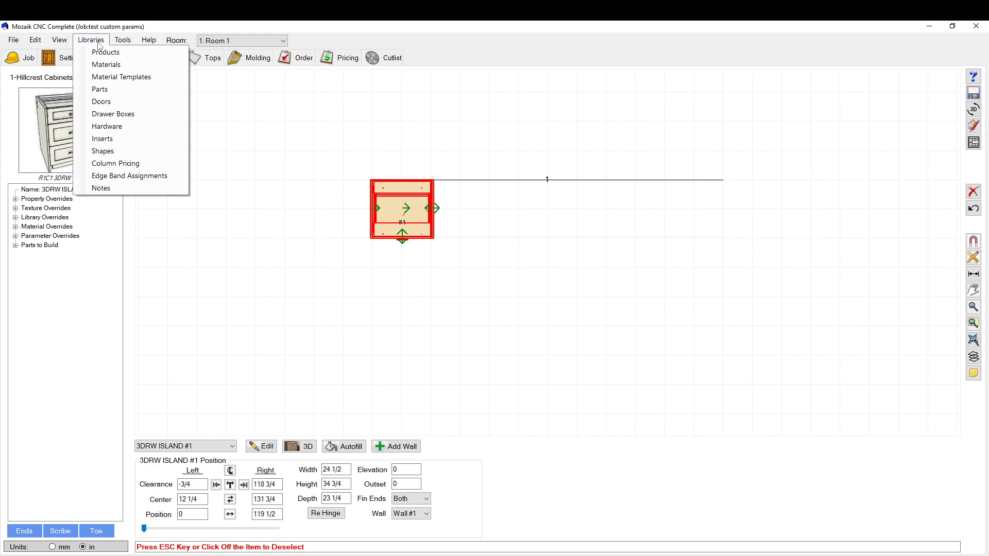
- Price the 3DRW ISLAND library product's Outlet Left option at 65
left_click(105, 53)
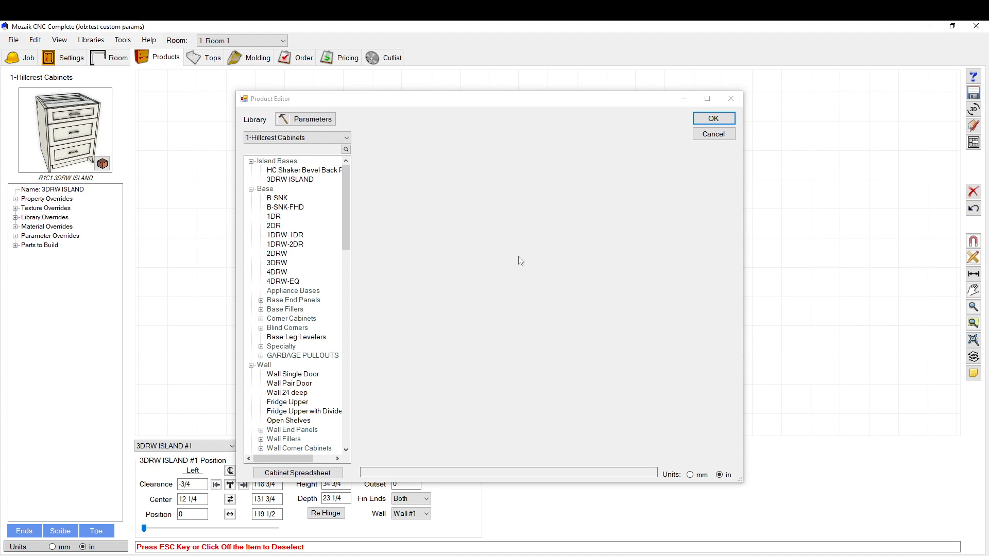
left_click(290, 179)
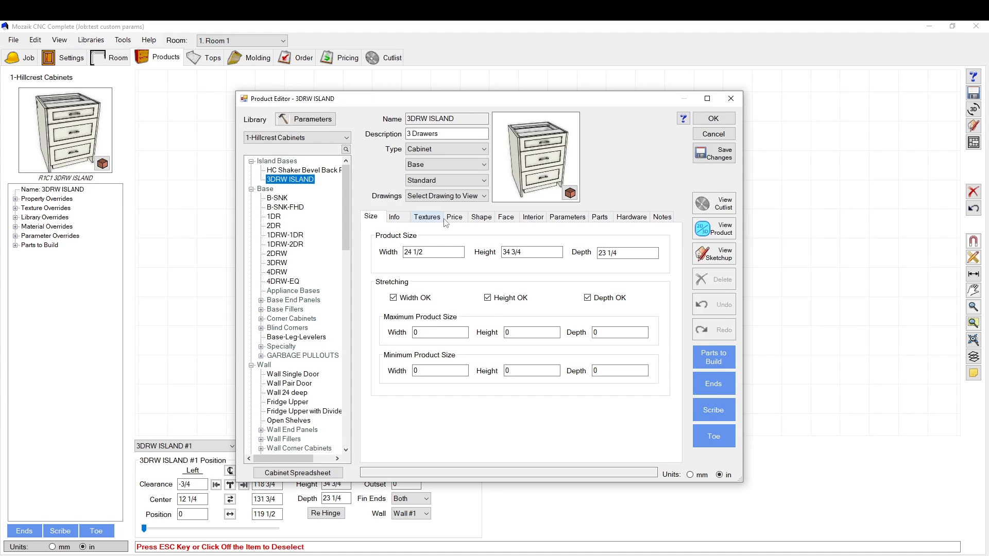
left_click(453, 217)
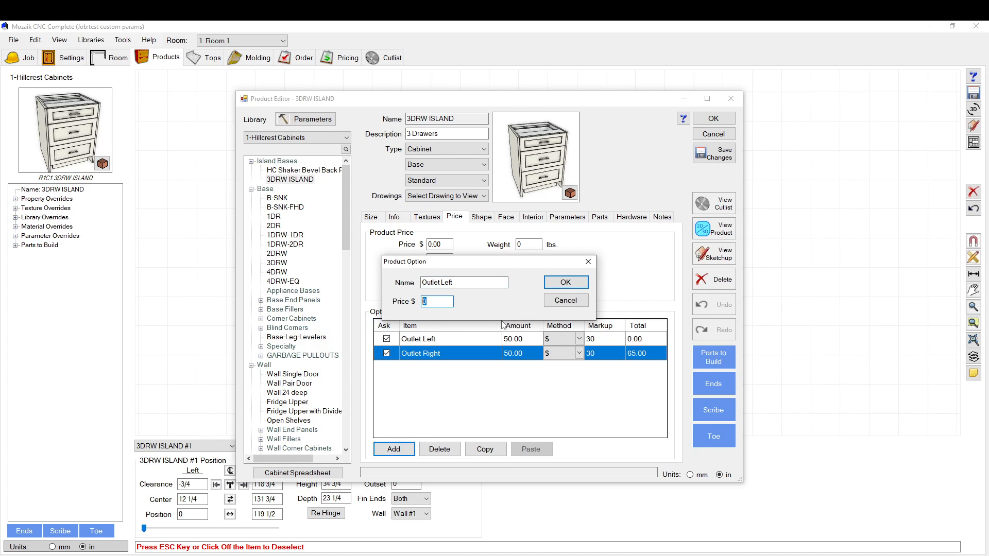
type("65")
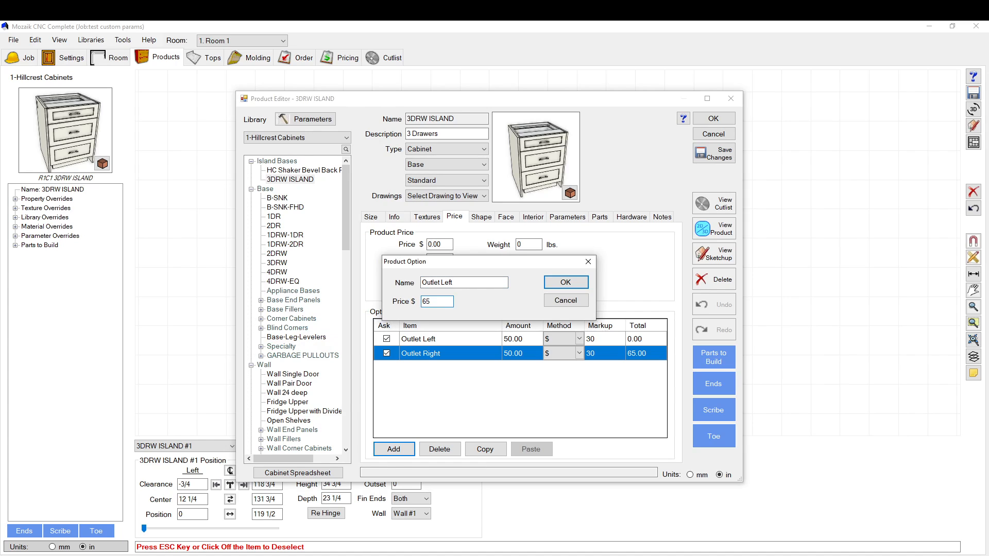
left_click(564, 281)
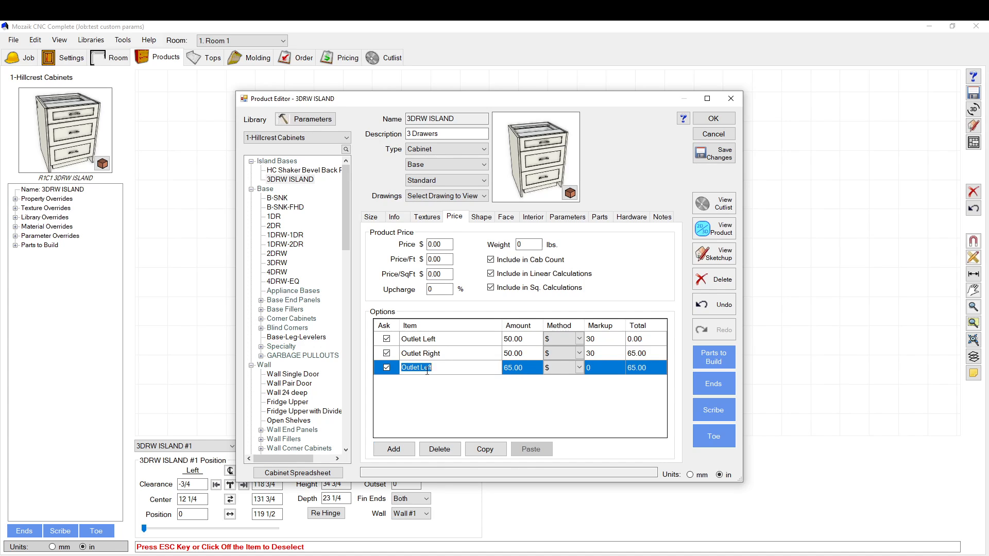
- Remove the unfinished third option row, keep Outlet Left as a flat amount, and save
left_click(439, 449)
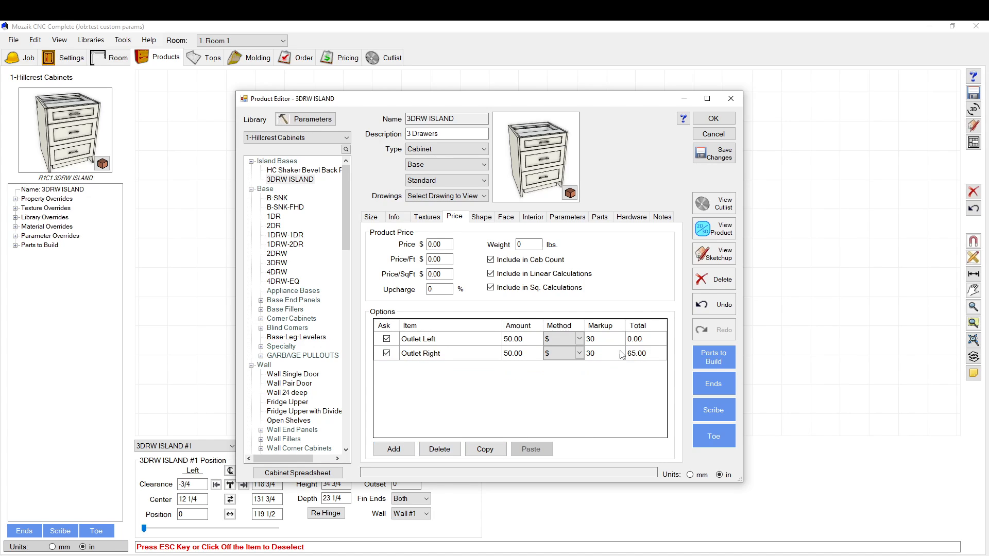
left_click(639, 339)
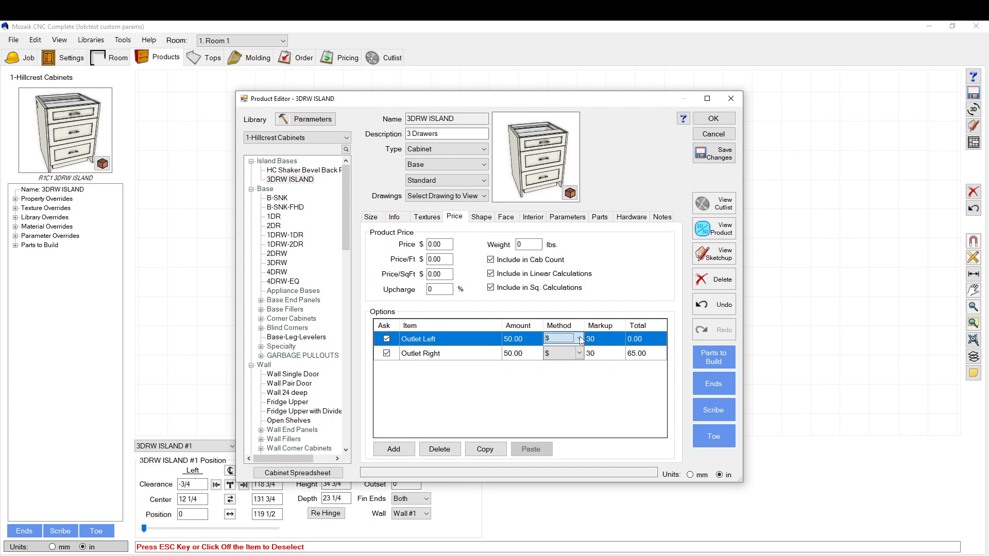
left_click(579, 338)
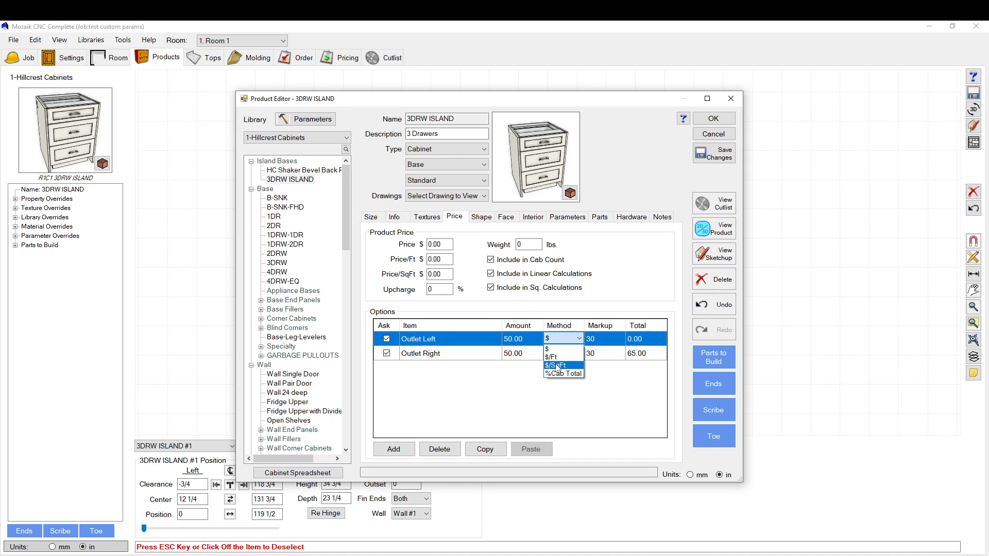
left_click(547, 338)
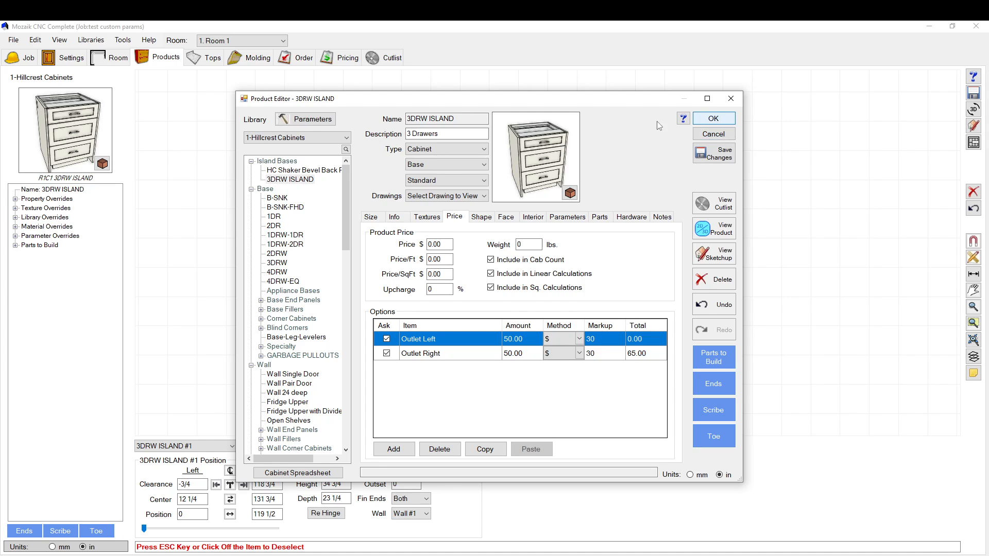
left_click(713, 118)
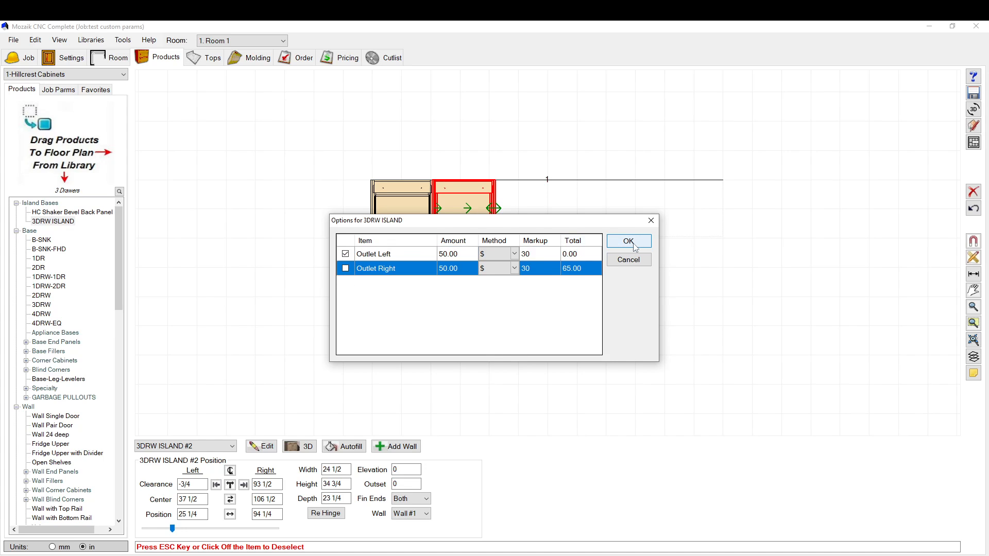
- Place a second 3DRW ISLAND with only Outlet Left and review its product details
left_click(627, 241)
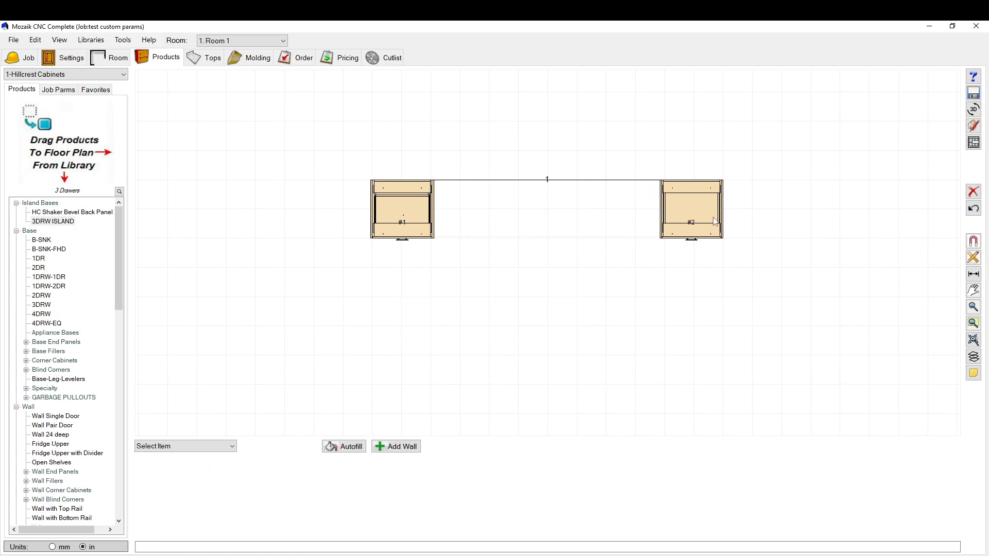
left_click(691, 209)
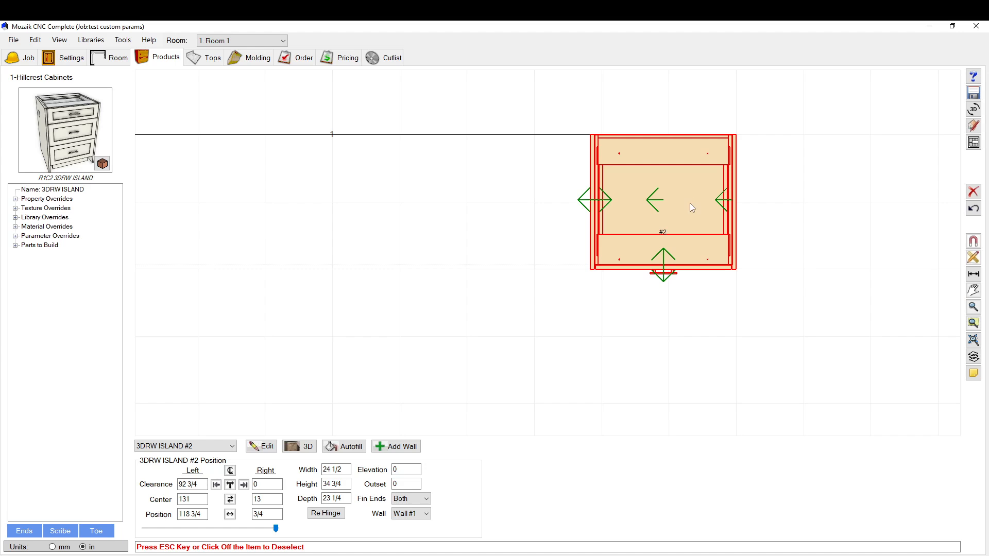
left_click(265, 446)
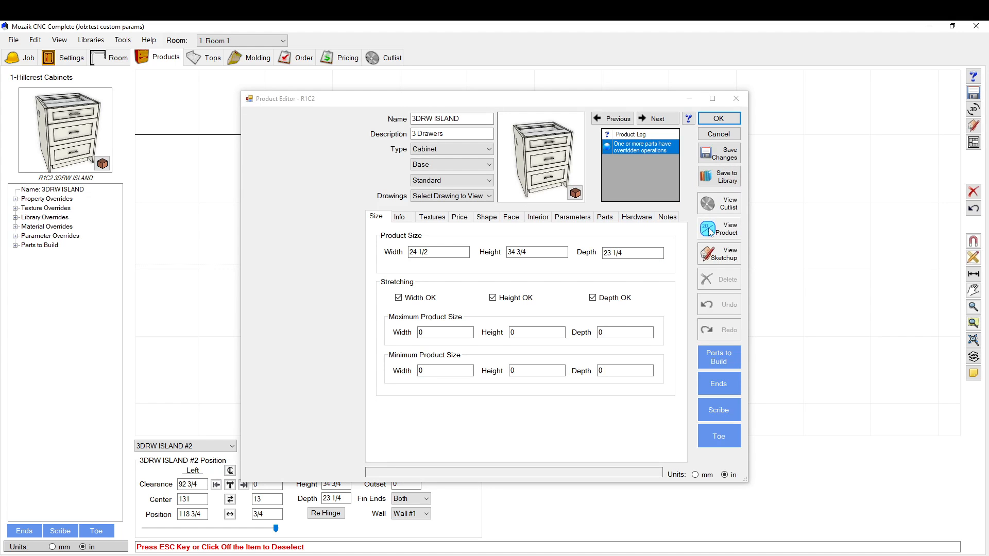
left_click(717, 228)
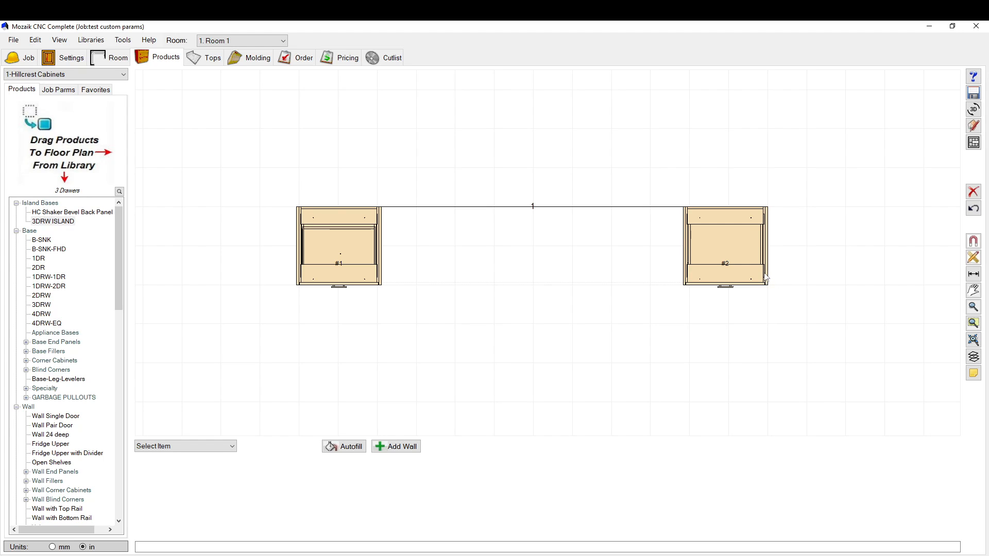
mouse_move(408, 239)
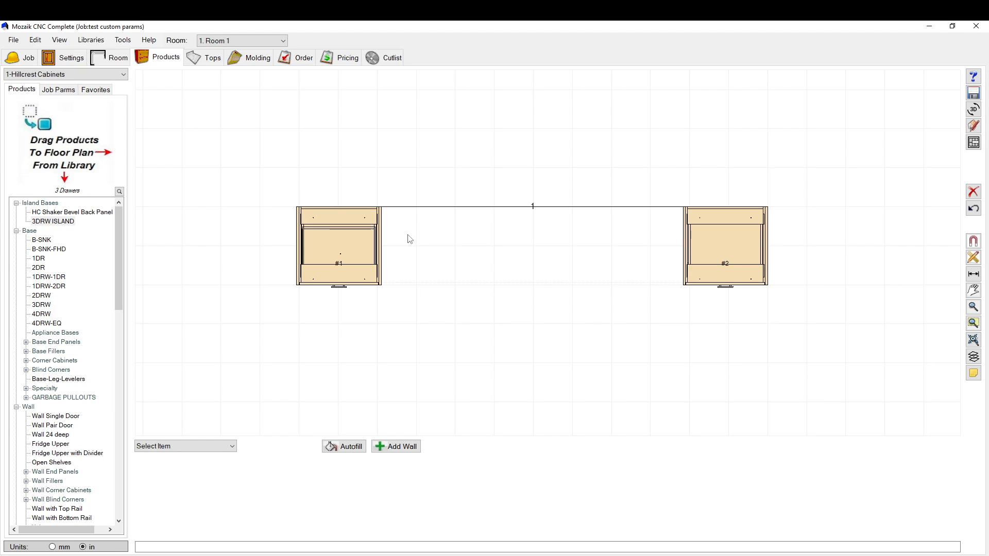
left_click(90, 40)
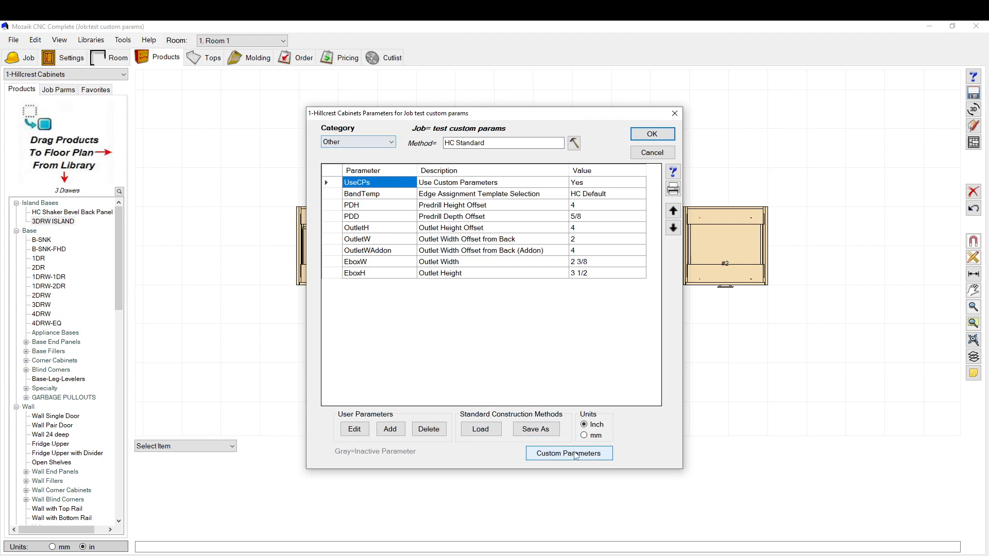
- Open the Outlet Left (Addon) custom parameter, reviewing its Product and Part tabs, and edit its shape
left_click(568, 453)
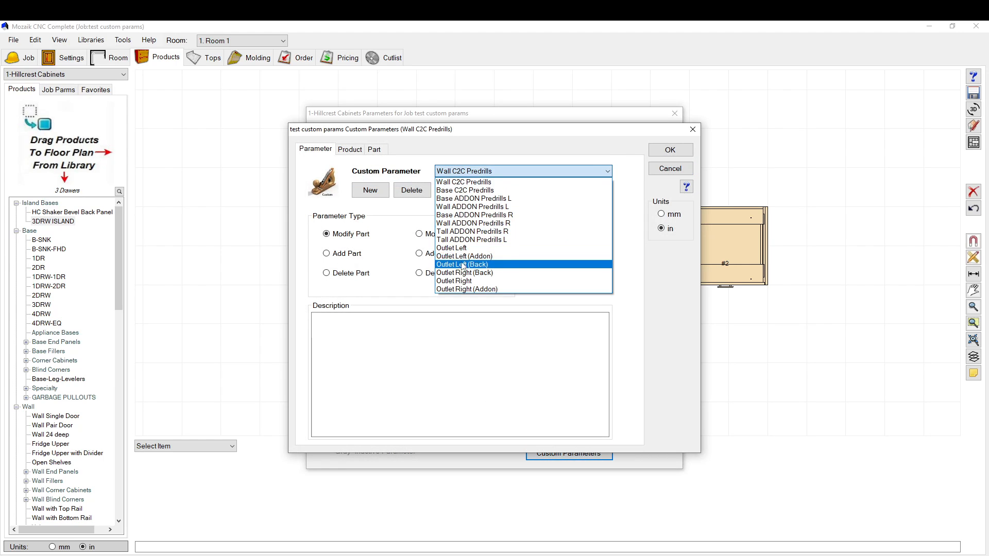
left_click(464, 256)
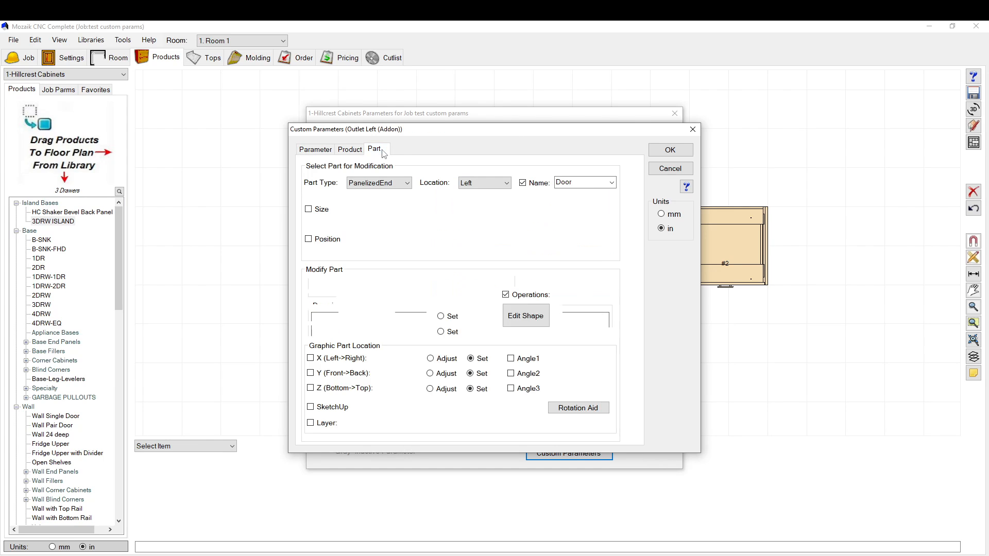
left_click(349, 149)
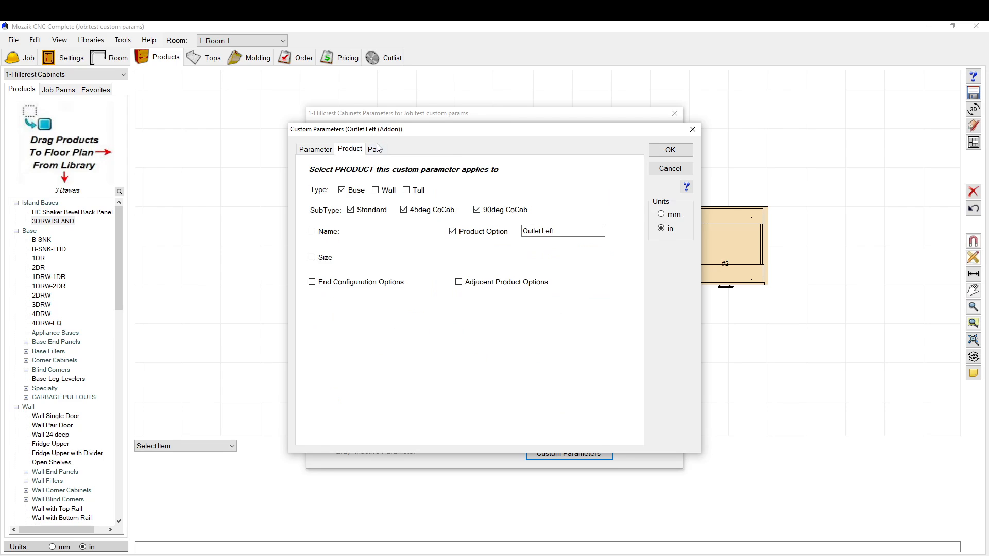
left_click(374, 149)
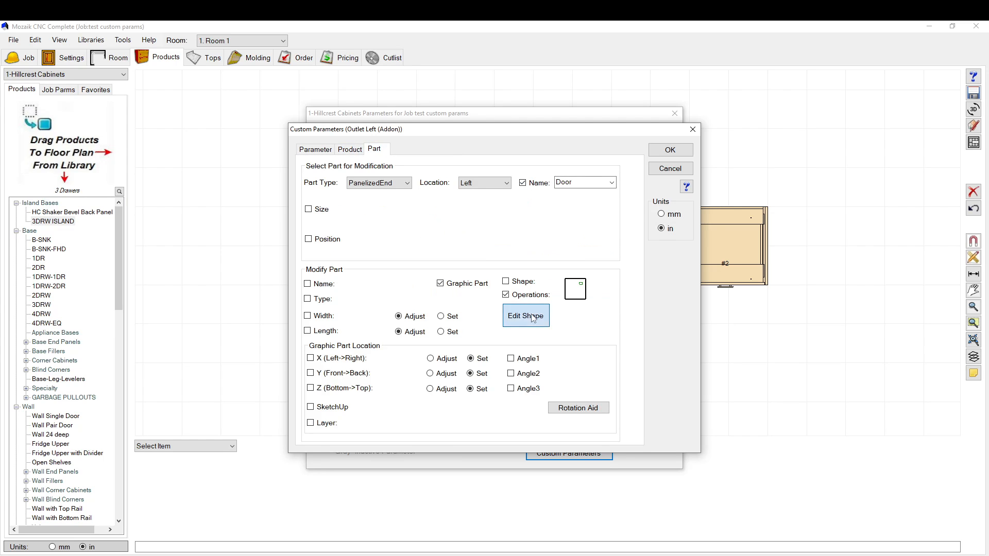
left_click(525, 316)
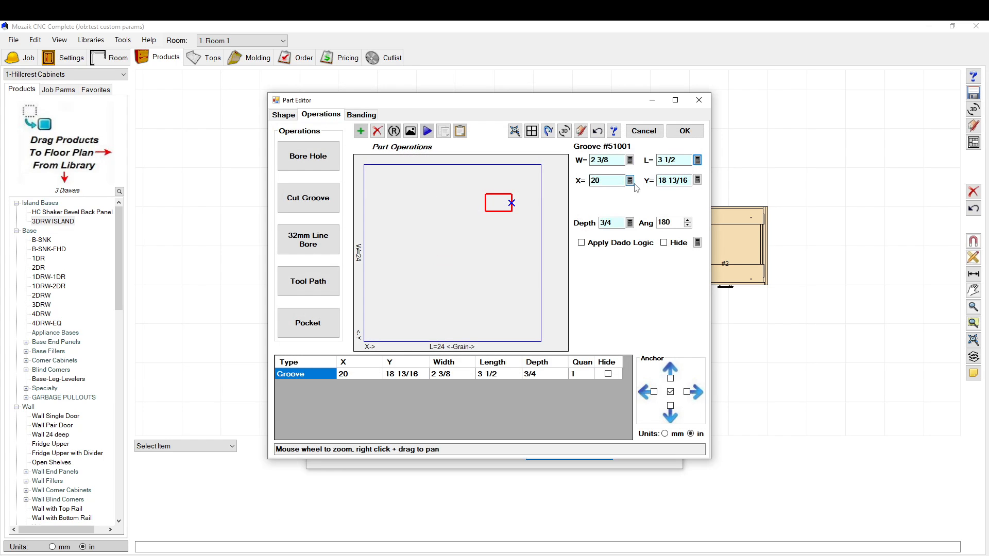
- View the groove's X, Y and depth formulas unchanged, then cancel the Part Editor
left_click(629, 180)
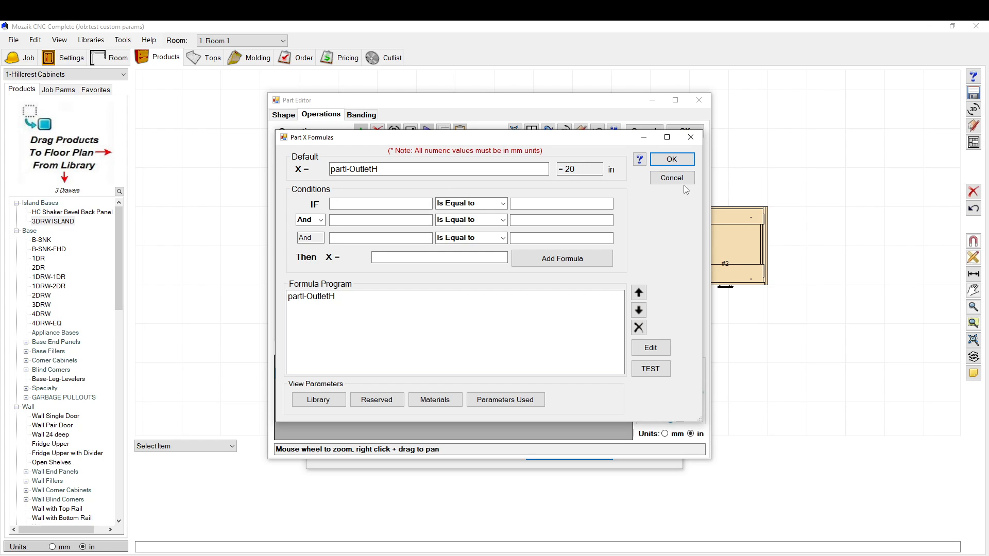
left_click(670, 159)
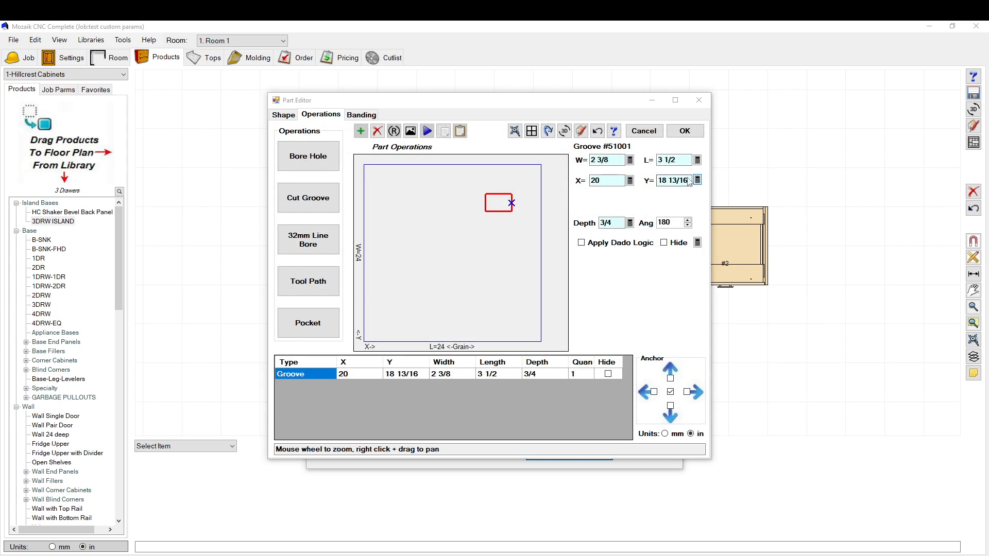
left_click(697, 180)
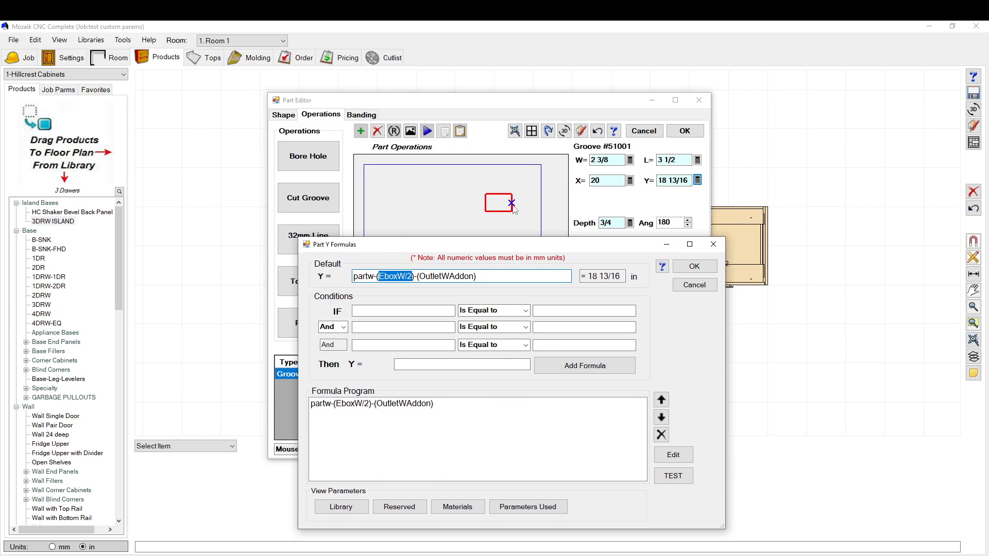
mouse_move(542, 254)
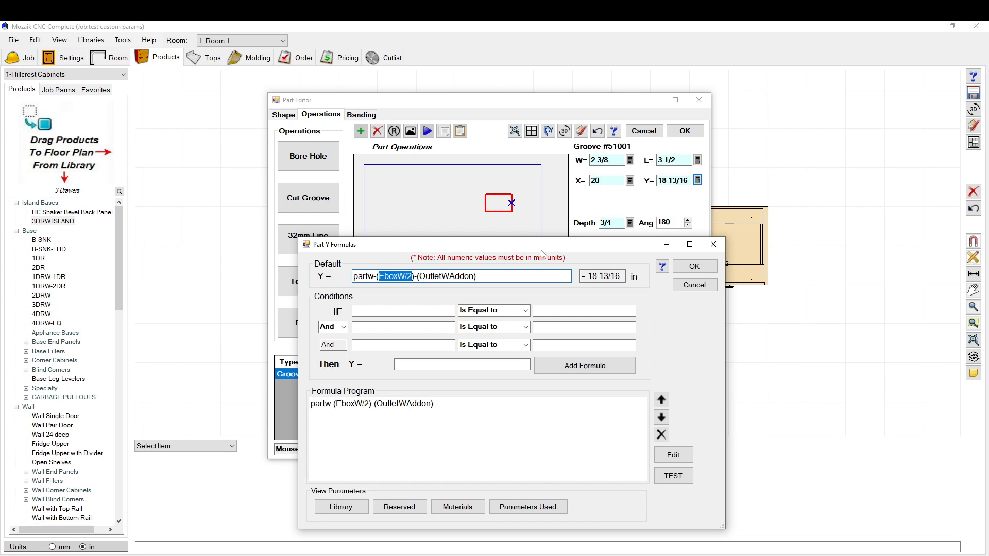
mouse_move(662, 265)
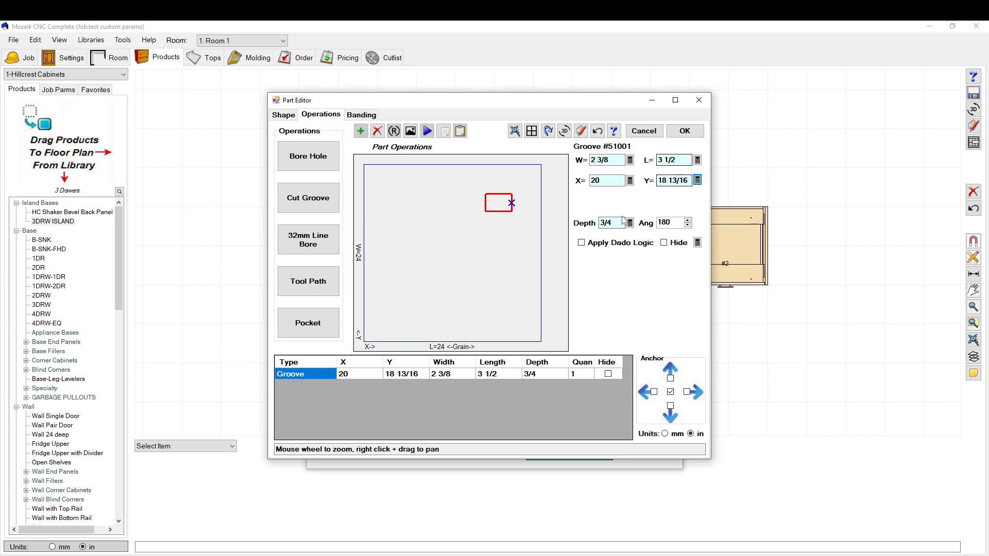
left_click(629, 223)
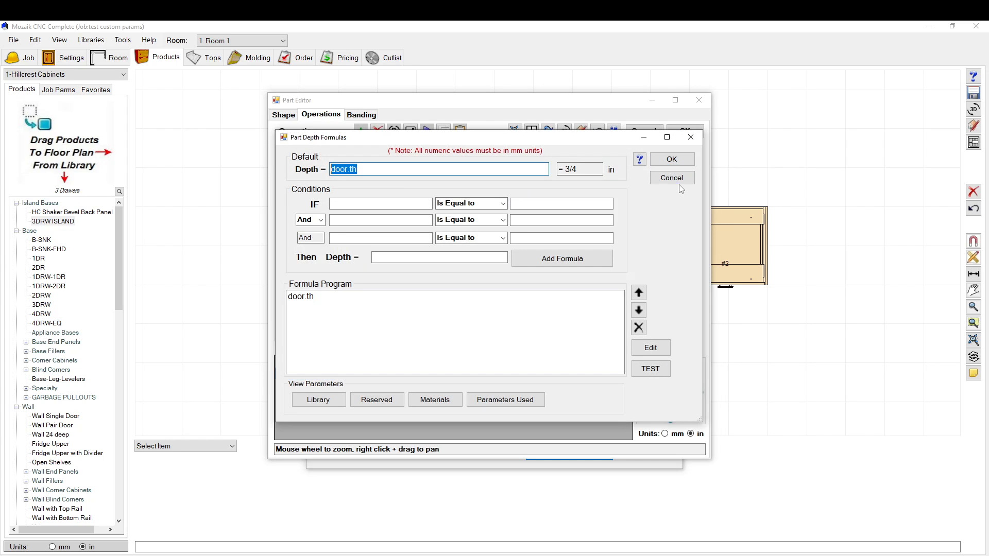
left_click(670, 177)
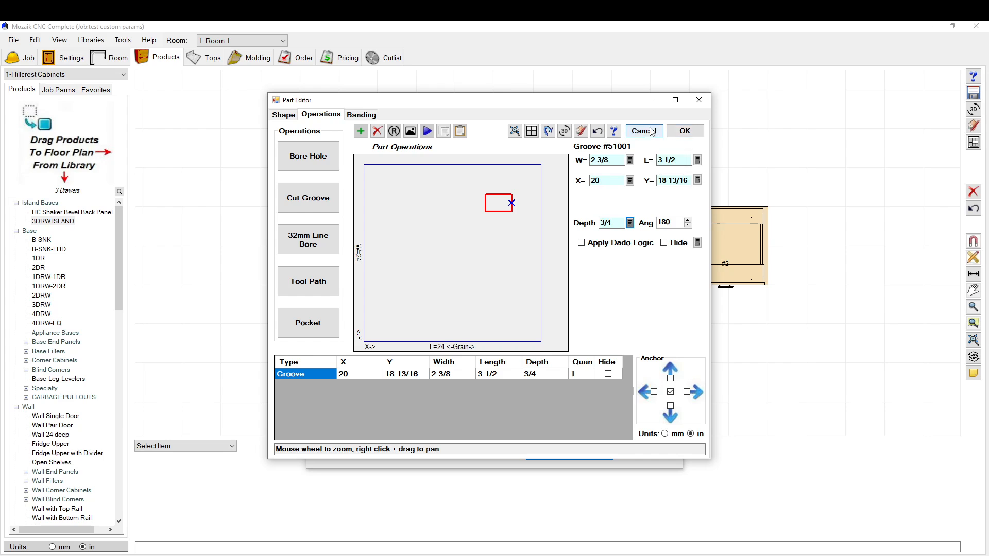
left_click(641, 130)
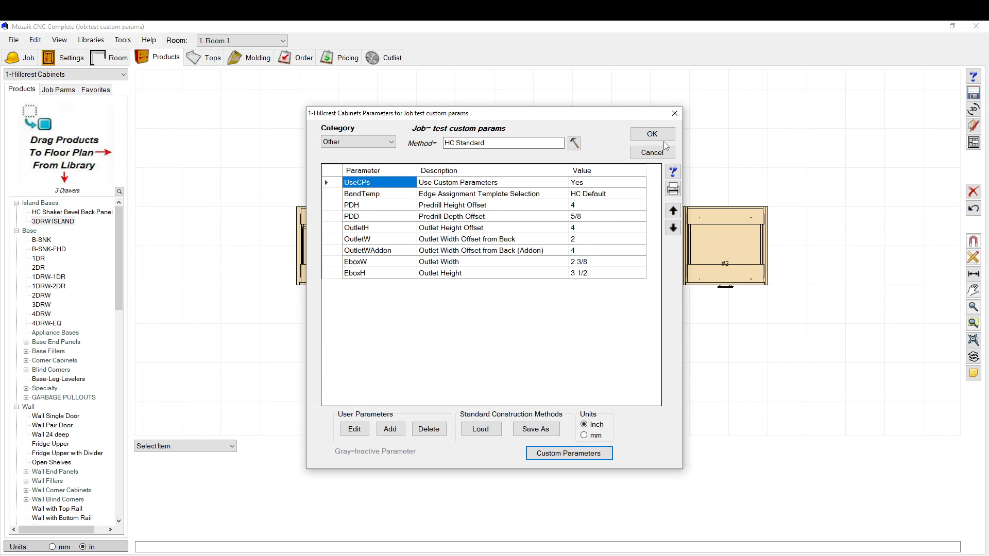
mouse_move(273, 216)
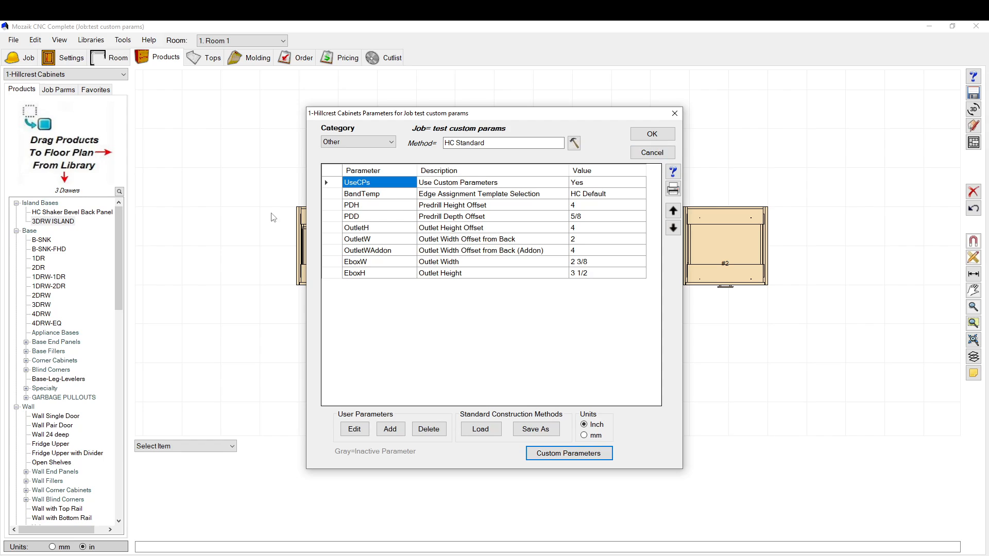